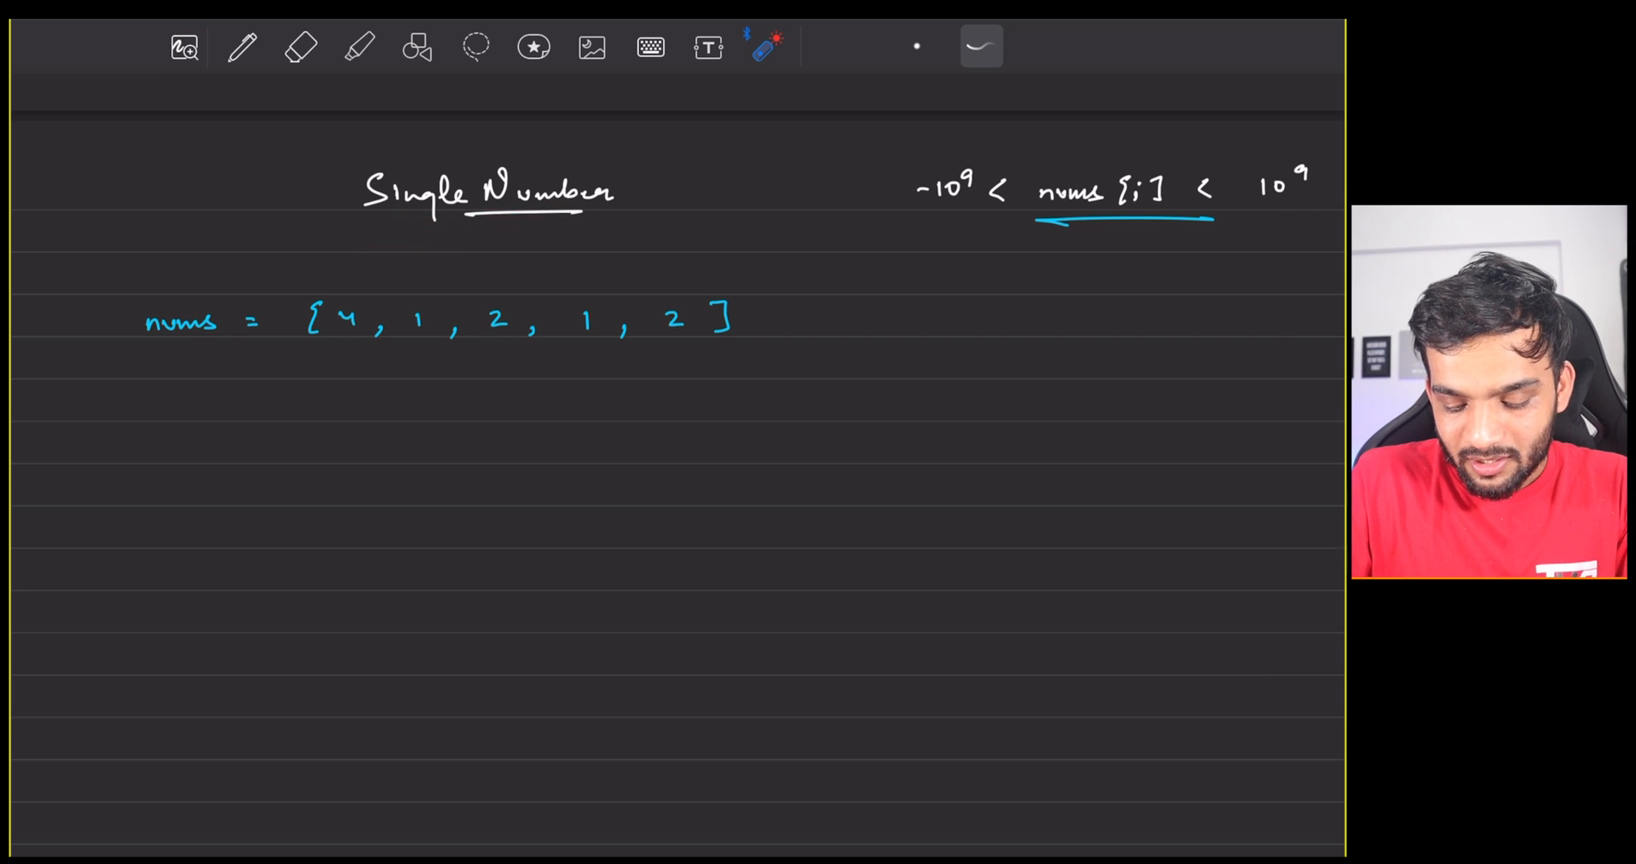
Draw yellow arrows under the nums elements, marking the first 4 as visited
drag(136, 360, 229, 344)
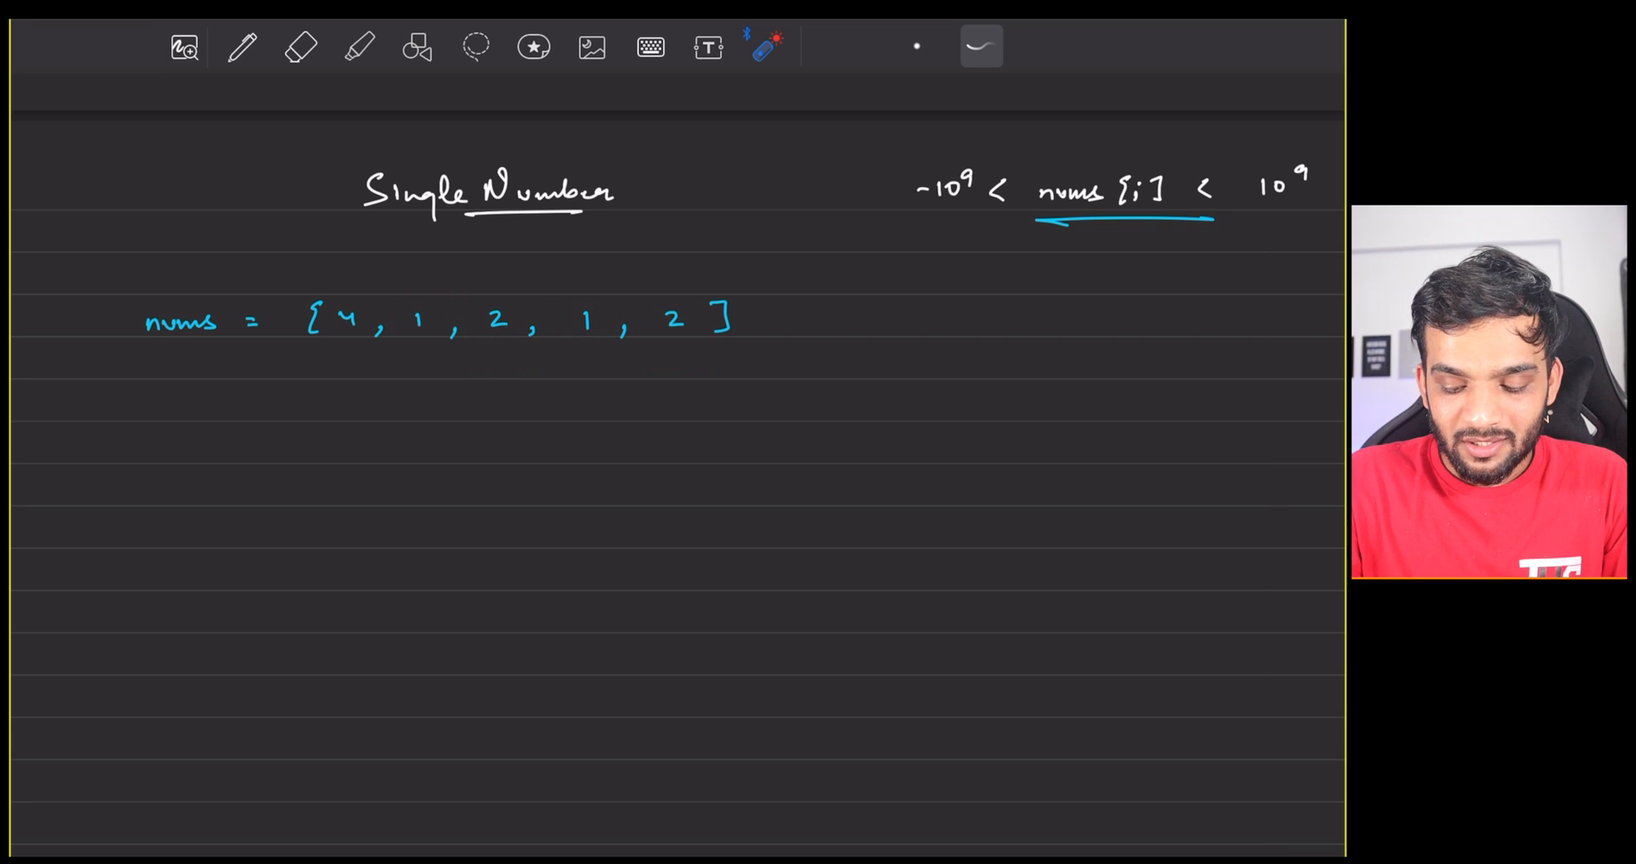
drag(308, 293, 381, 354)
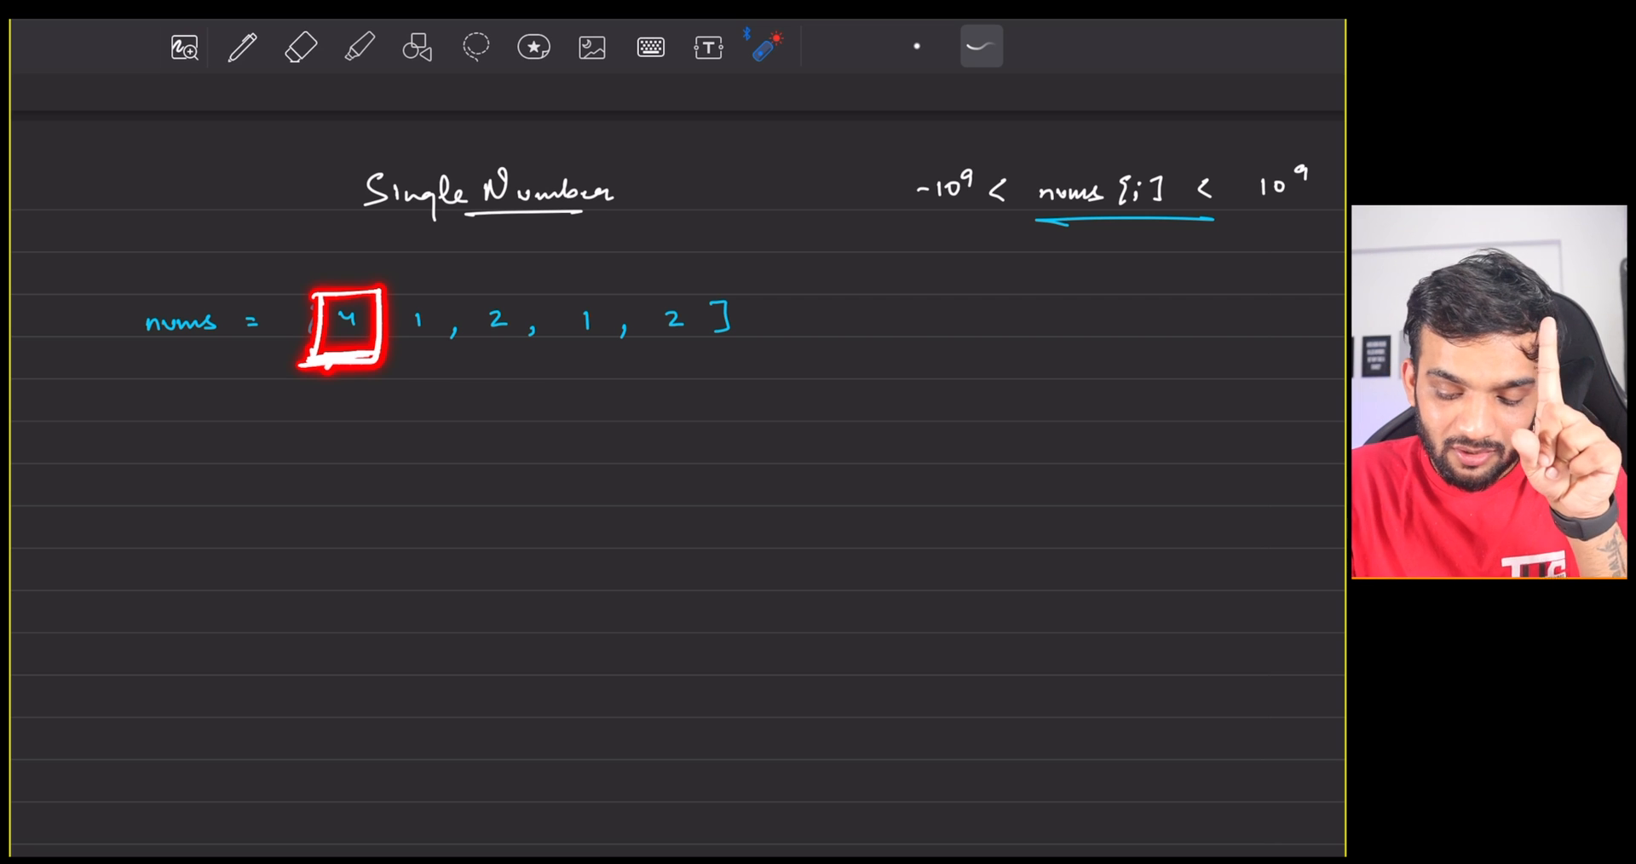
drag(417, 354, 553, 261)
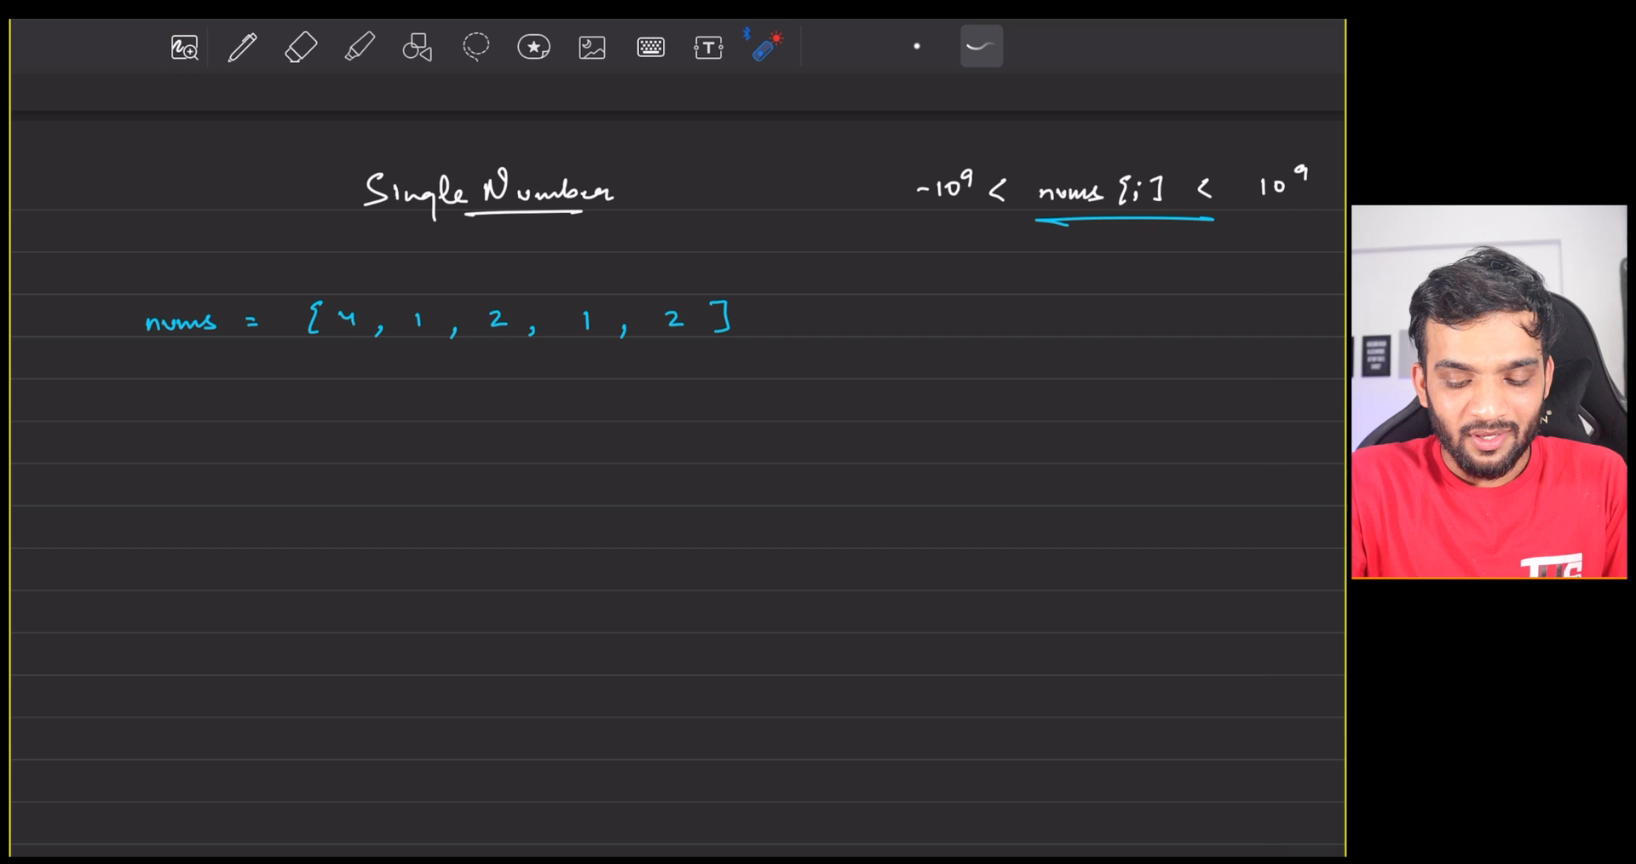
click(241, 47)
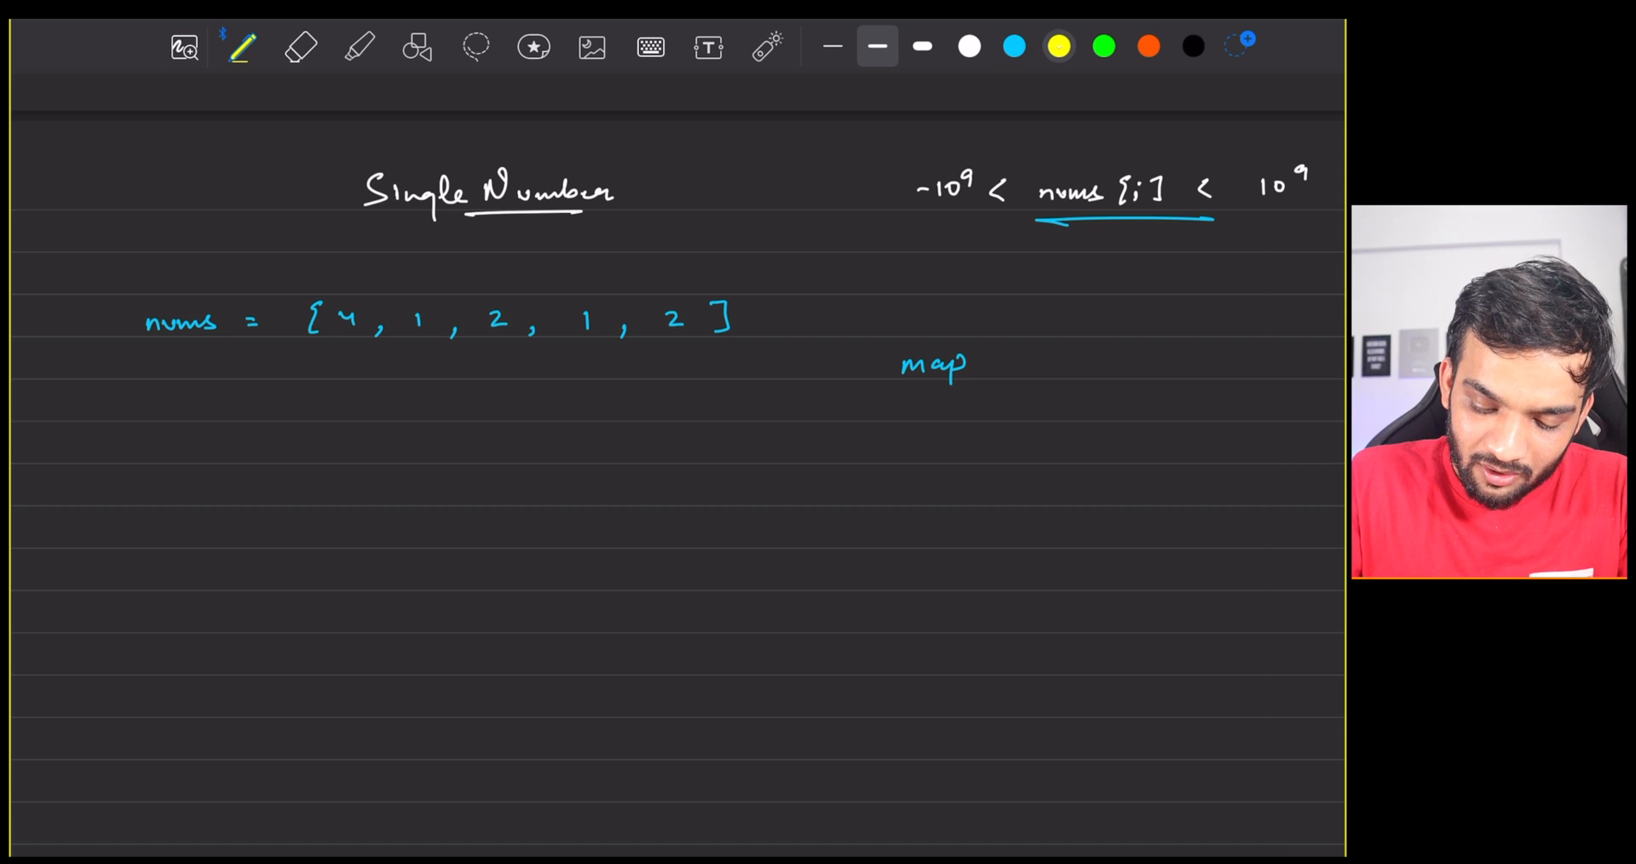
drag(350, 408, 350, 354)
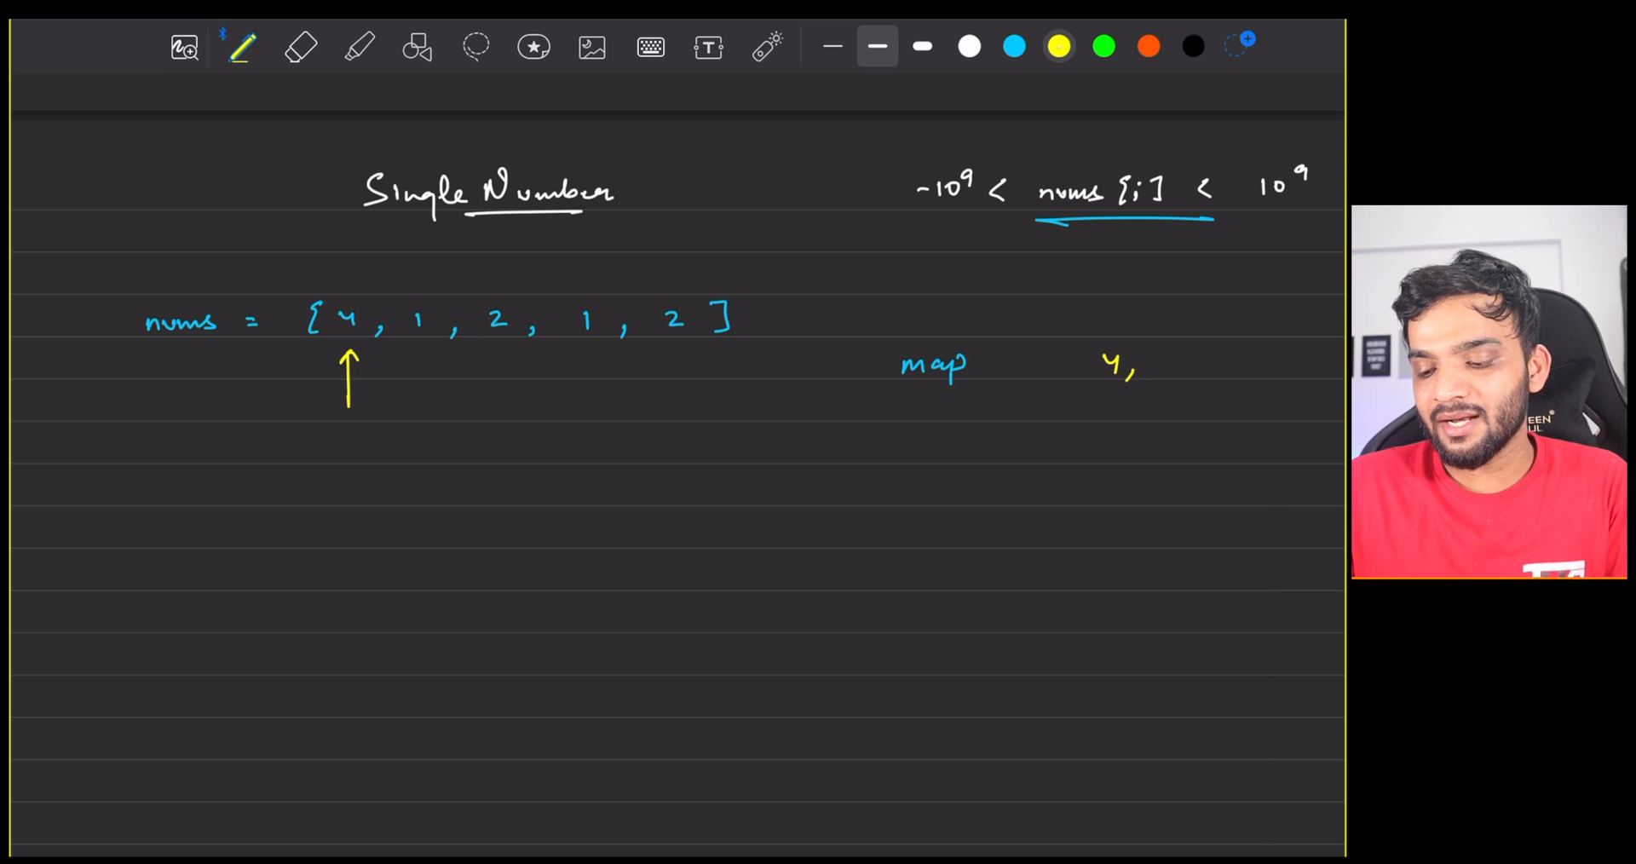
Write map counts 4→1, 1→2, 2→2, then erase the tracking arrows
text(1)
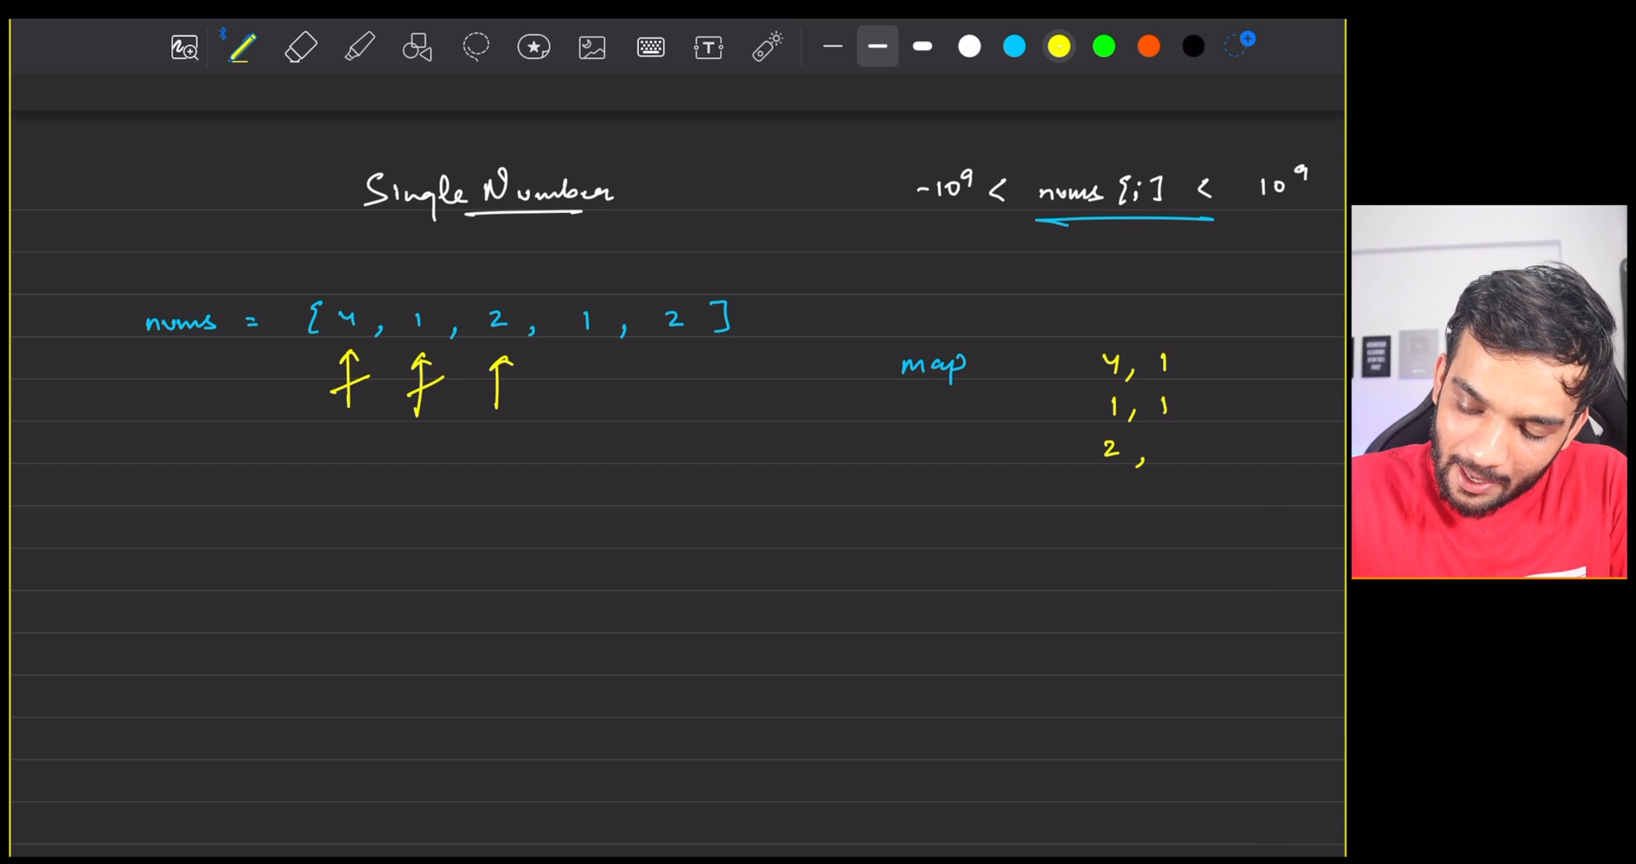
drag(1142, 449, 1180, 449)
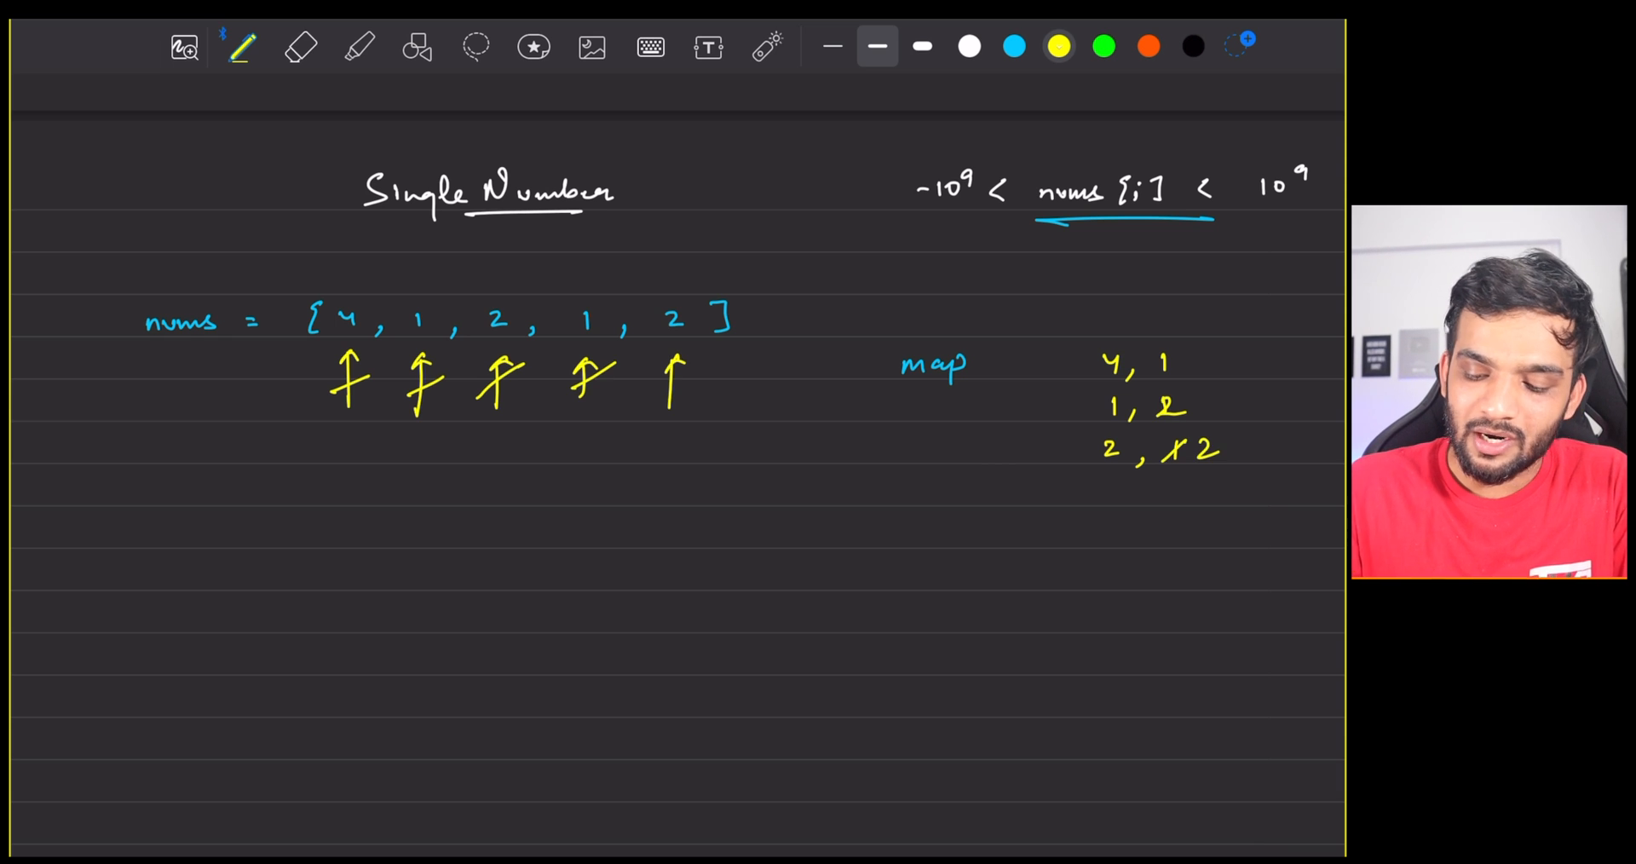
drag(688, 360, 668, 391)
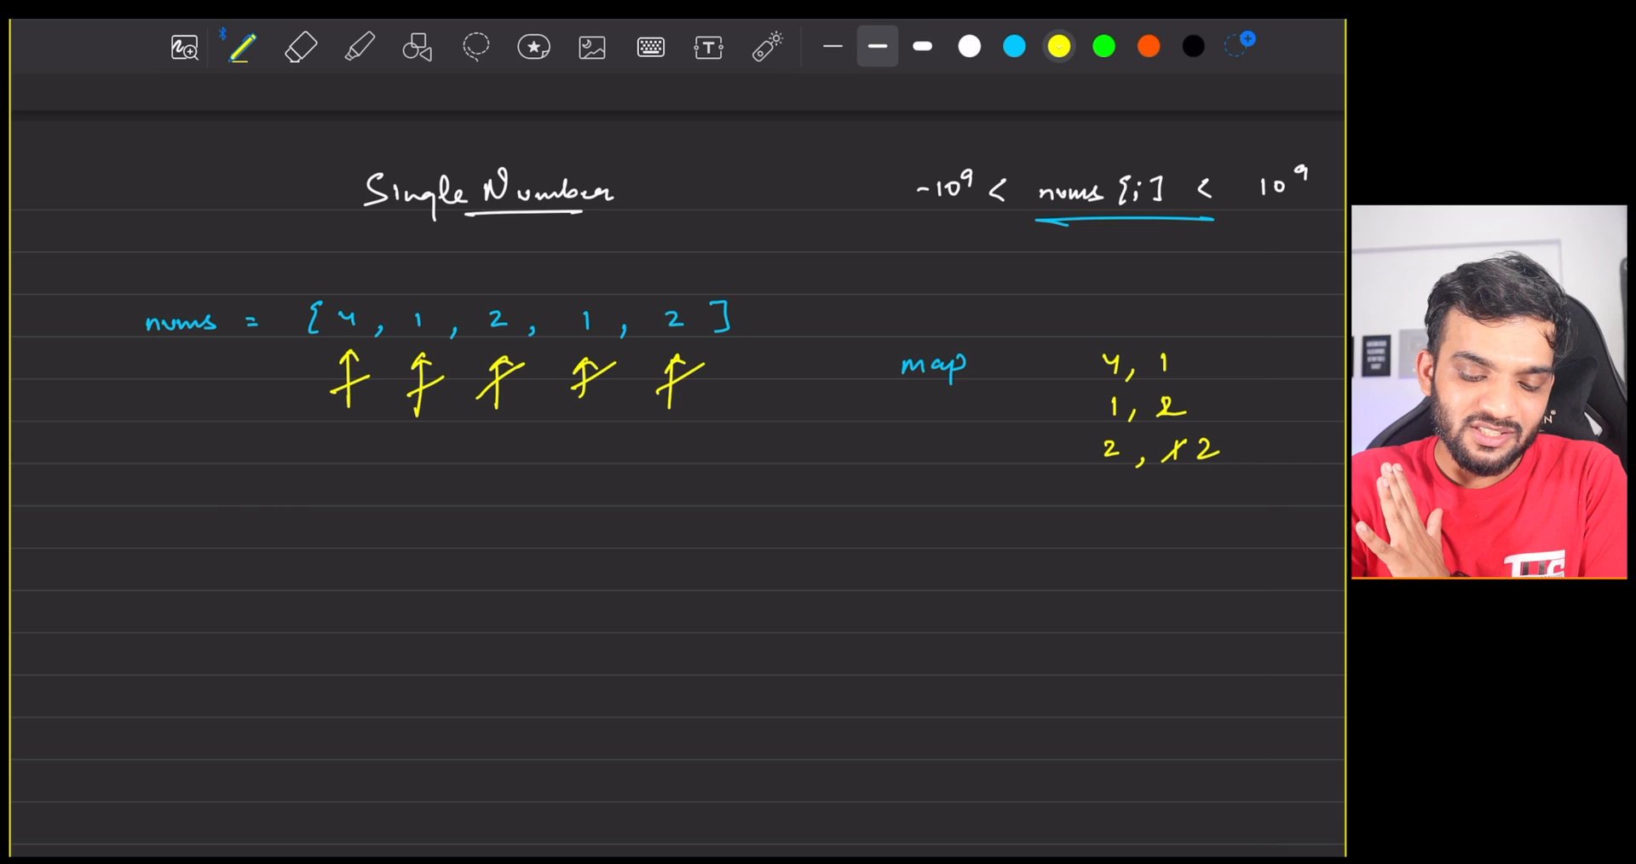
click(299, 48)
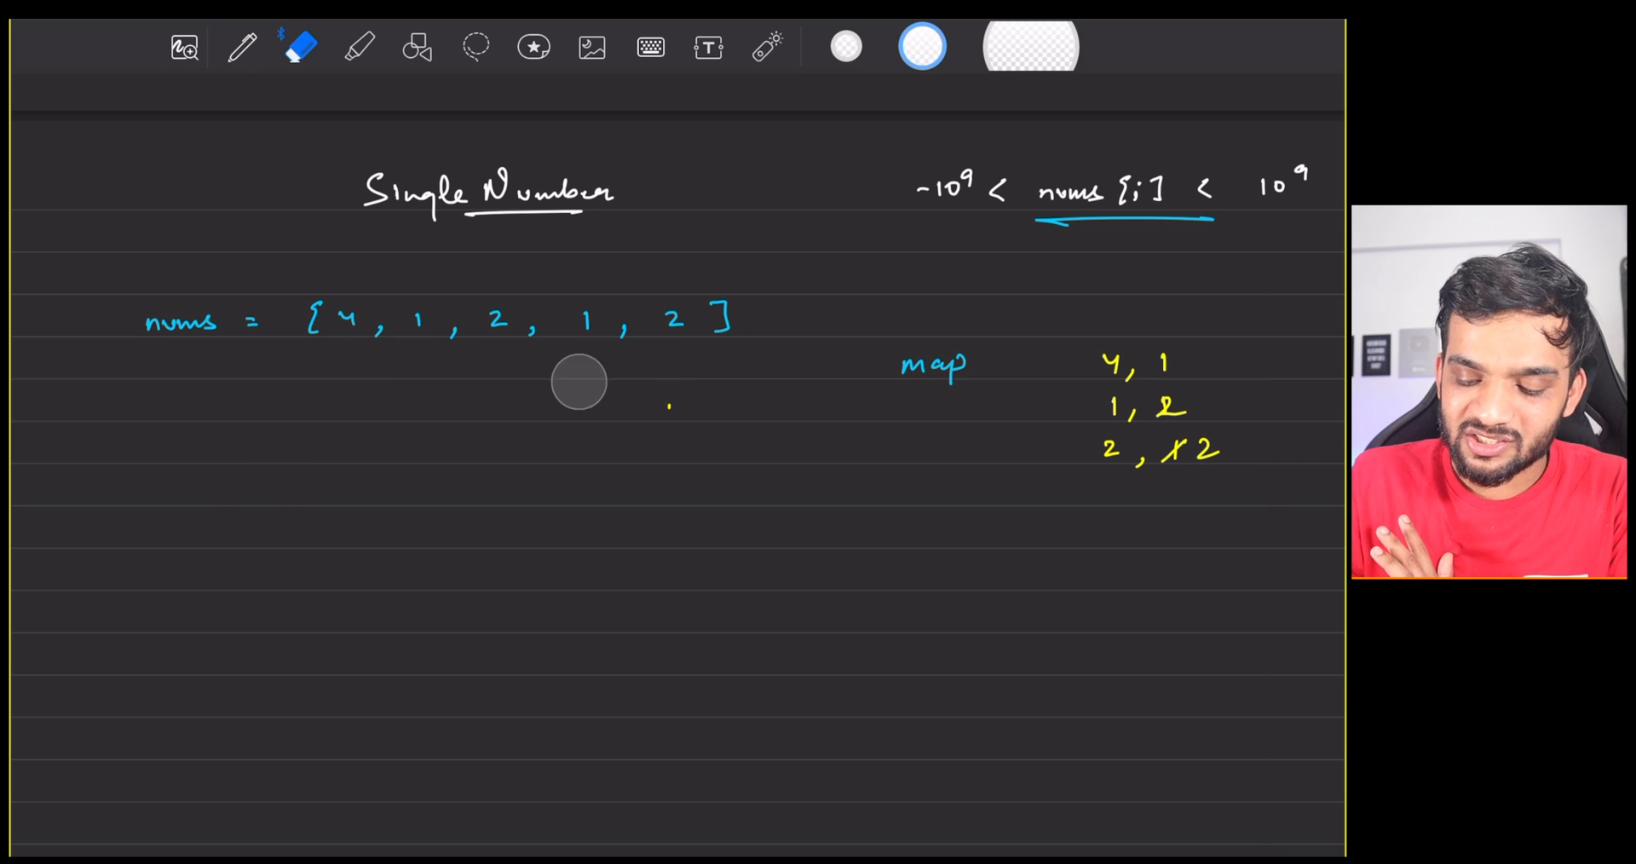
click(241, 46)
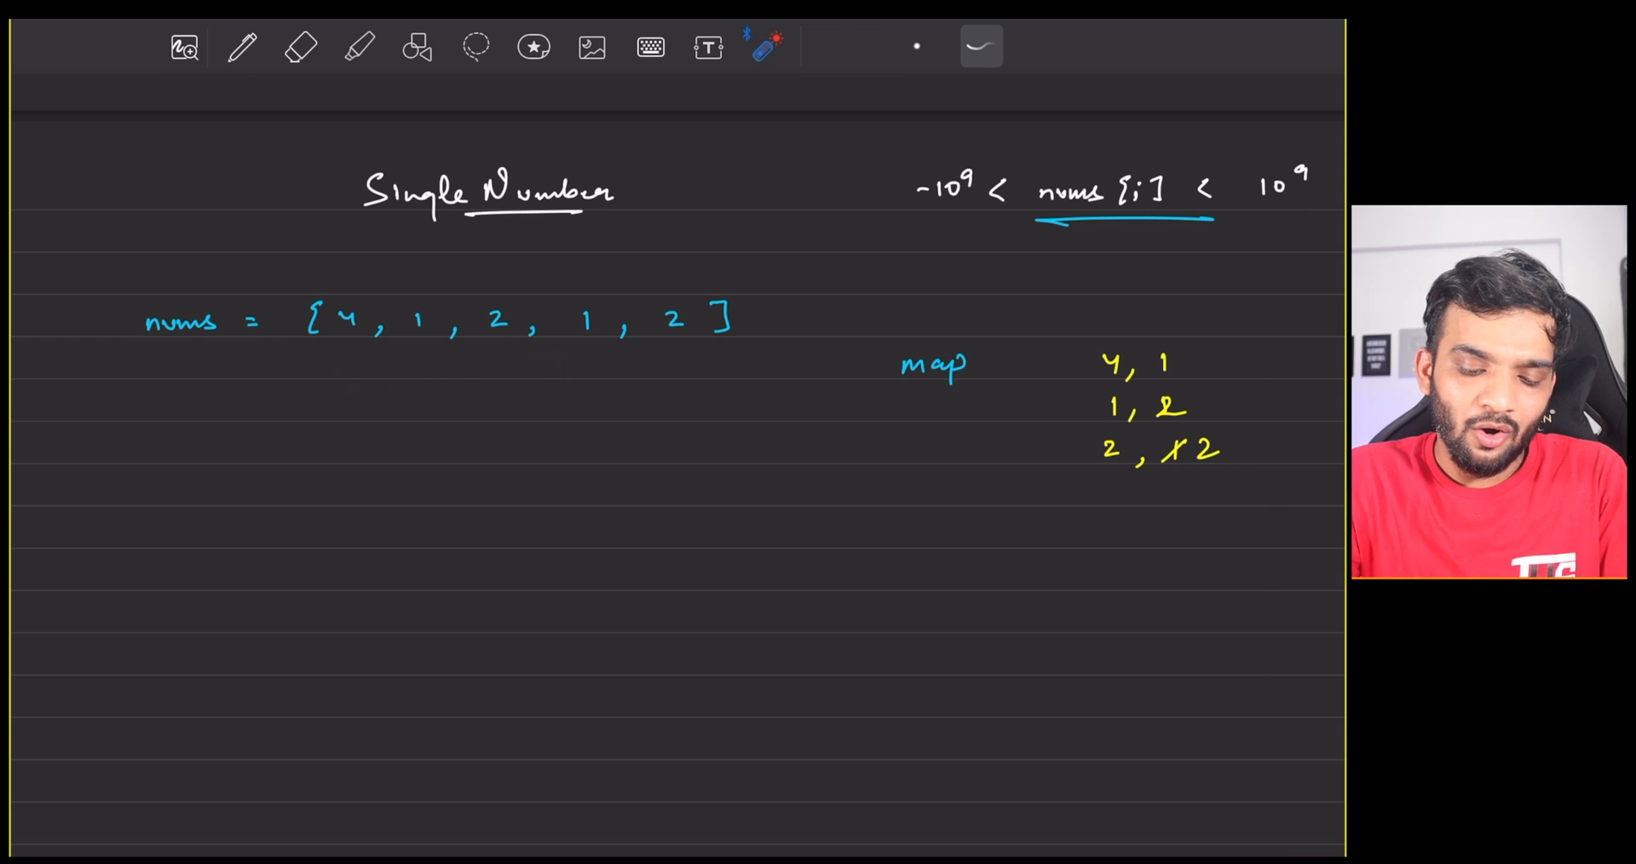
Bracket the map in yellow, then box the 4→1 entry in orange and circle its count
click(241, 47)
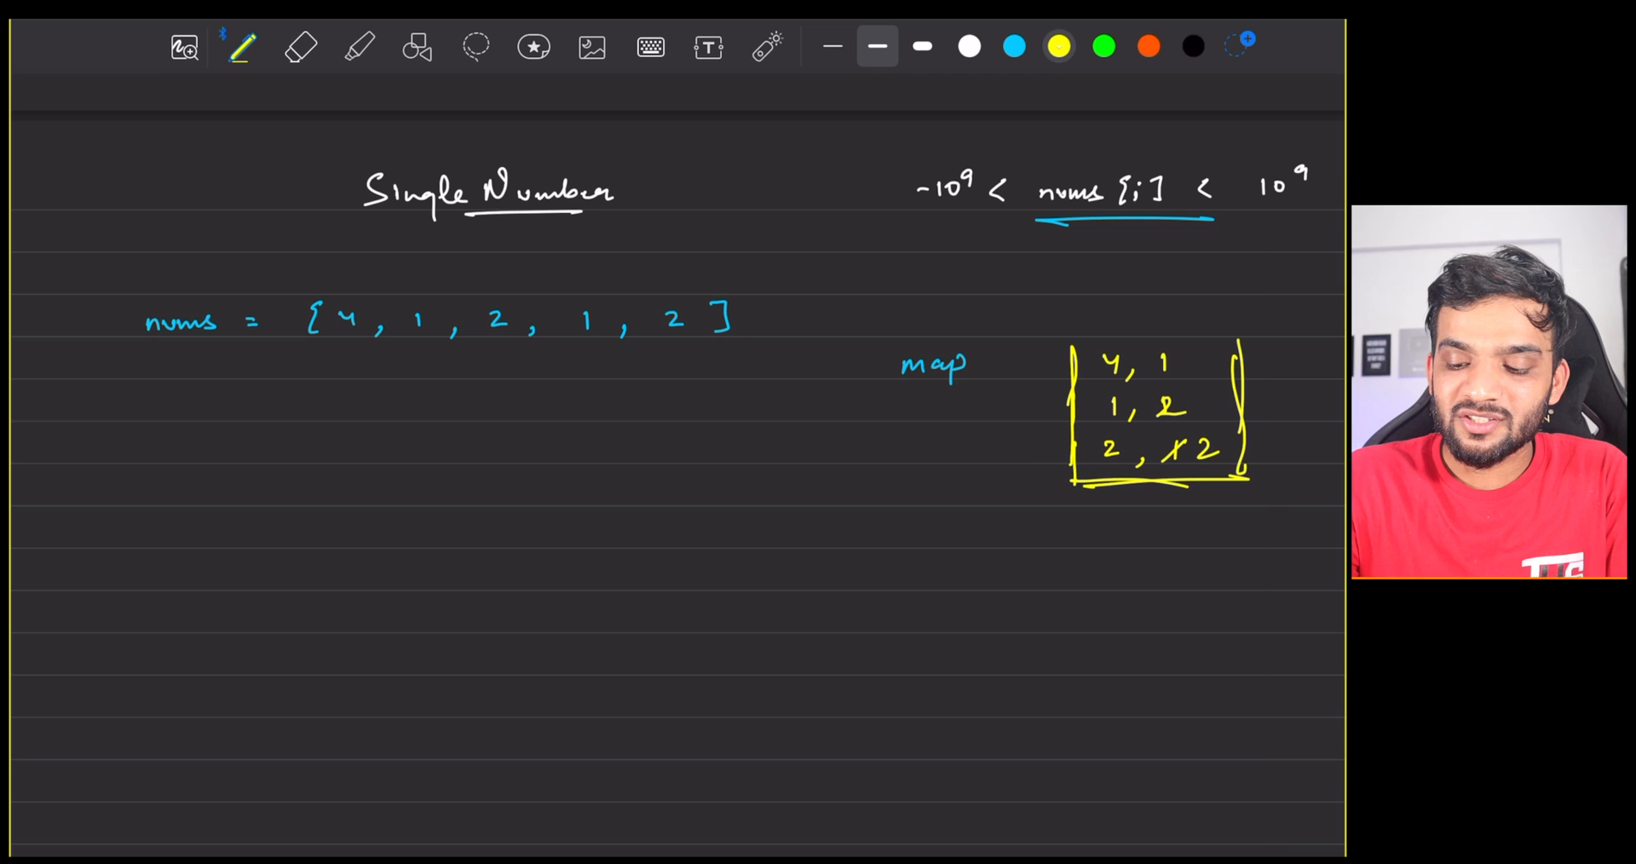
click(1147, 46)
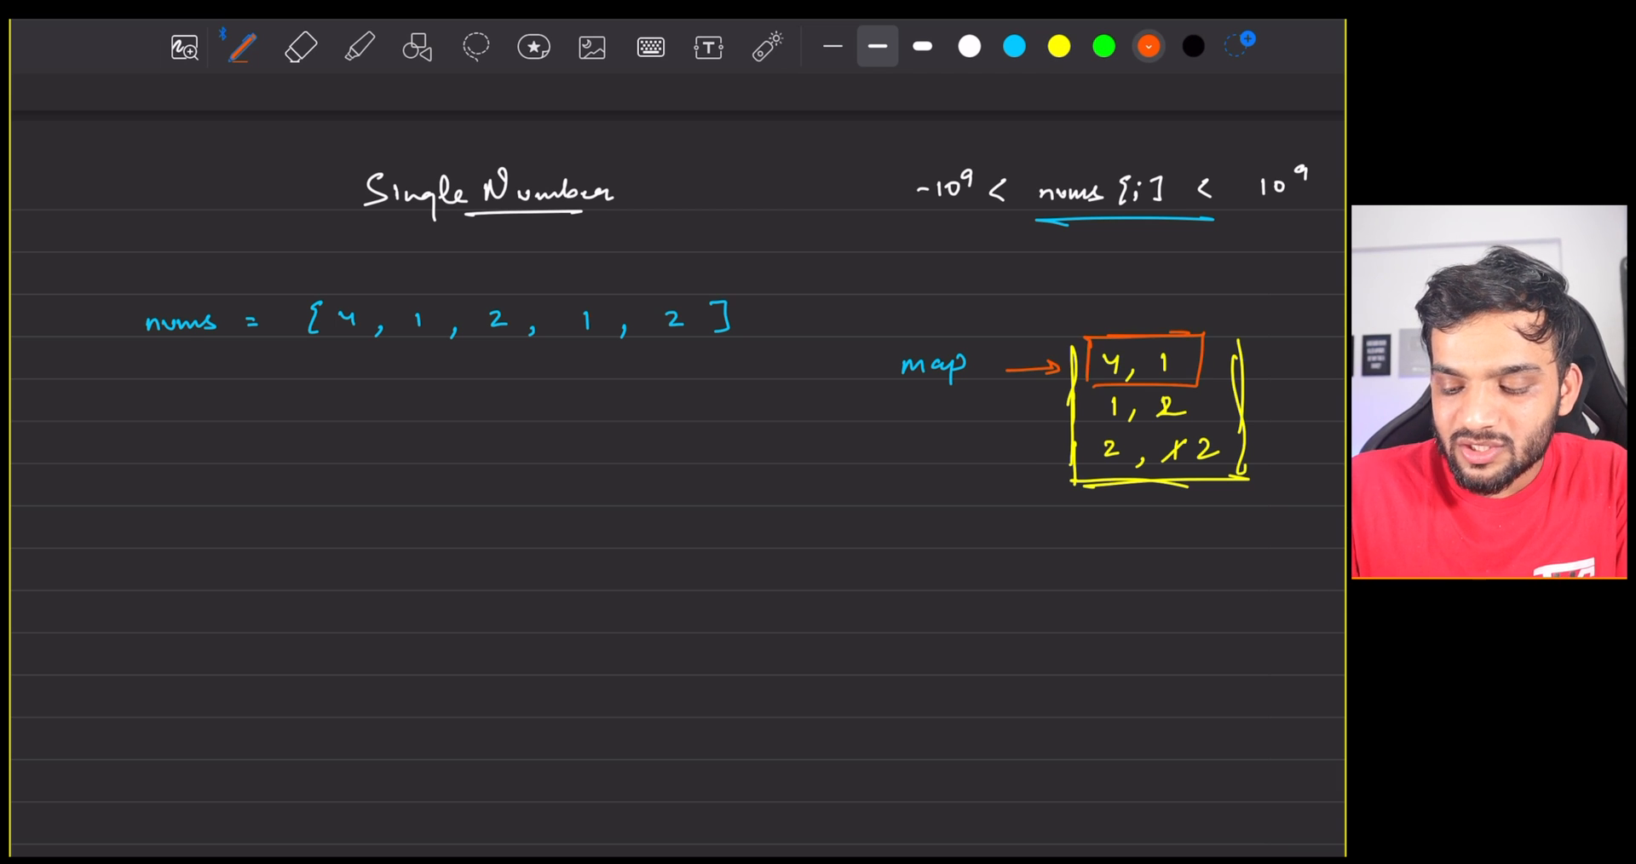
drag(1147, 344, 1168, 380)
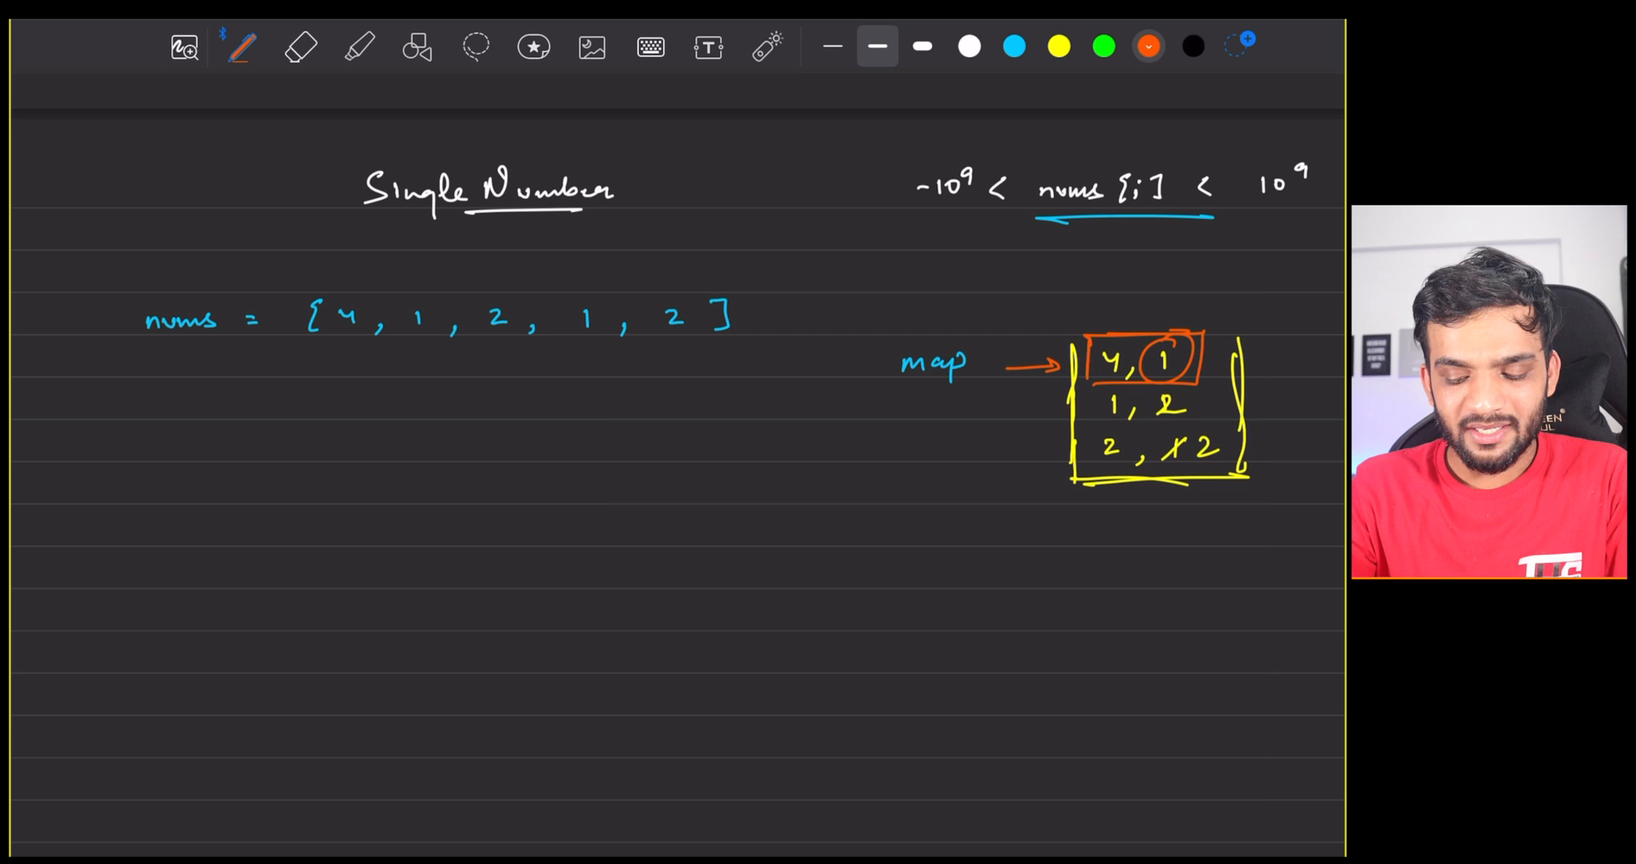
Write orange pseudocode map<int,int> mpp and for (i = 0 → n-1) below nums
click(261, 402)
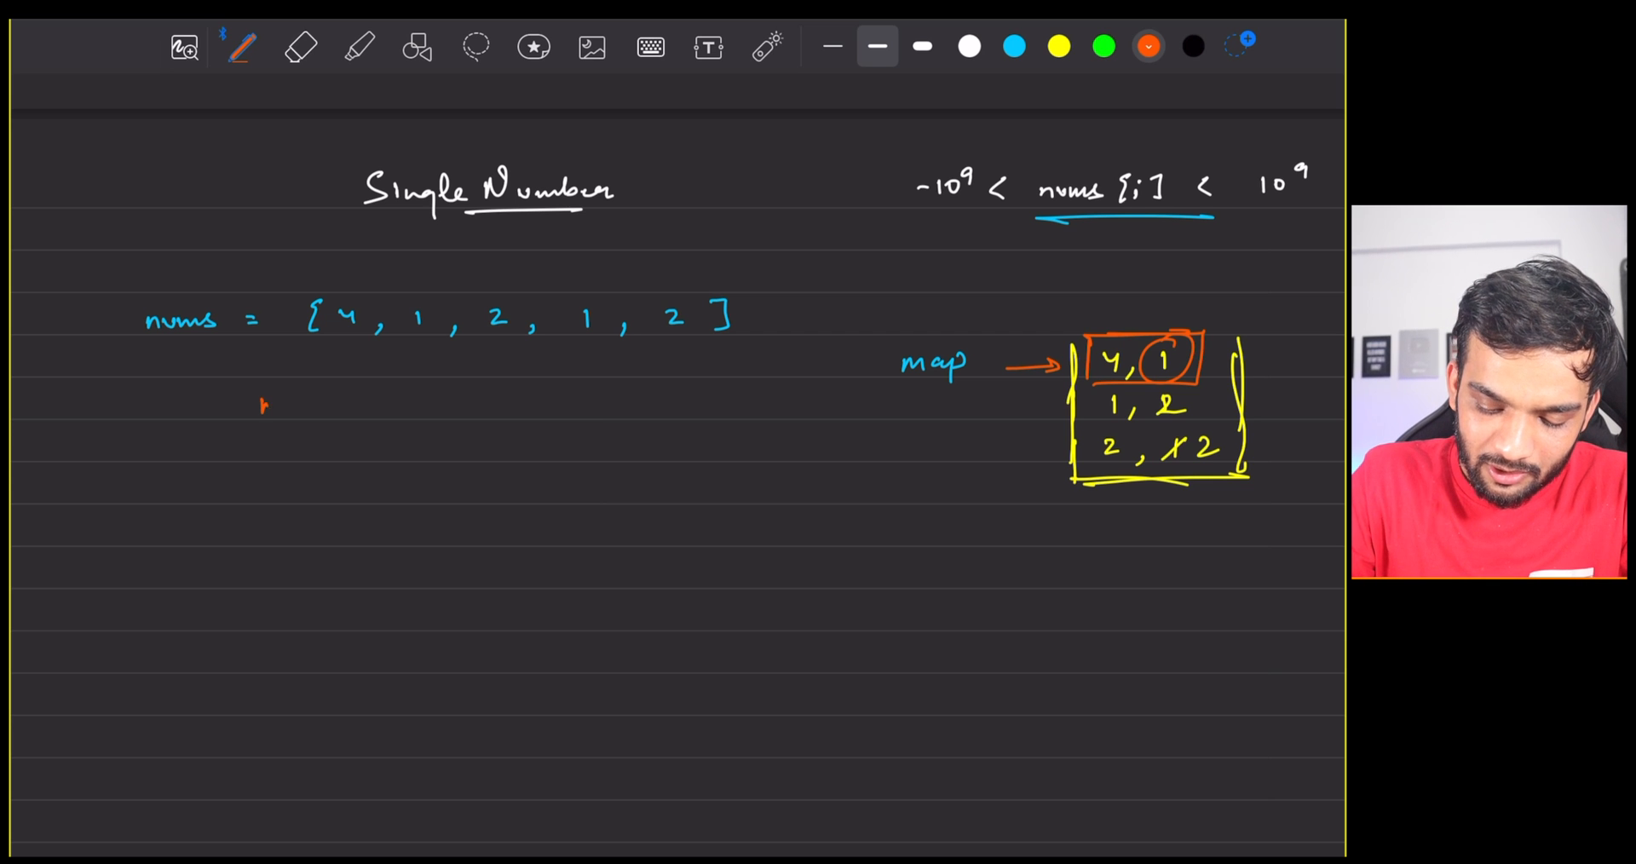
drag(260, 405, 386, 404)
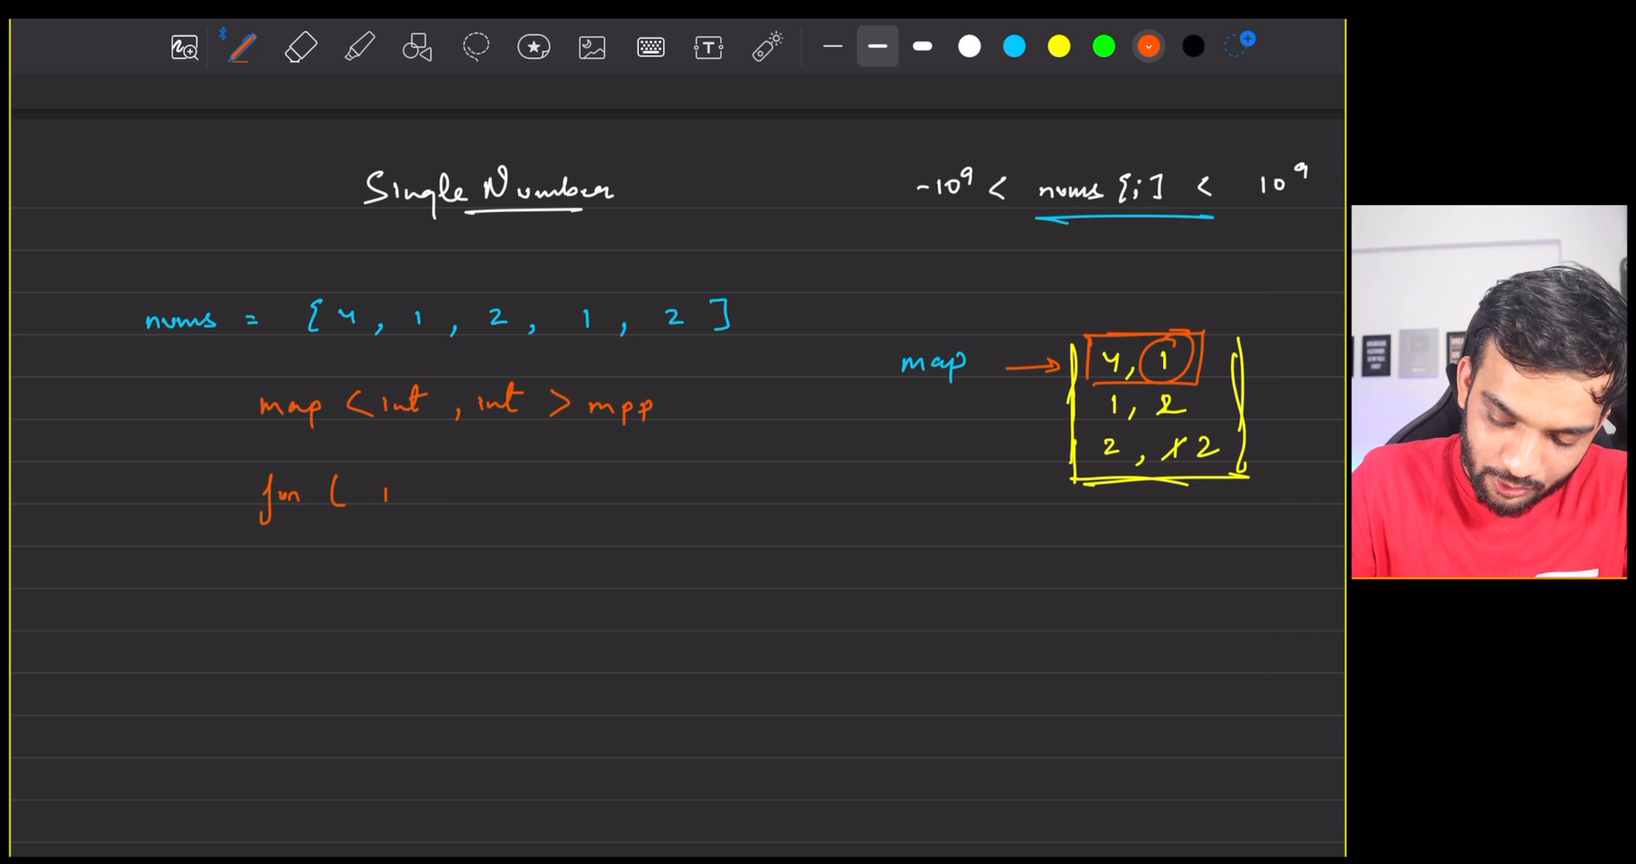
drag(386, 491, 574, 491)
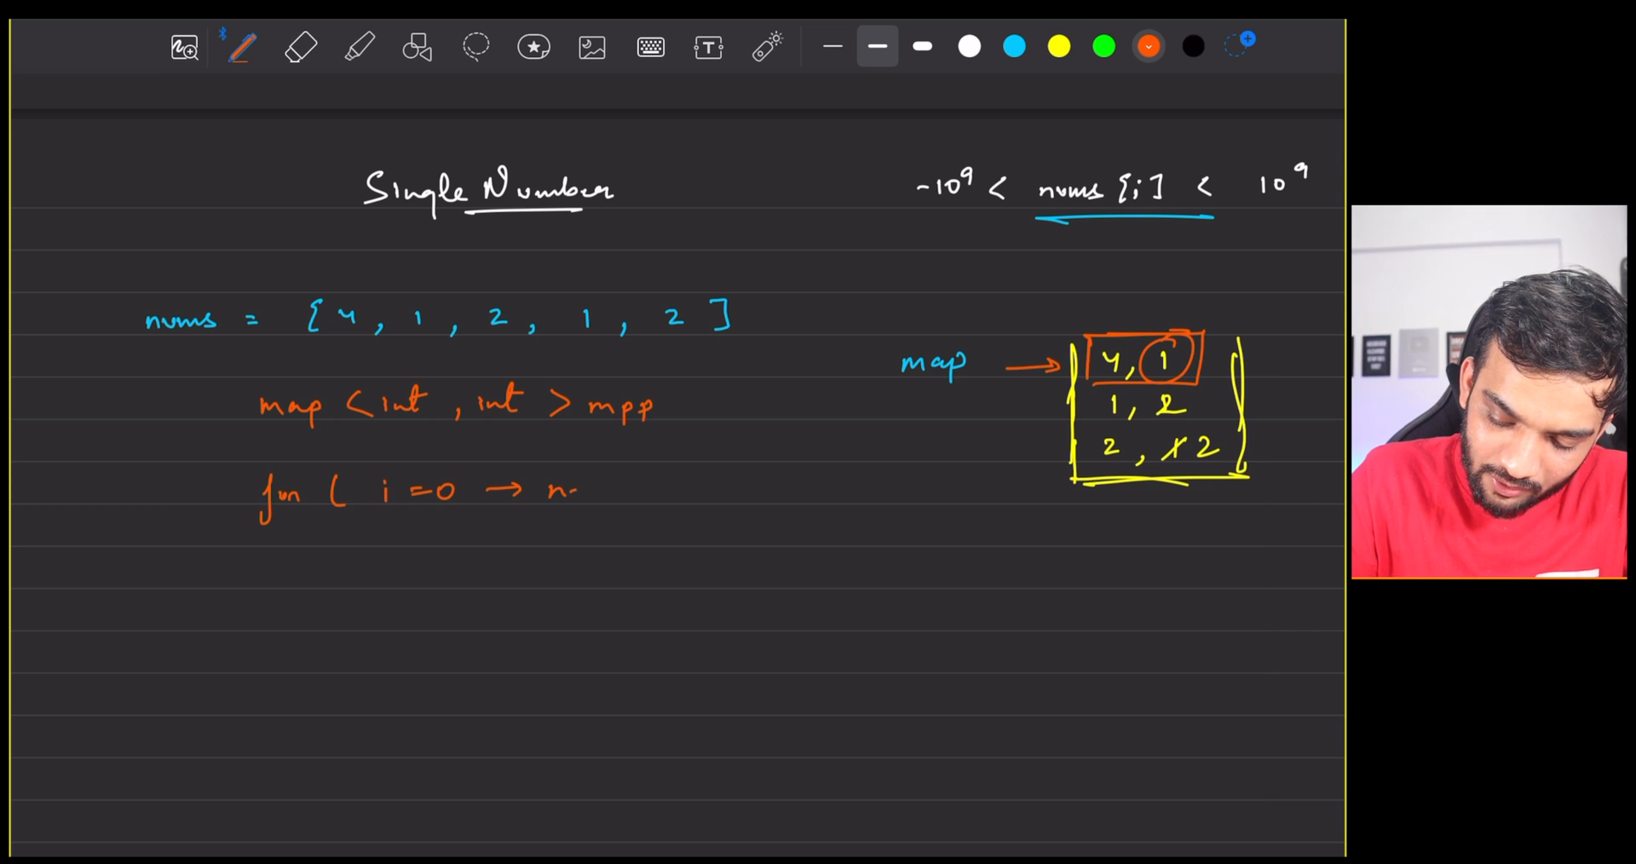
text(-1))
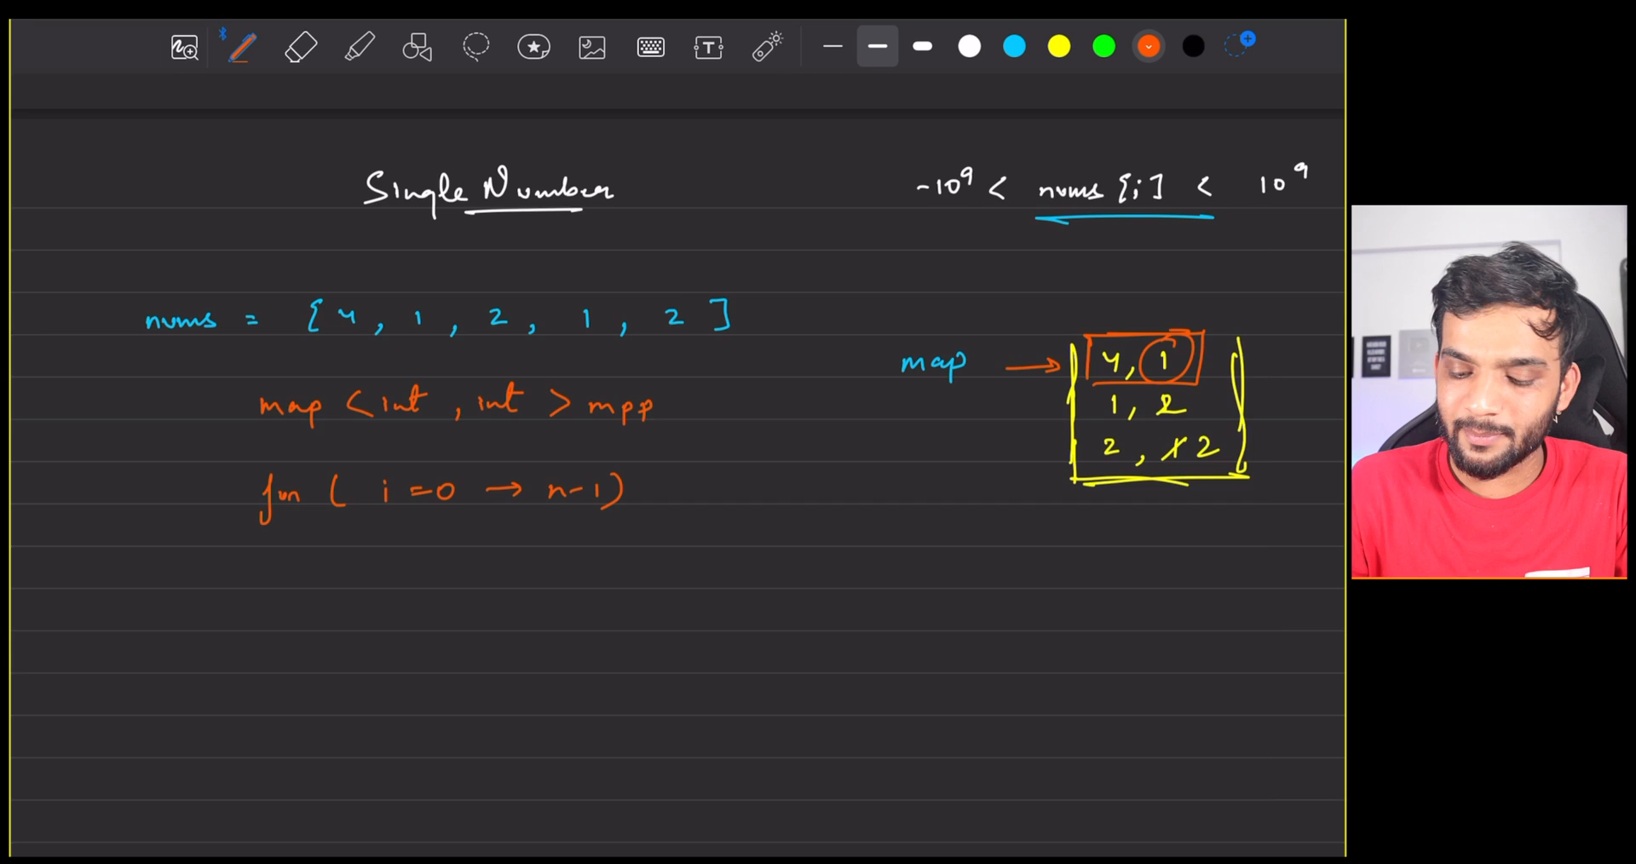
scroll(down, 3)
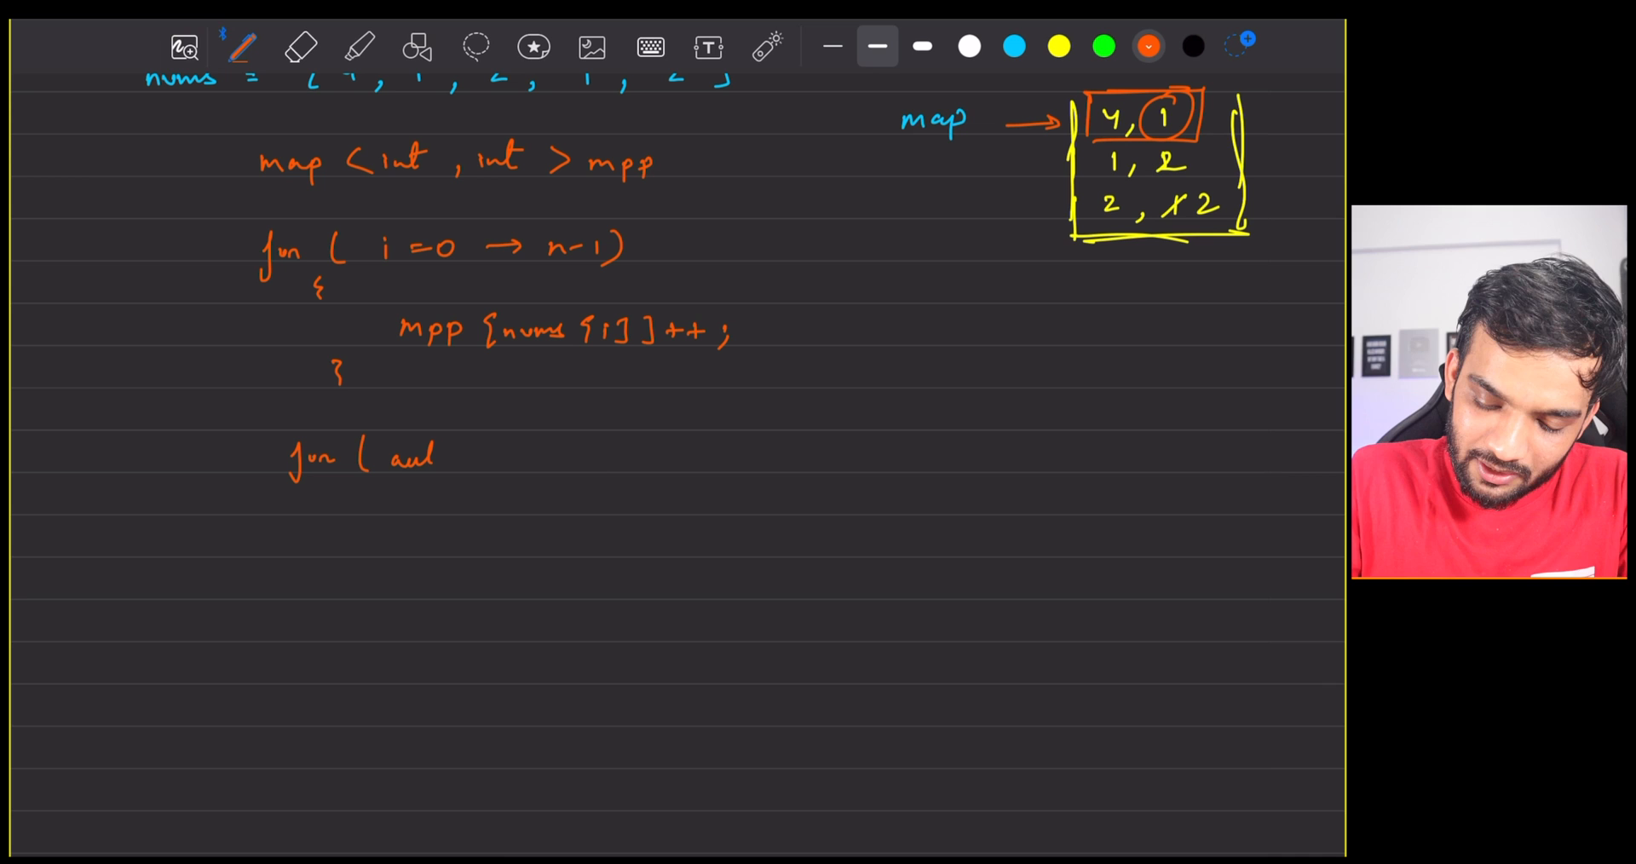
Write mpp[nums[i]]++ in braces, then for (auto it : mpp) and if (it.value =
text(to)
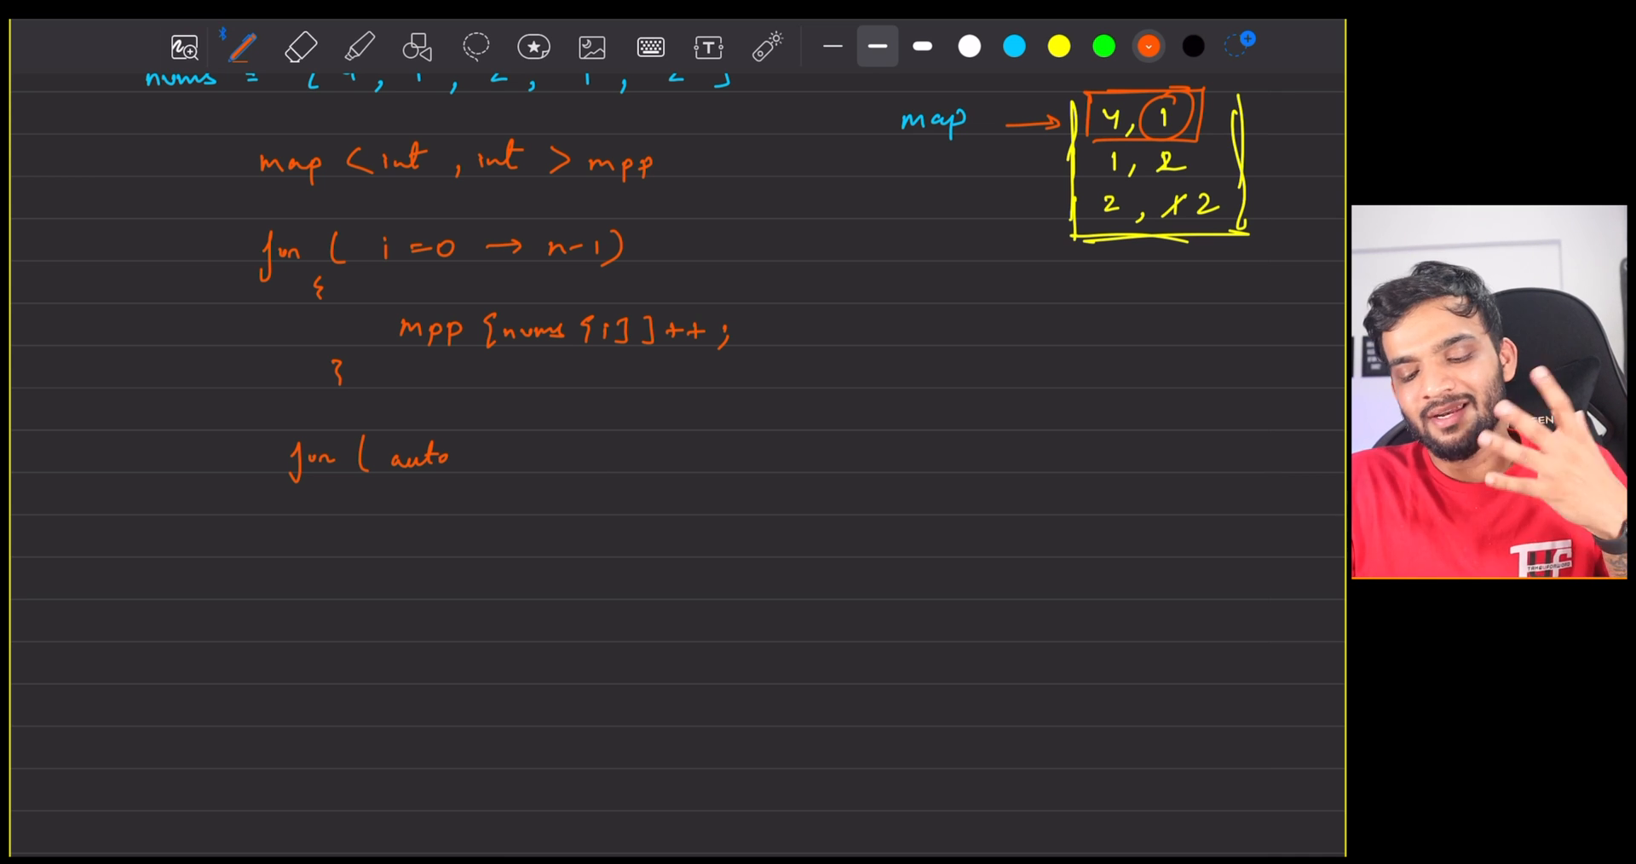
text(: mpp))
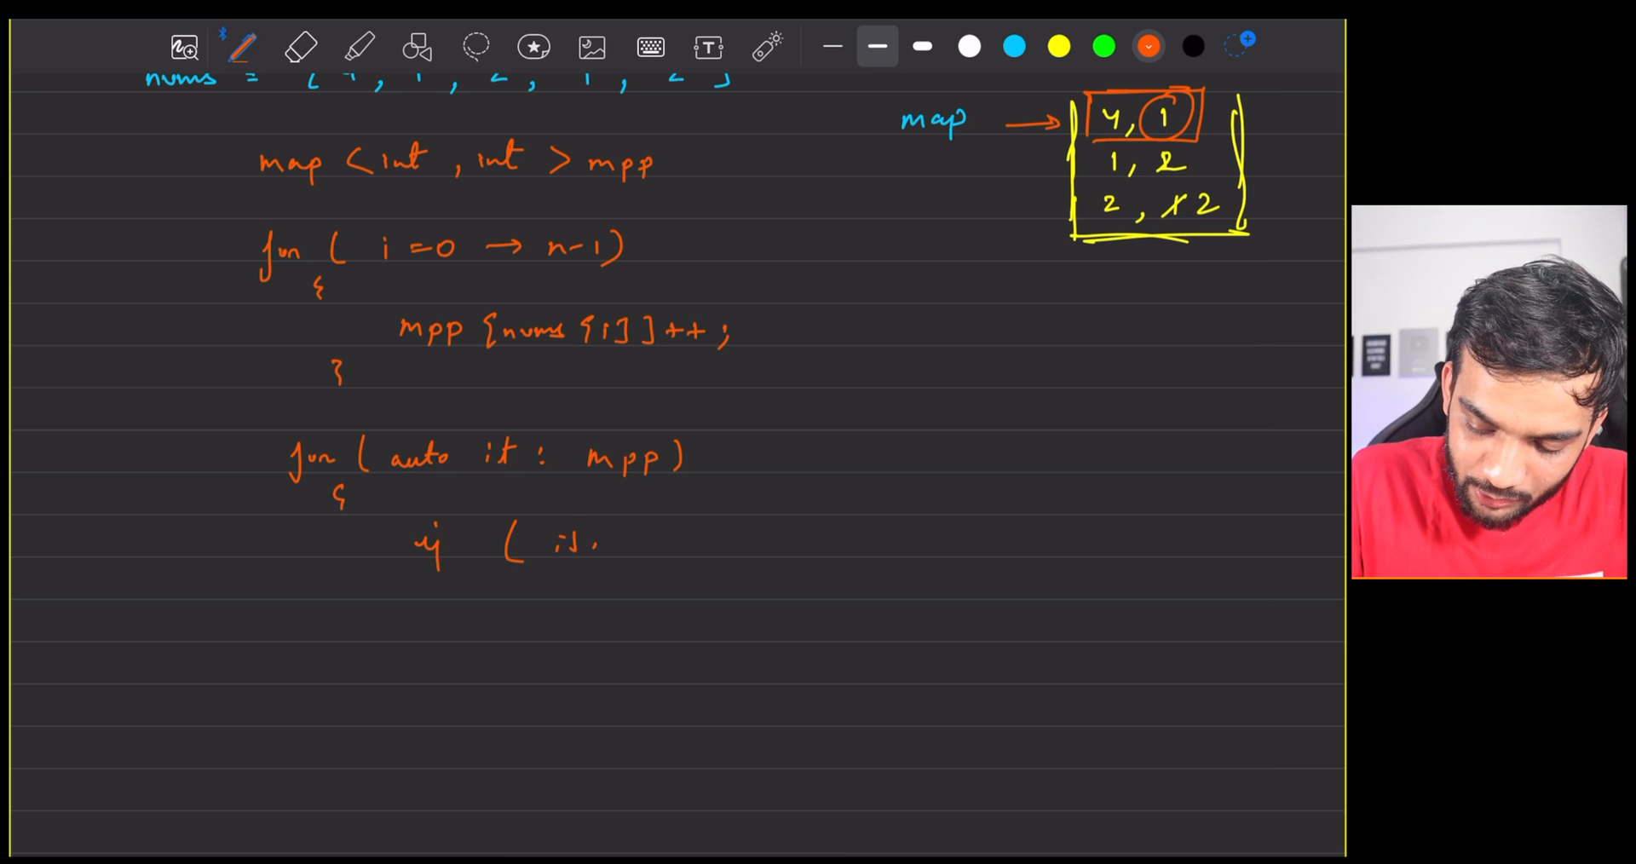
drag(605, 543, 698, 543)
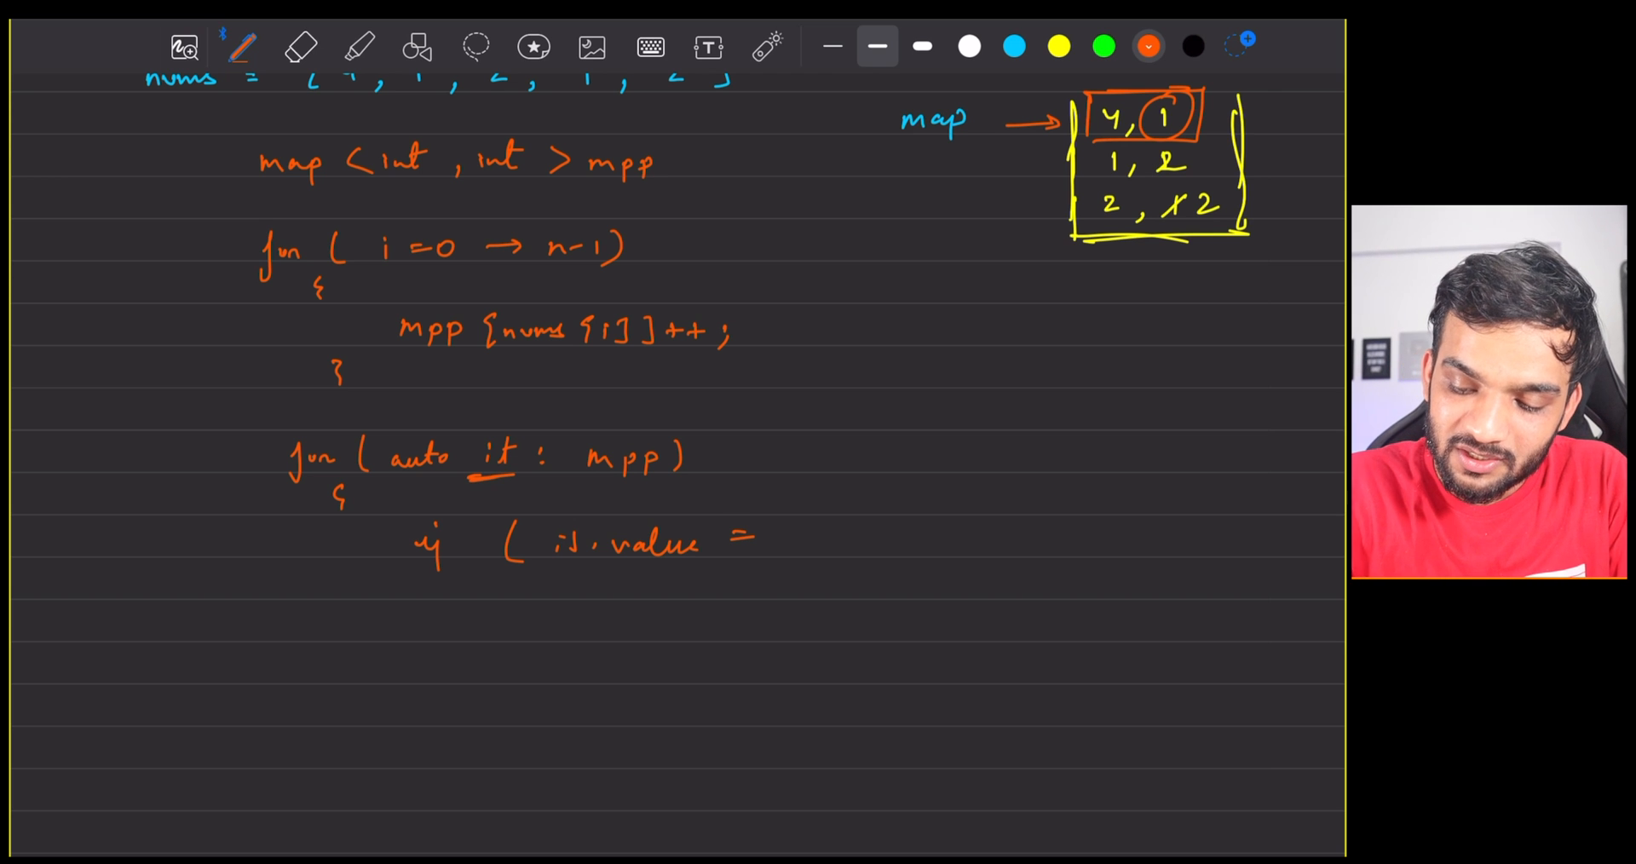
In green, label map pairs first/second, change value to second, and add return it.first
scroll(down, 3)
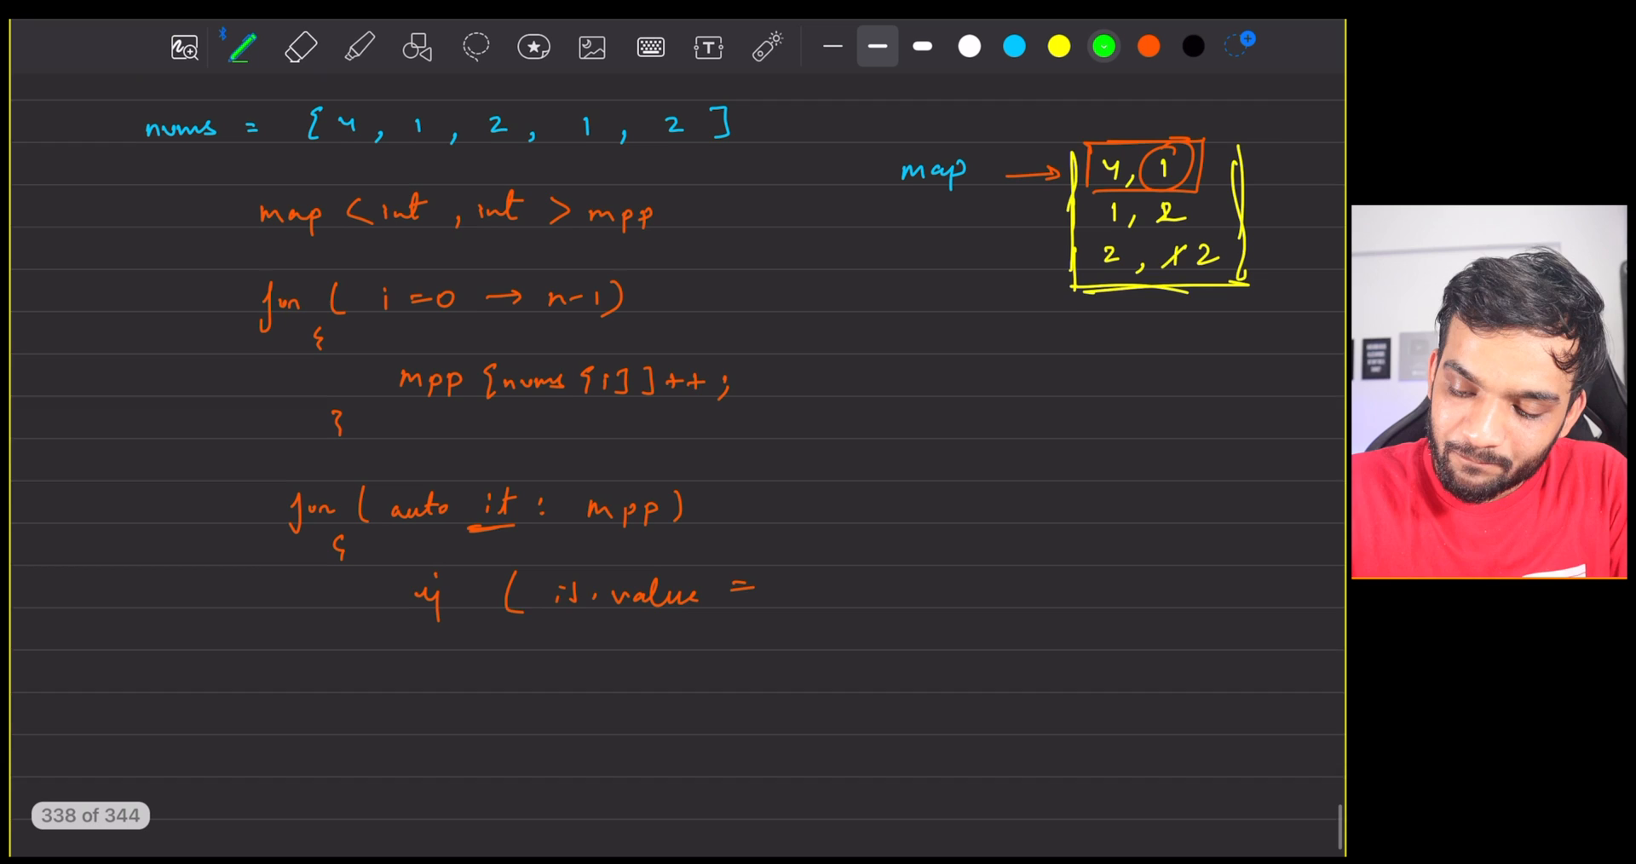
drag(1075, 266, 1054, 360)
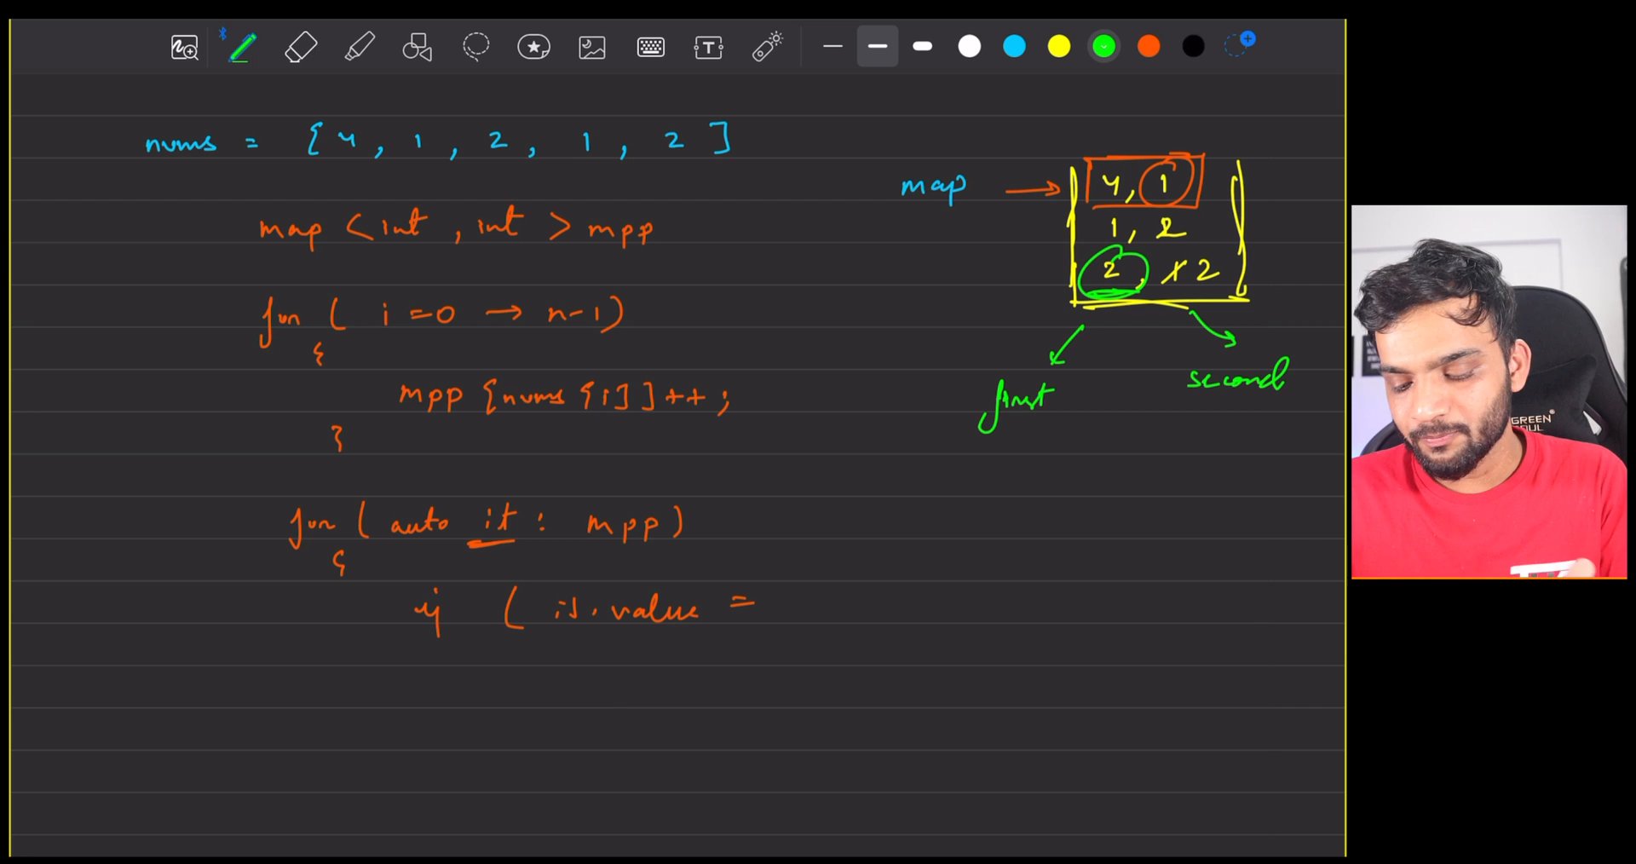
drag(580, 633, 668, 633)
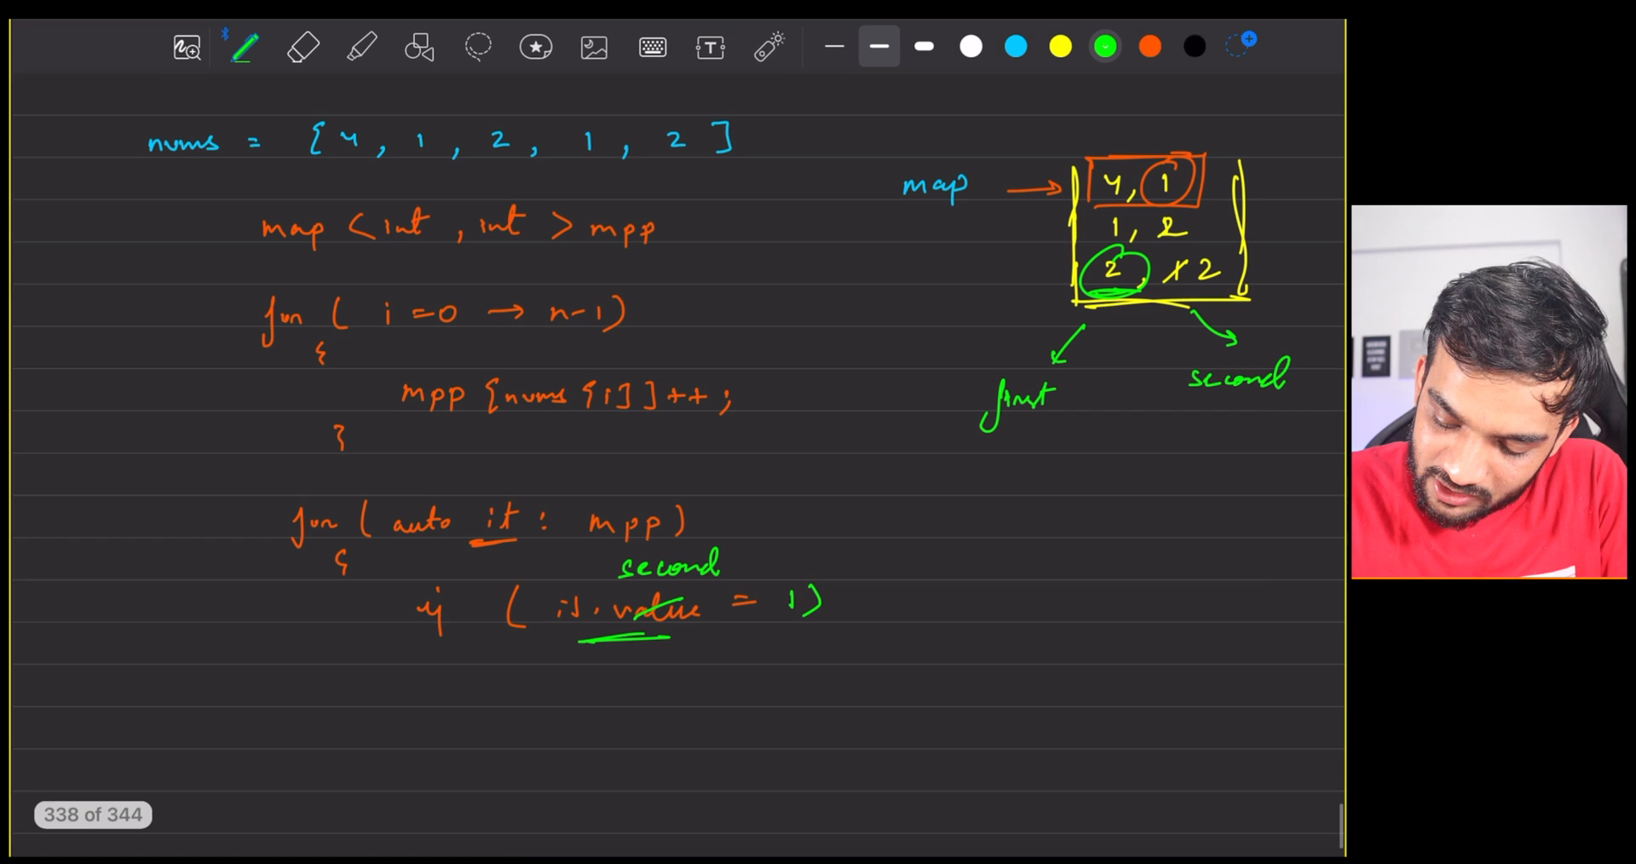
text(return it.first)
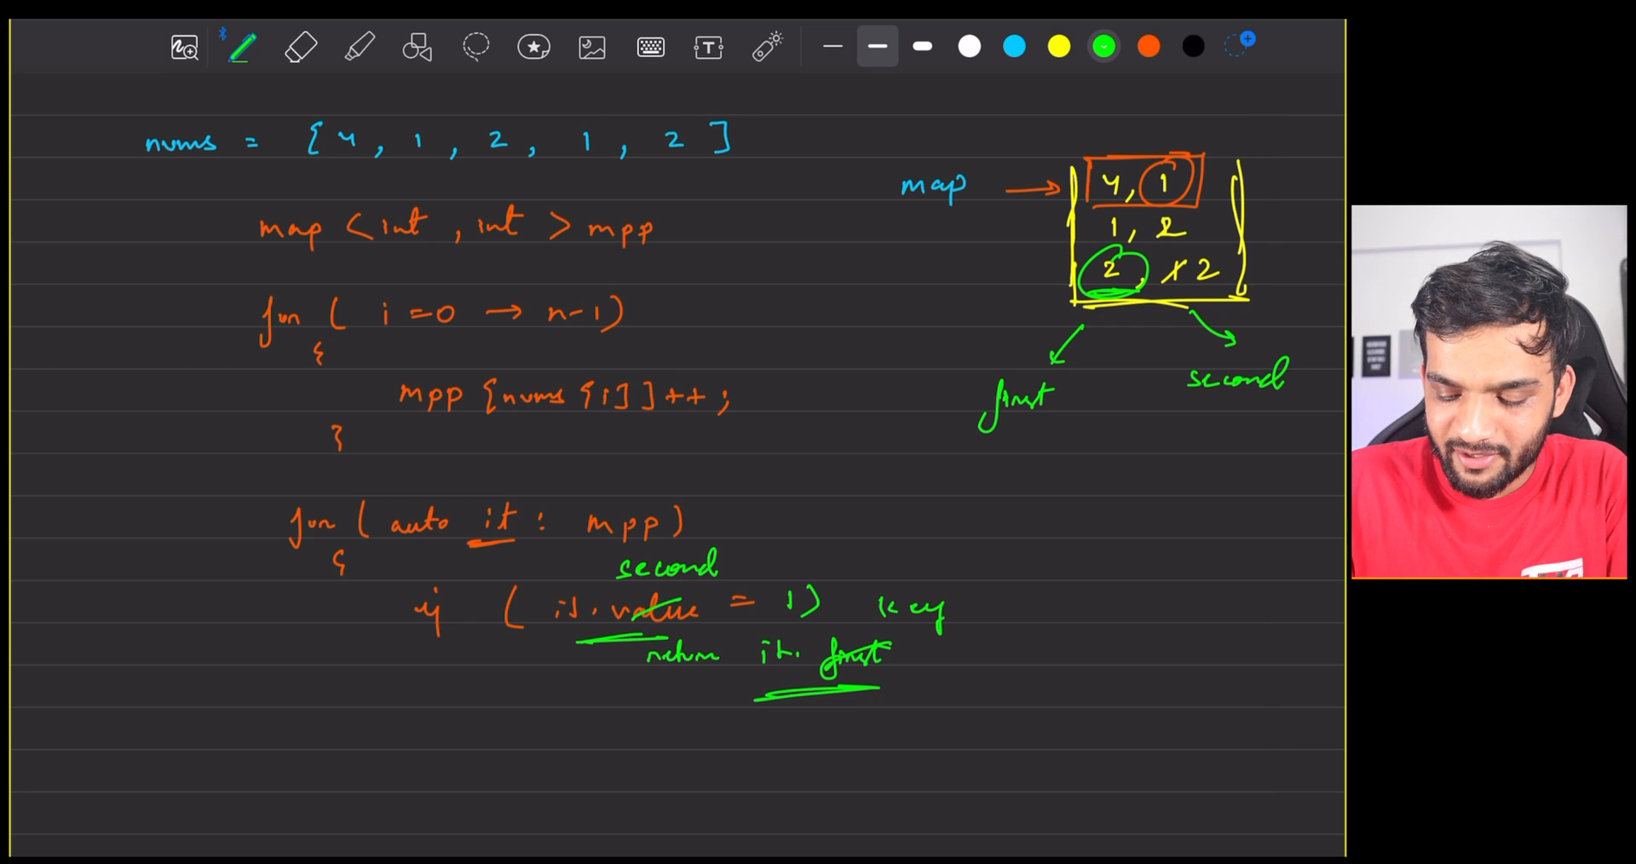
scroll(down, 3)
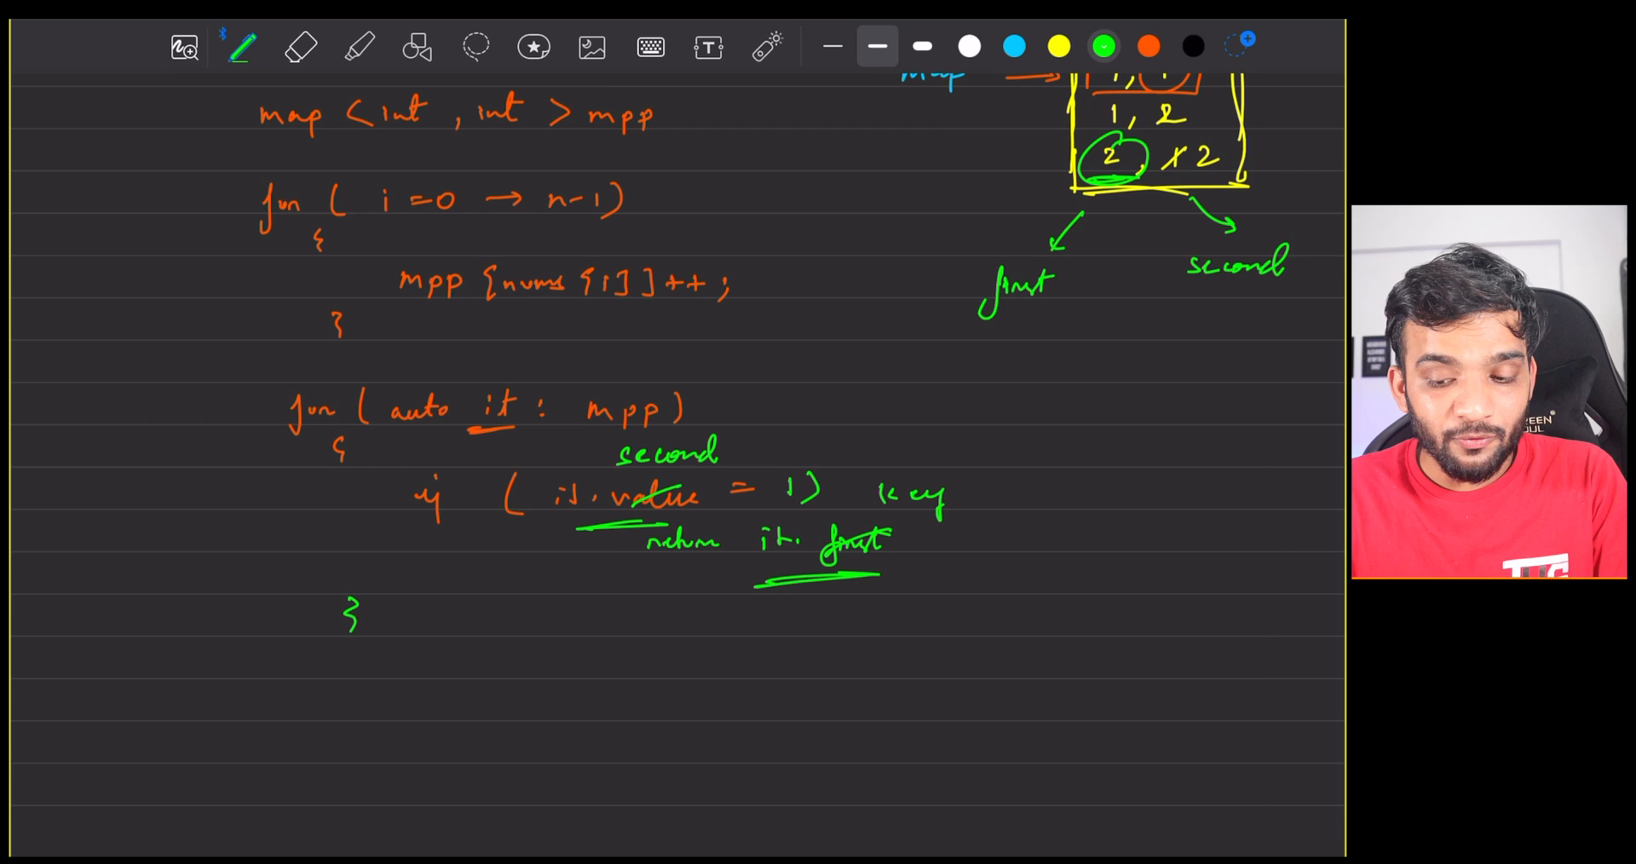
In blue, bracket both loops, label them N × log m and m, and box log n
scroll(down, 3)
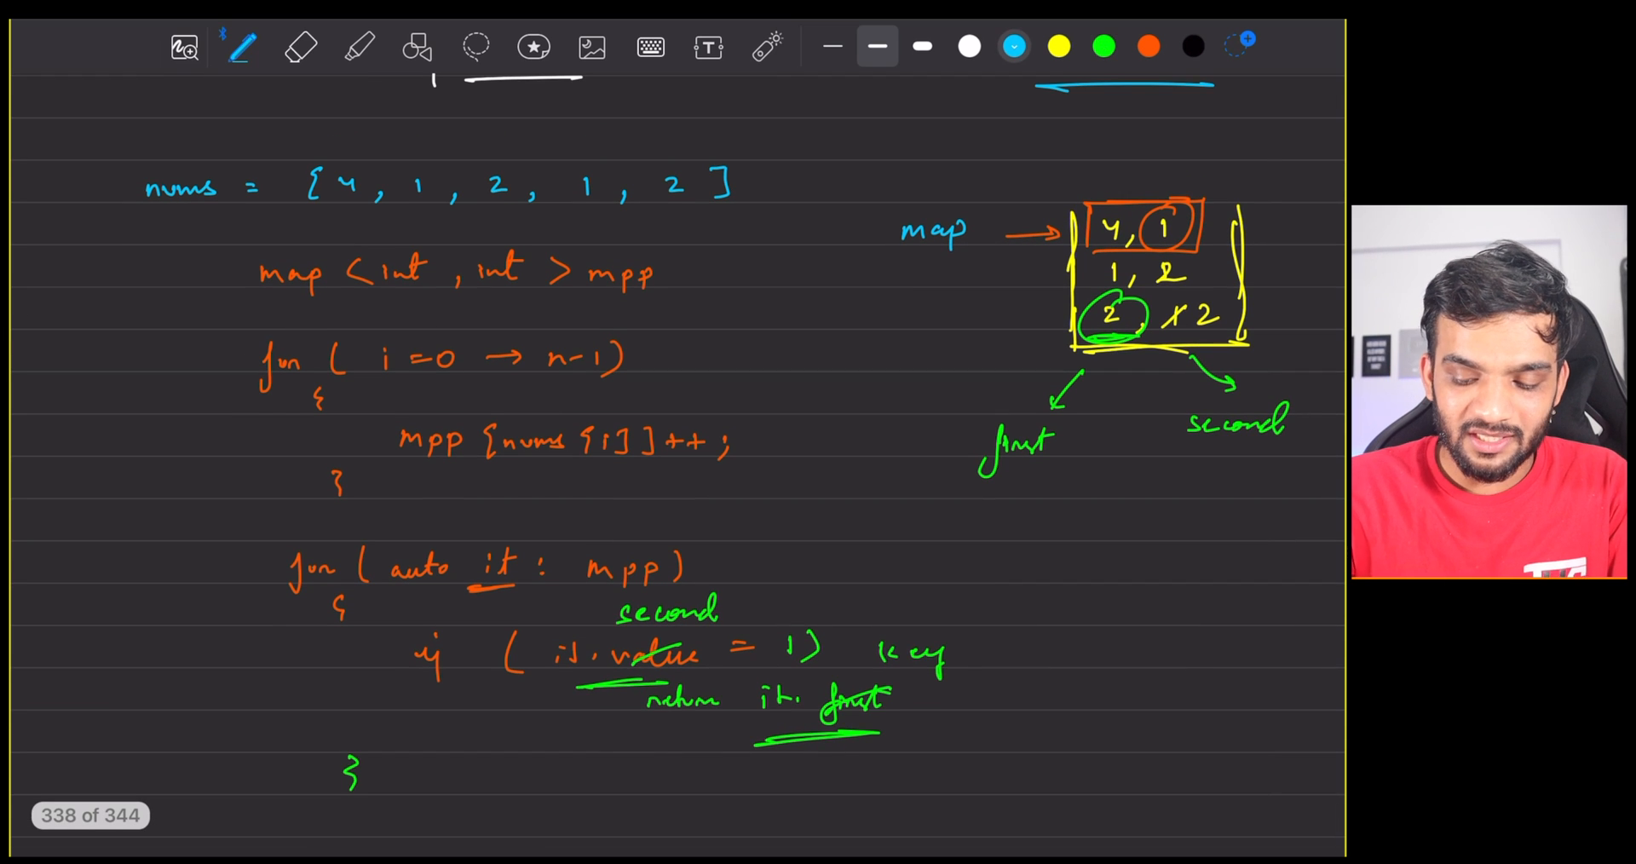
drag(219, 376, 219, 470)
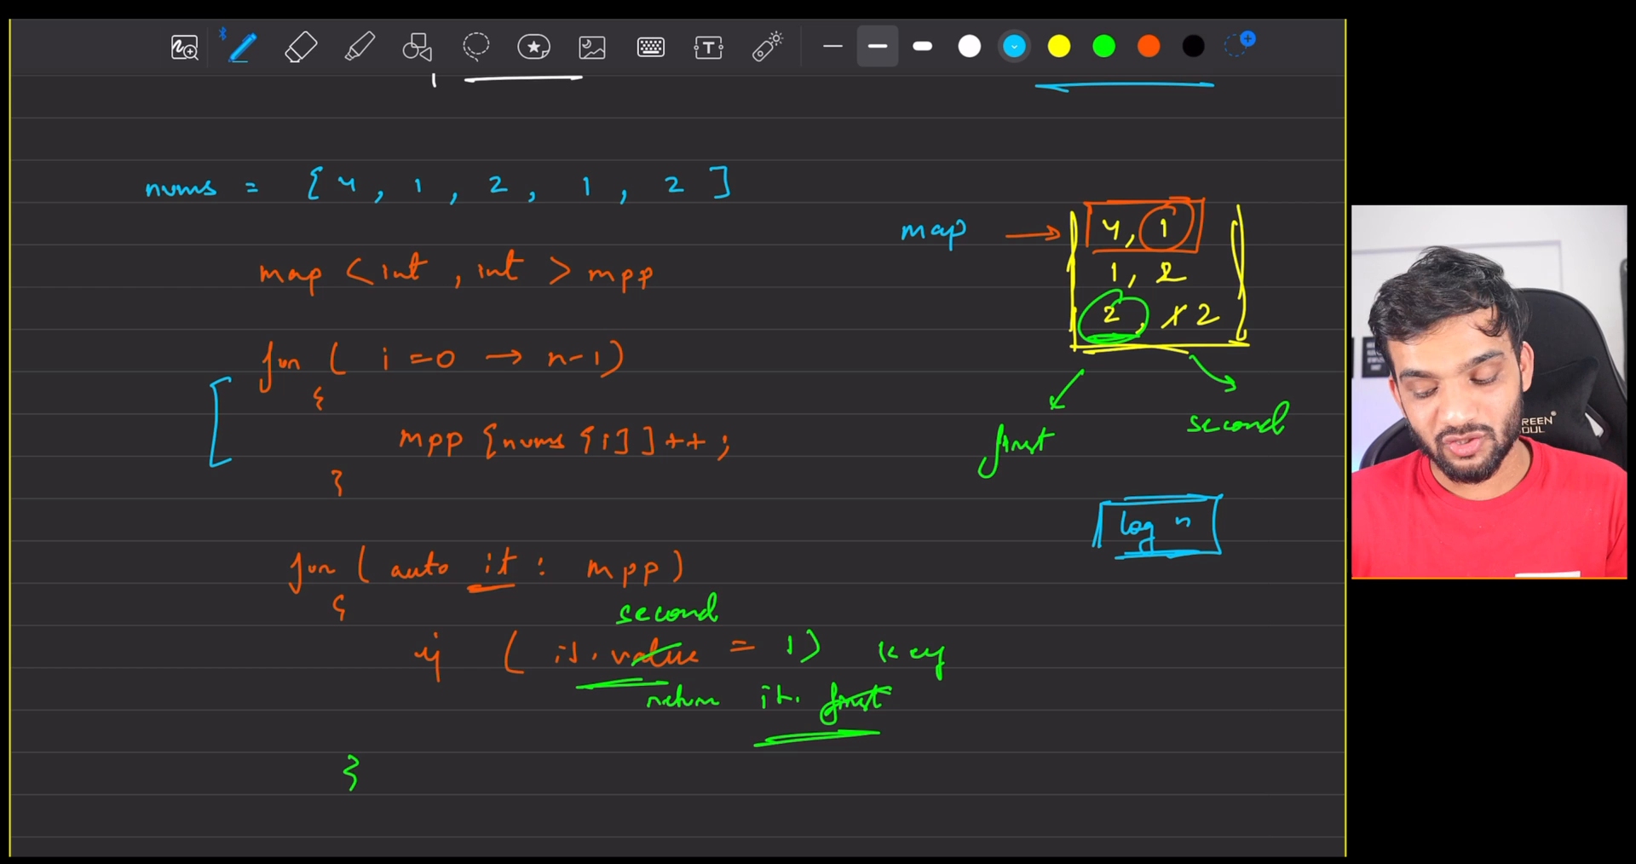
click(299, 47)
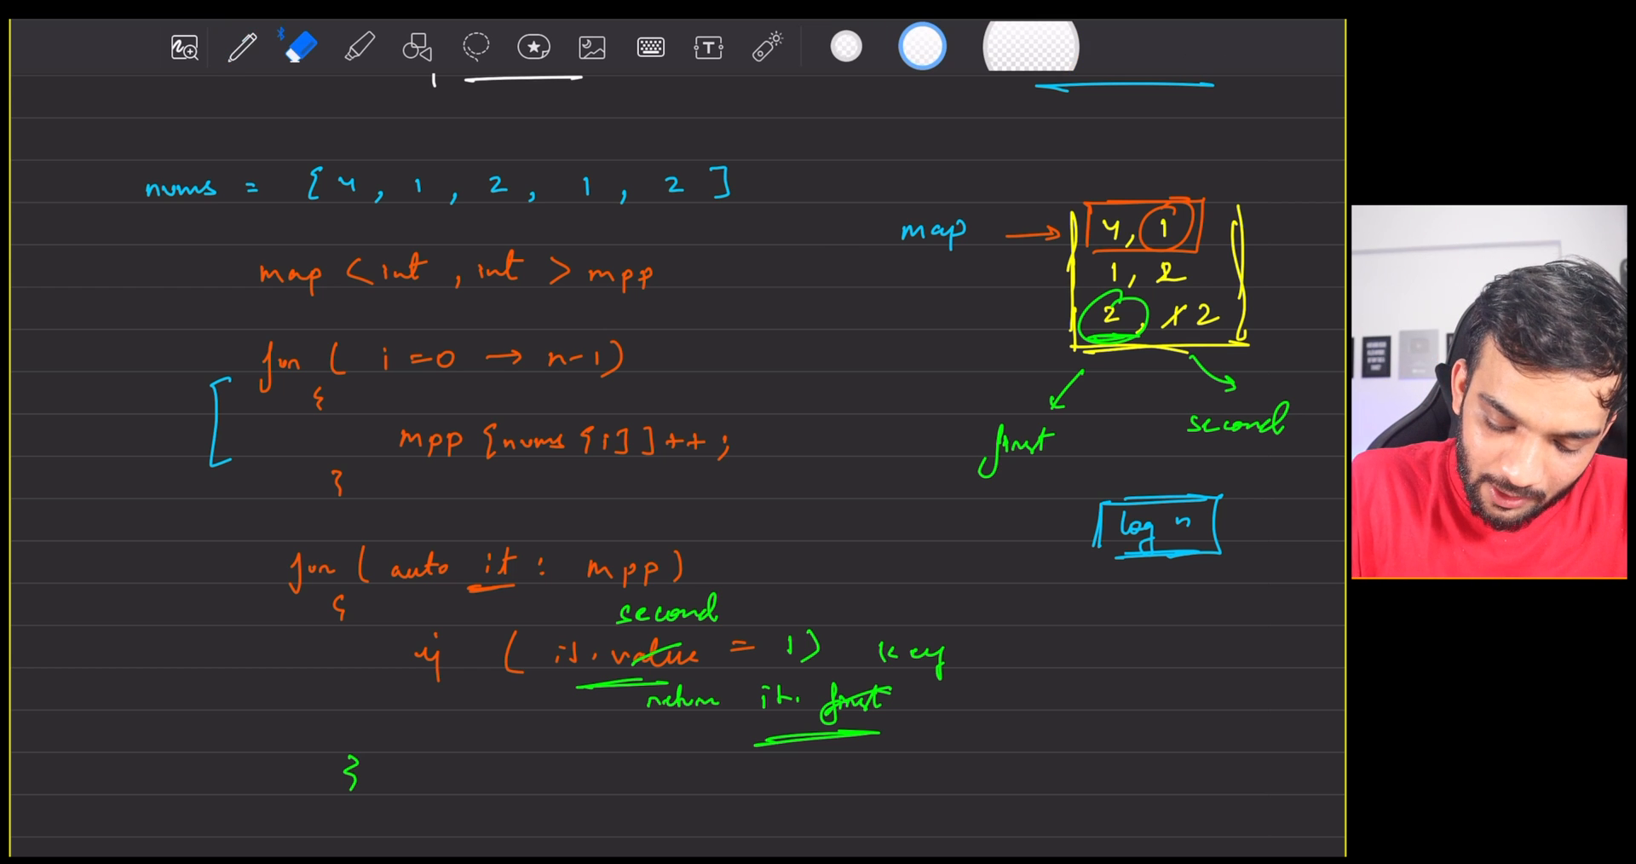
click(242, 47)
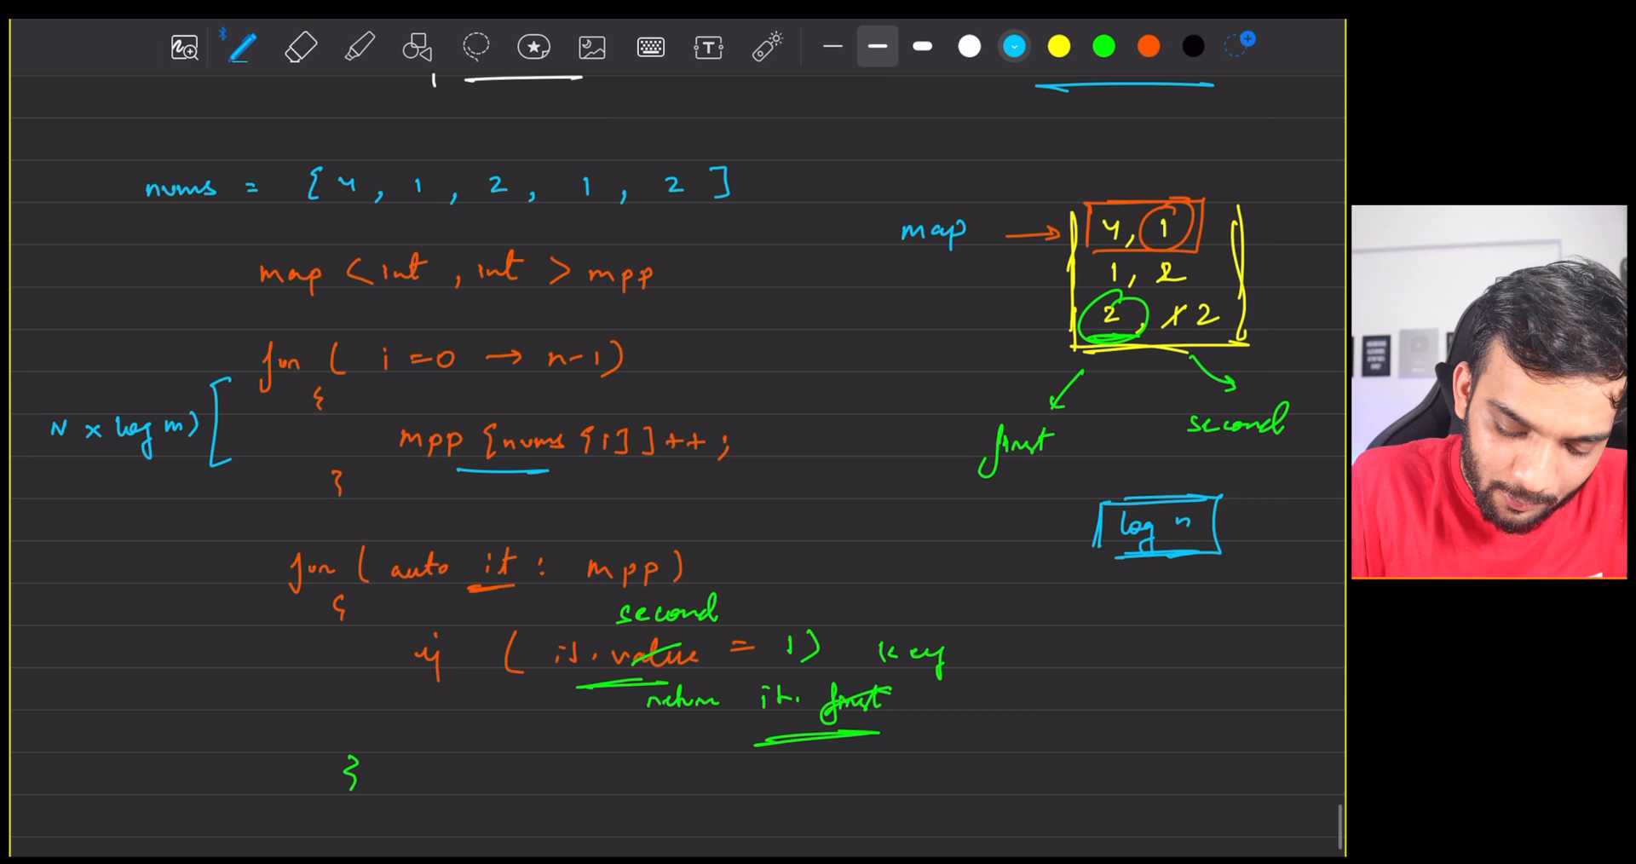
scroll(down, 3)
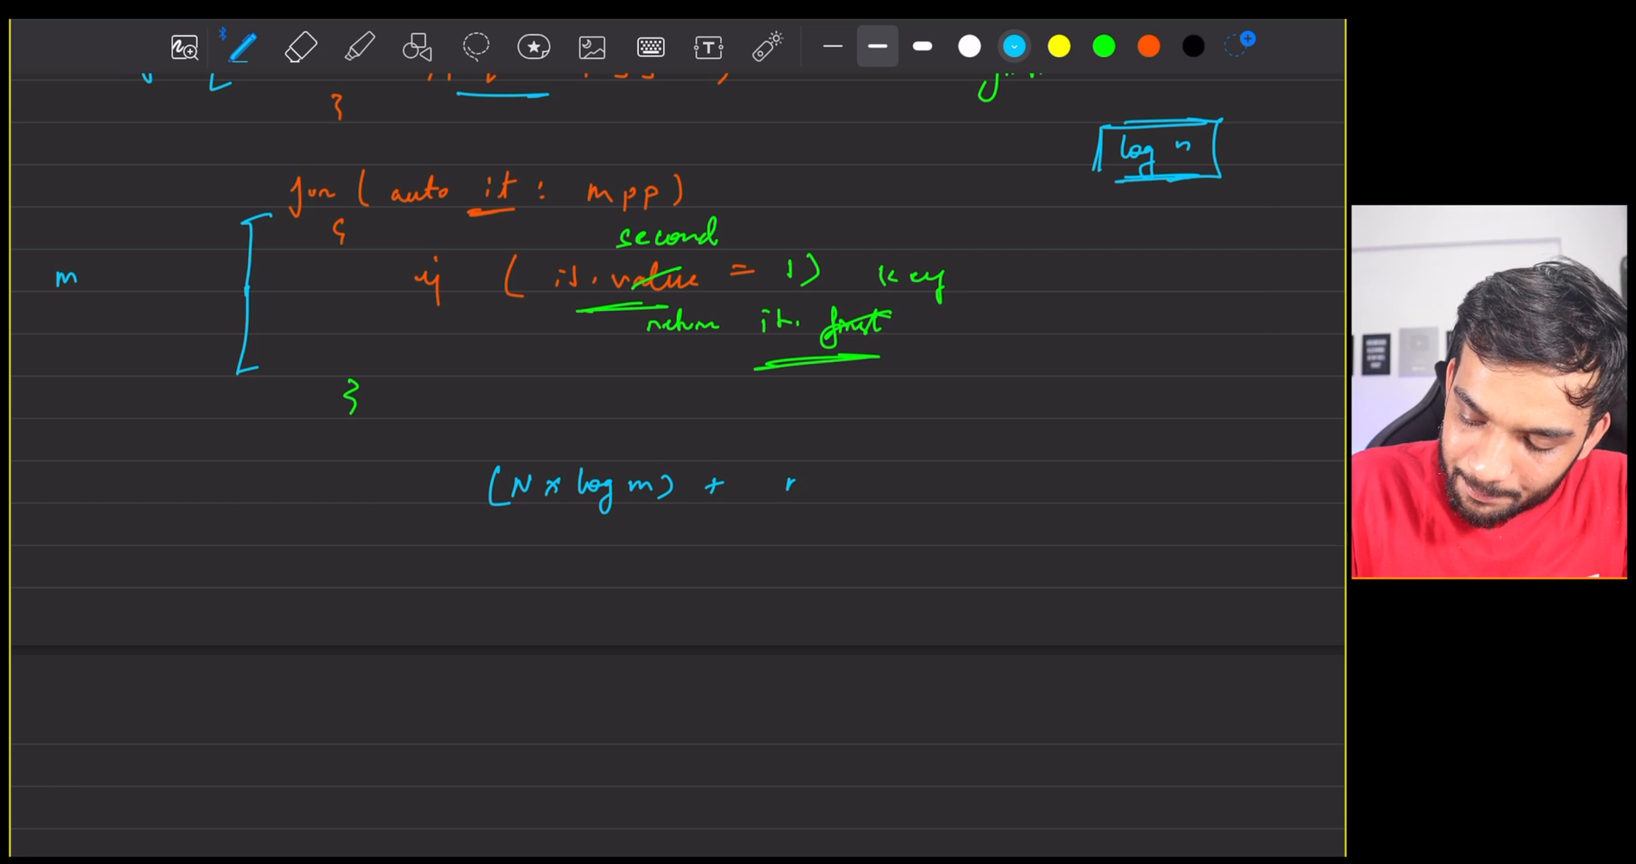
Write TC = (N × log m) + m with m = (n/2 + 1) and SC, then clear the page
text(m)
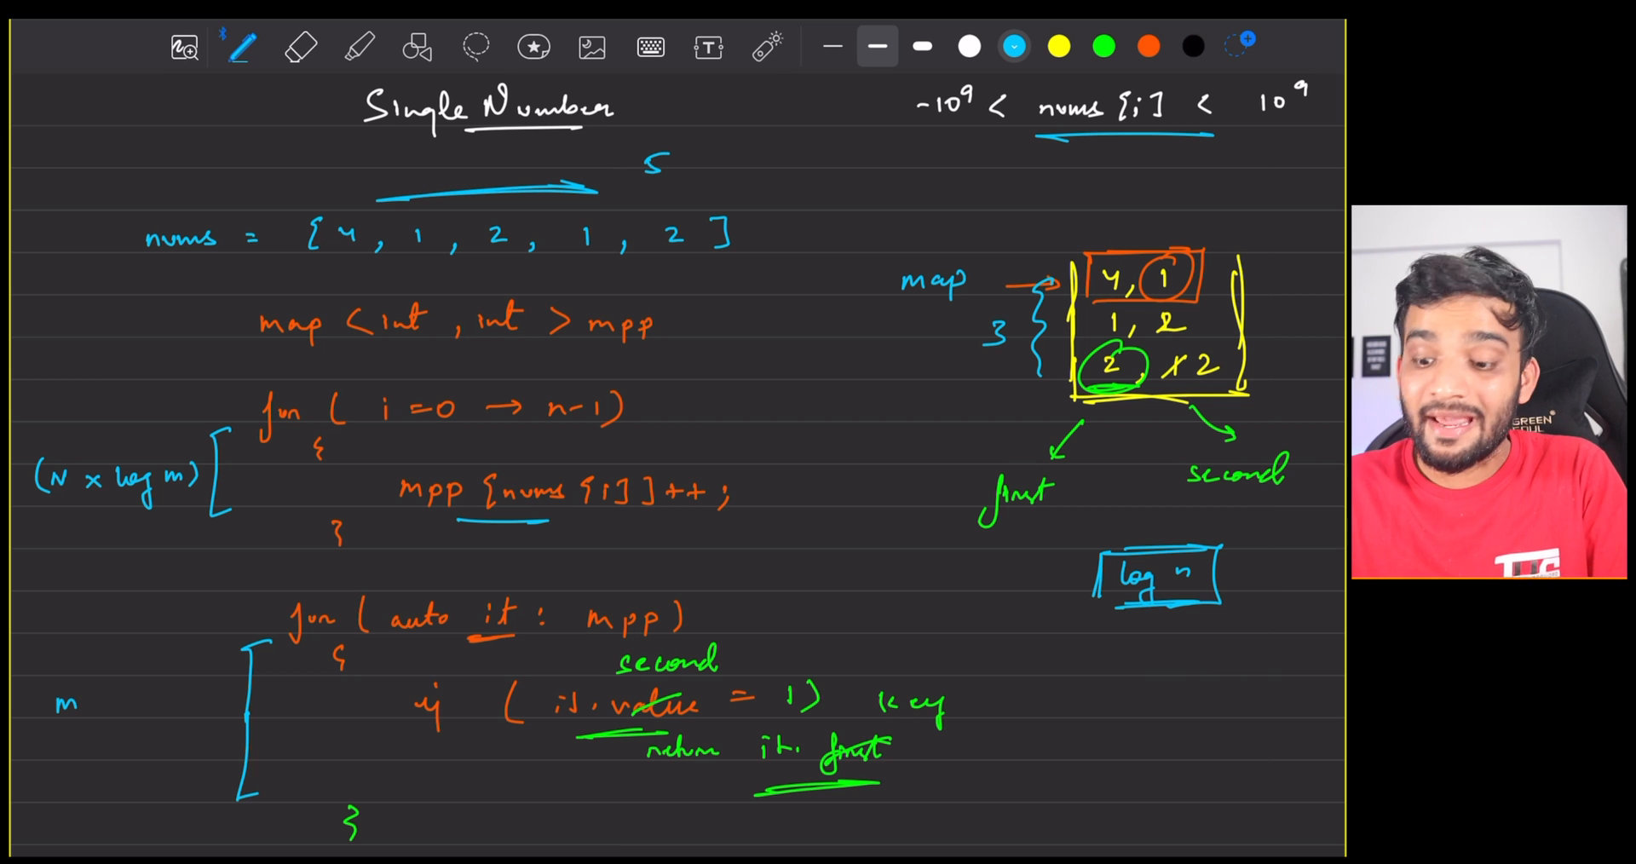
scroll(down, 3)
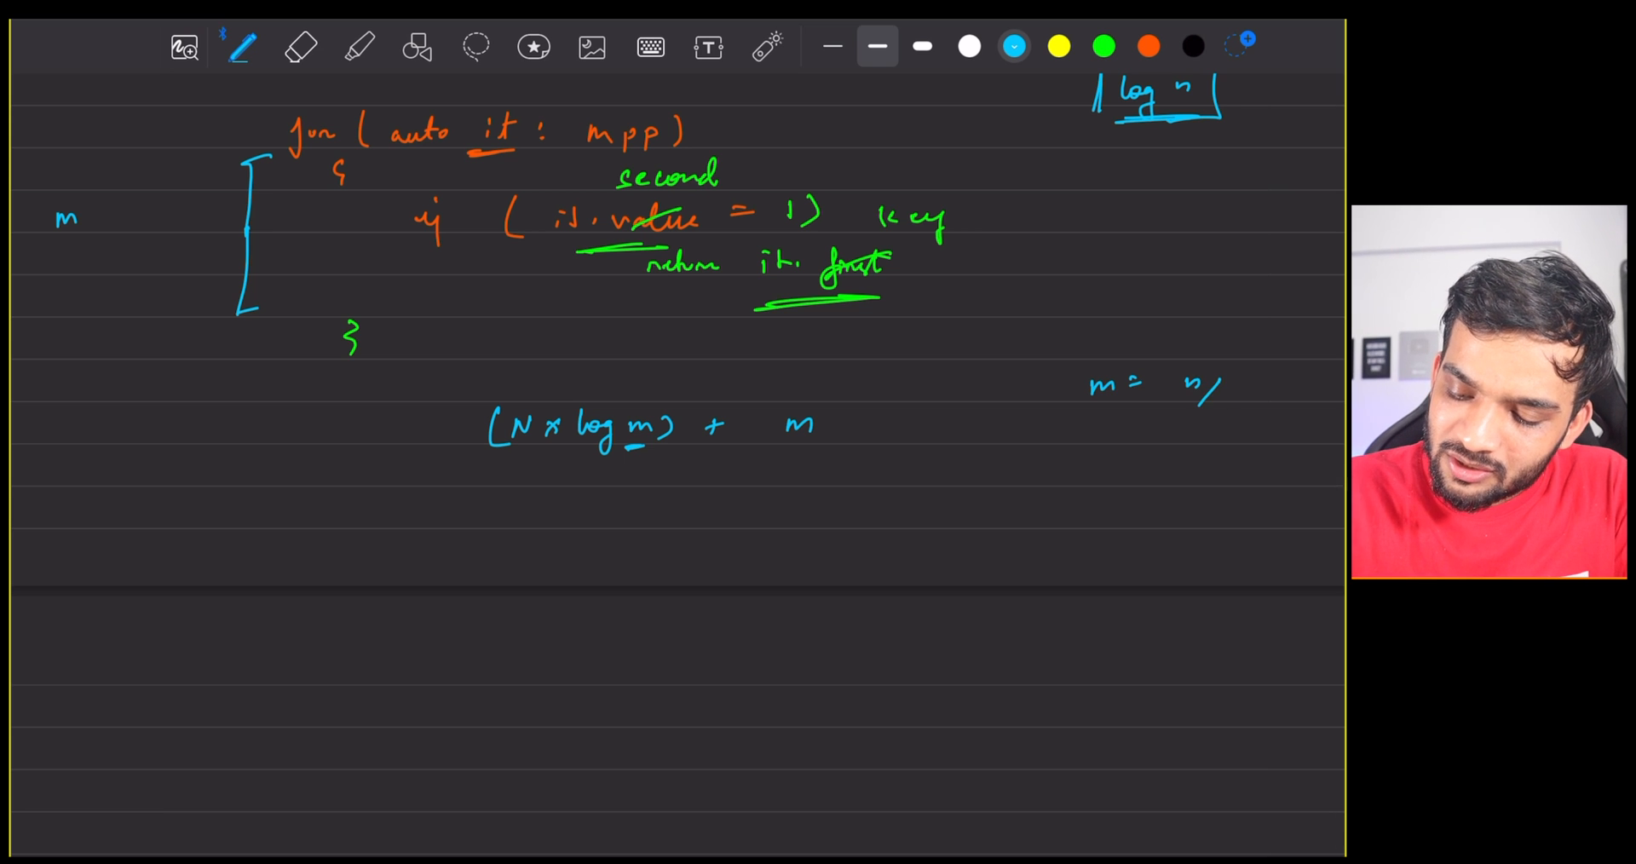
click(1236, 409)
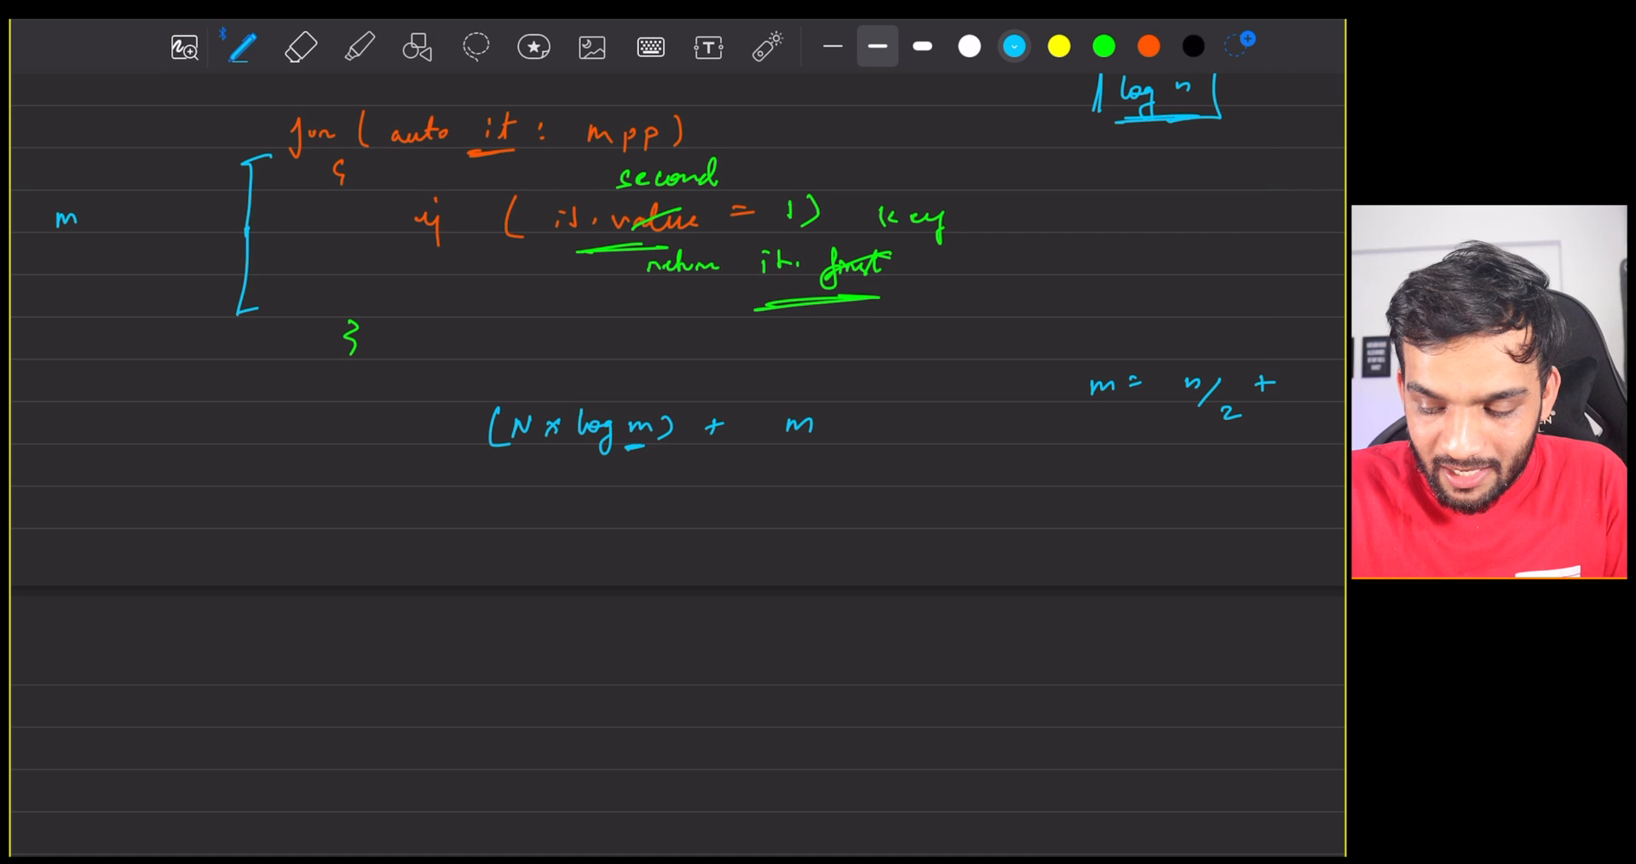
drag(1168, 386, 1325, 385)
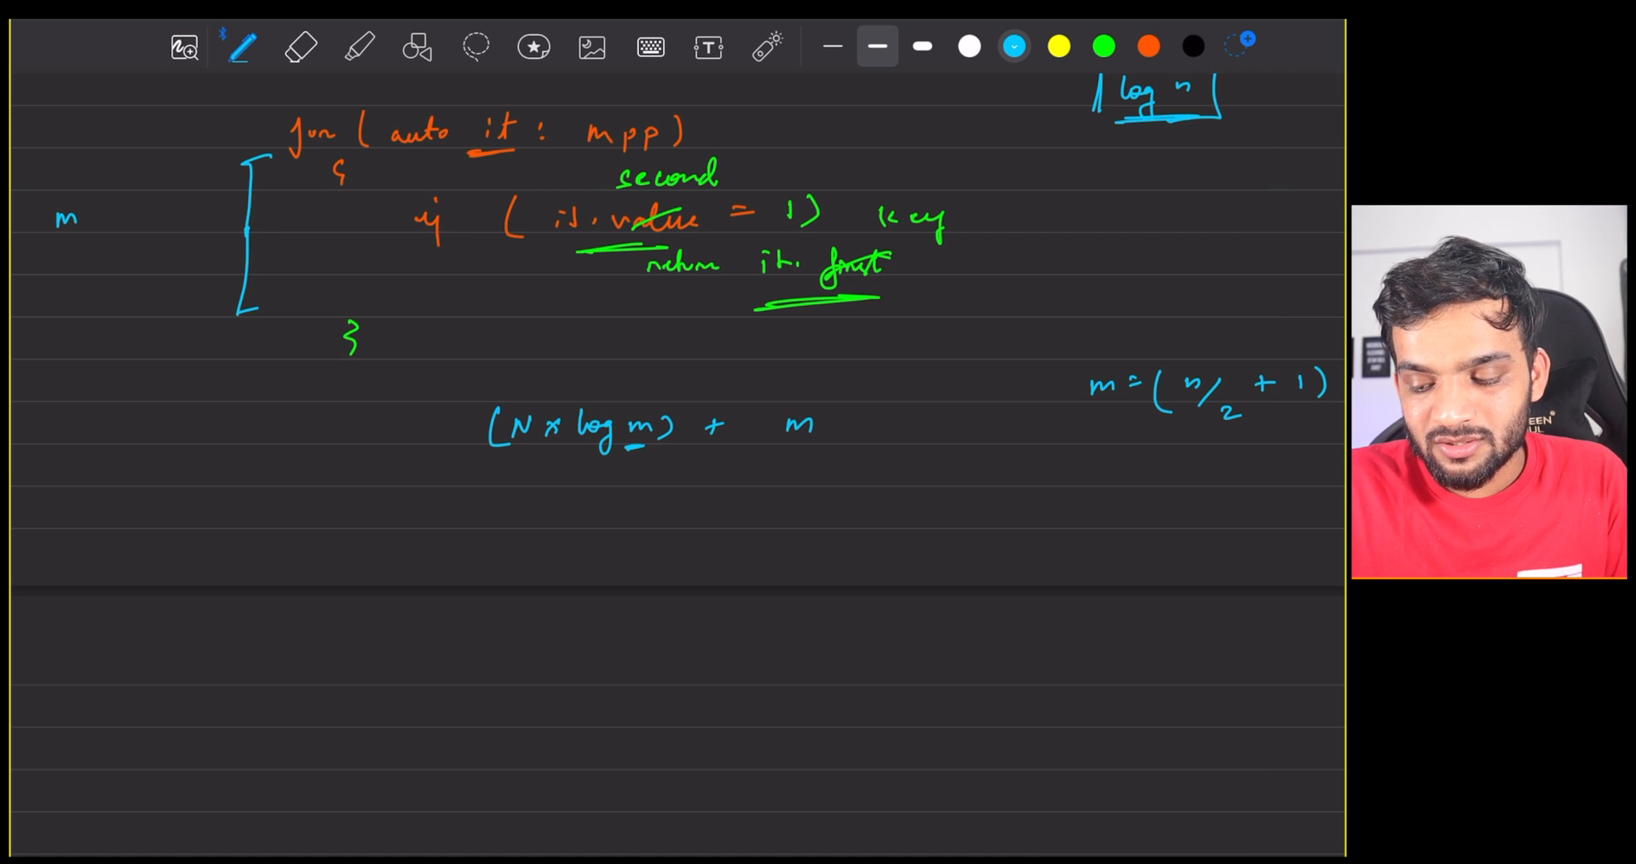
drag(1189, 449, 1257, 449)
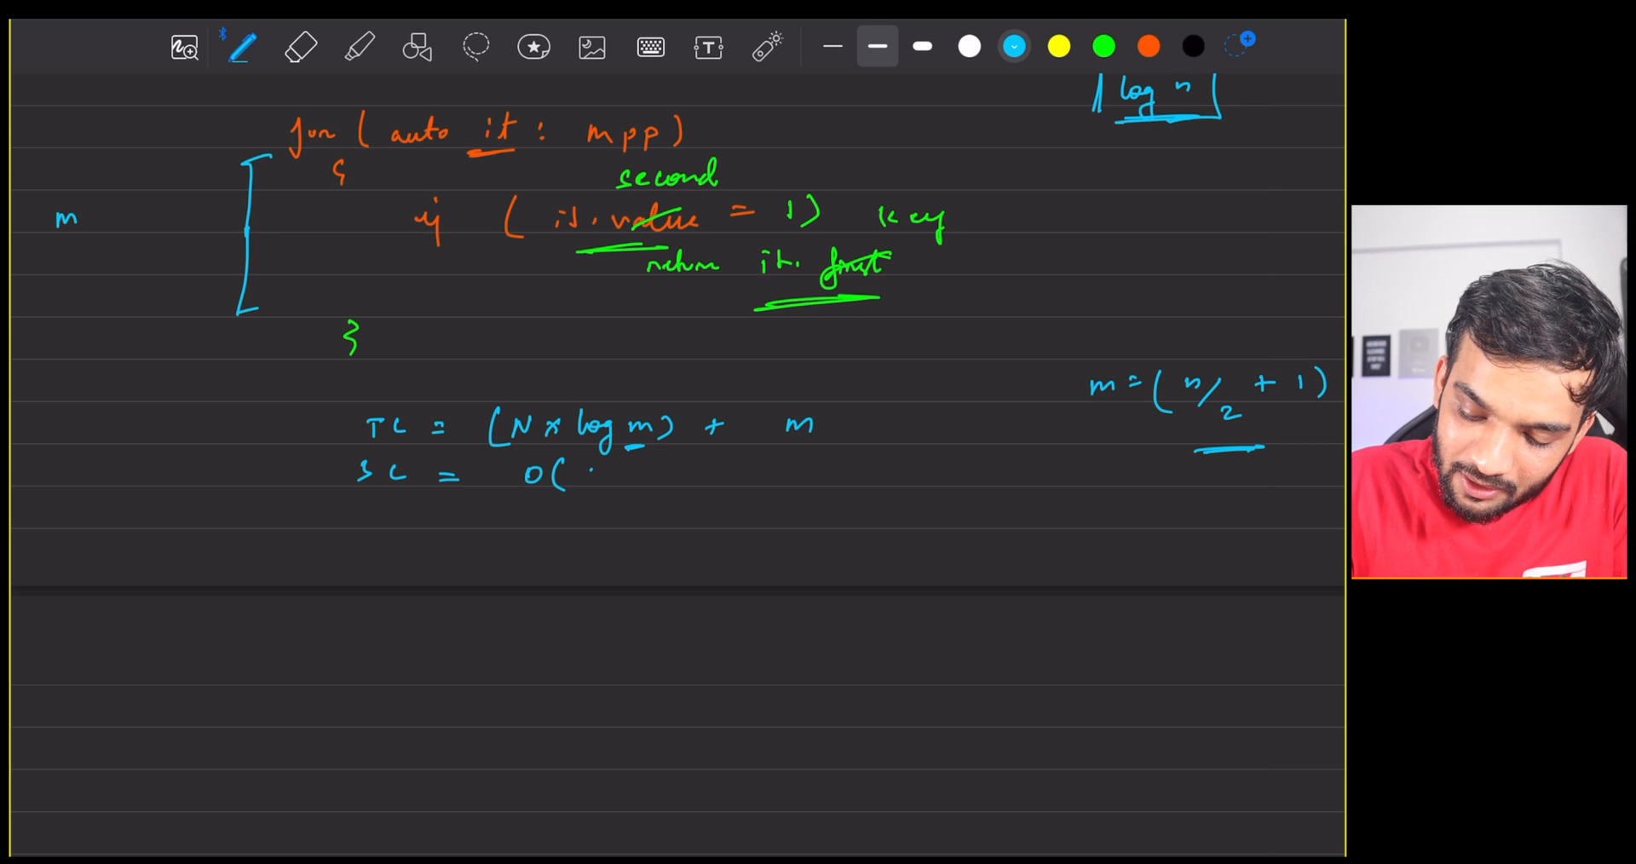
drag(589, 475, 647, 479)
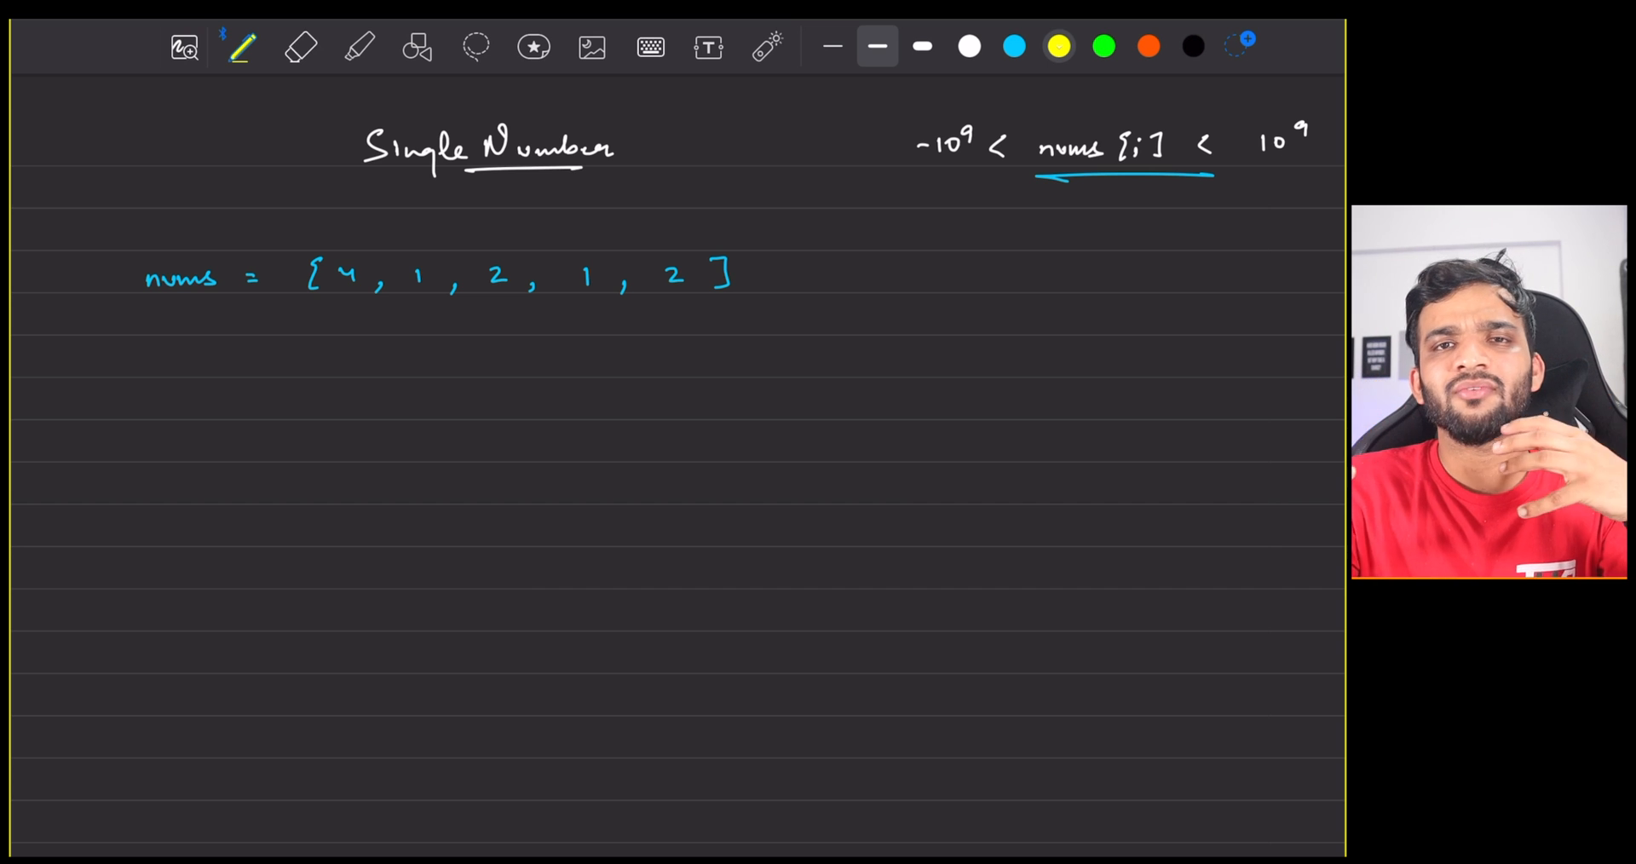
In yellow, write XOR → a^a = 0, bracket the array, and write 4 ^ 1 ^ 2 ^ 1 ^ 2
click(767, 47)
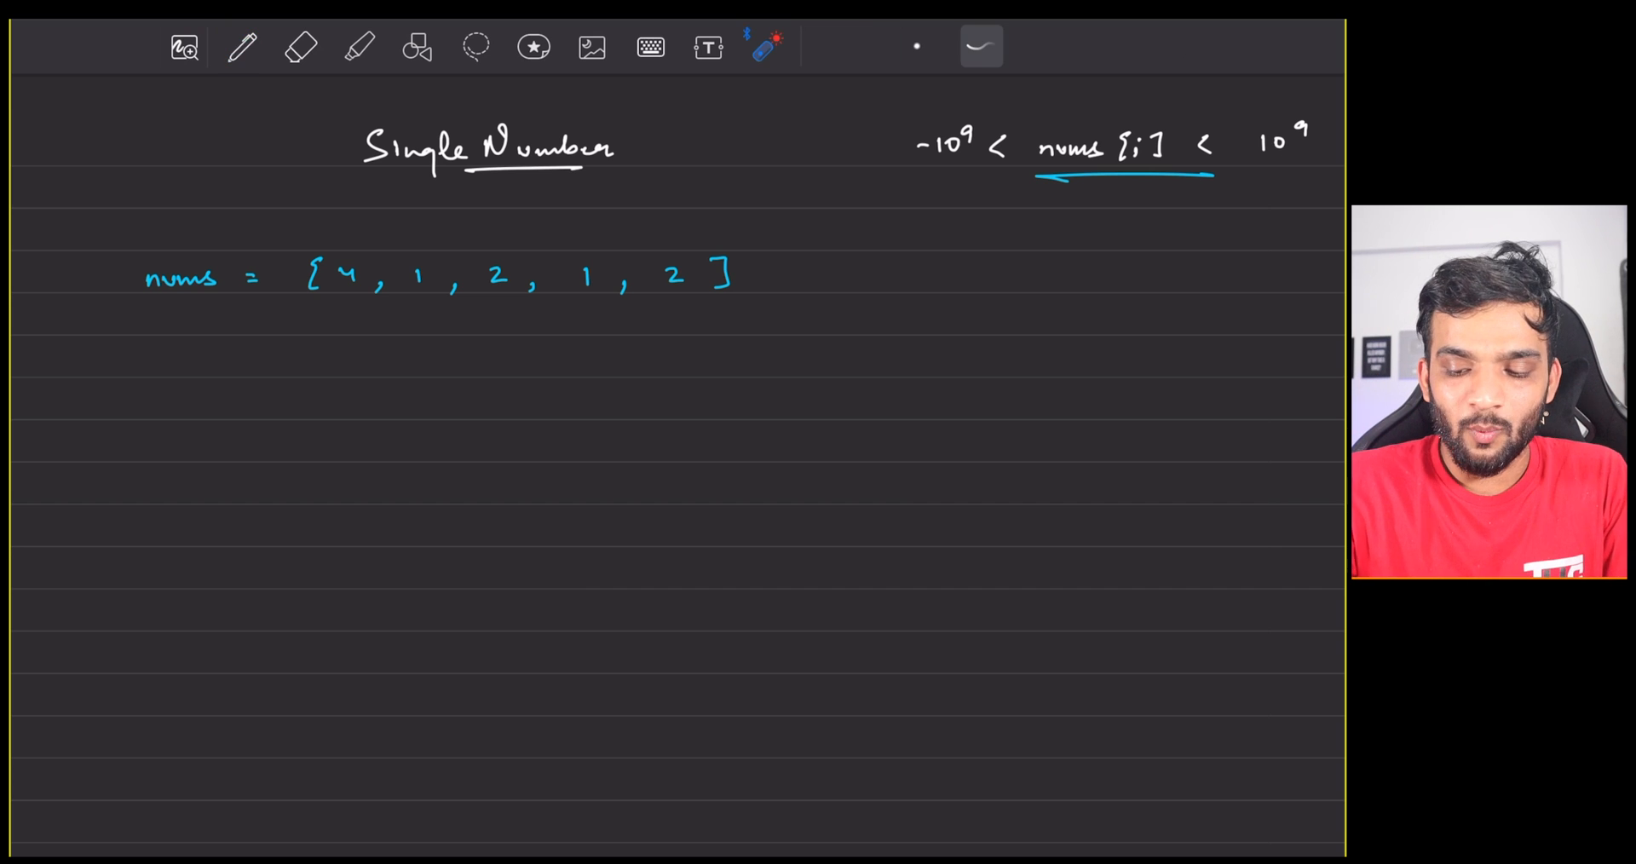
click(241, 47)
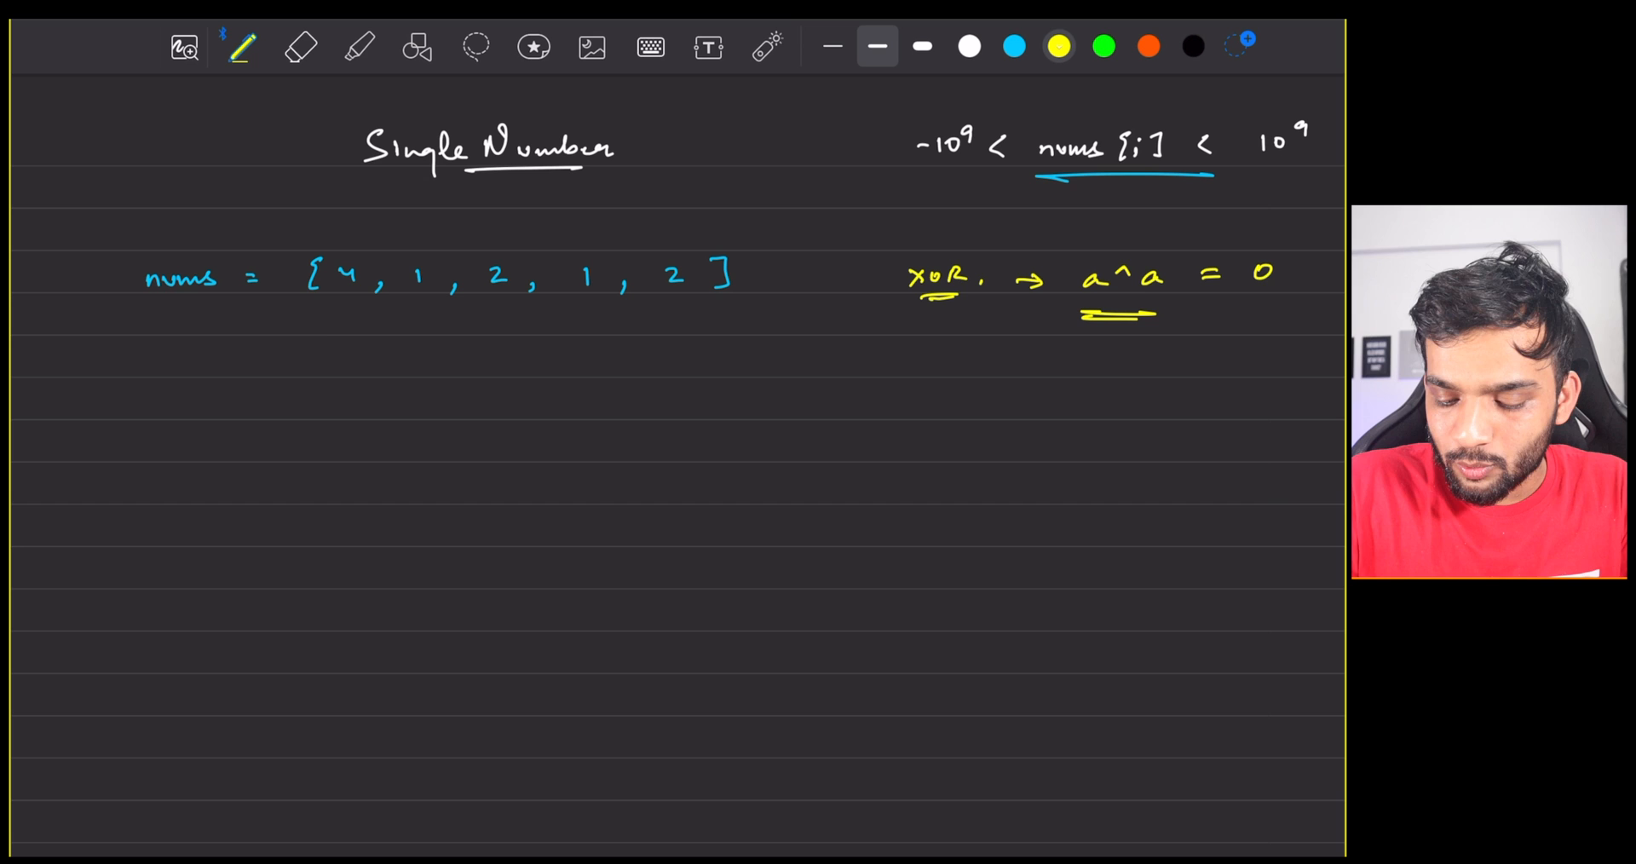
drag(334, 313, 621, 313)
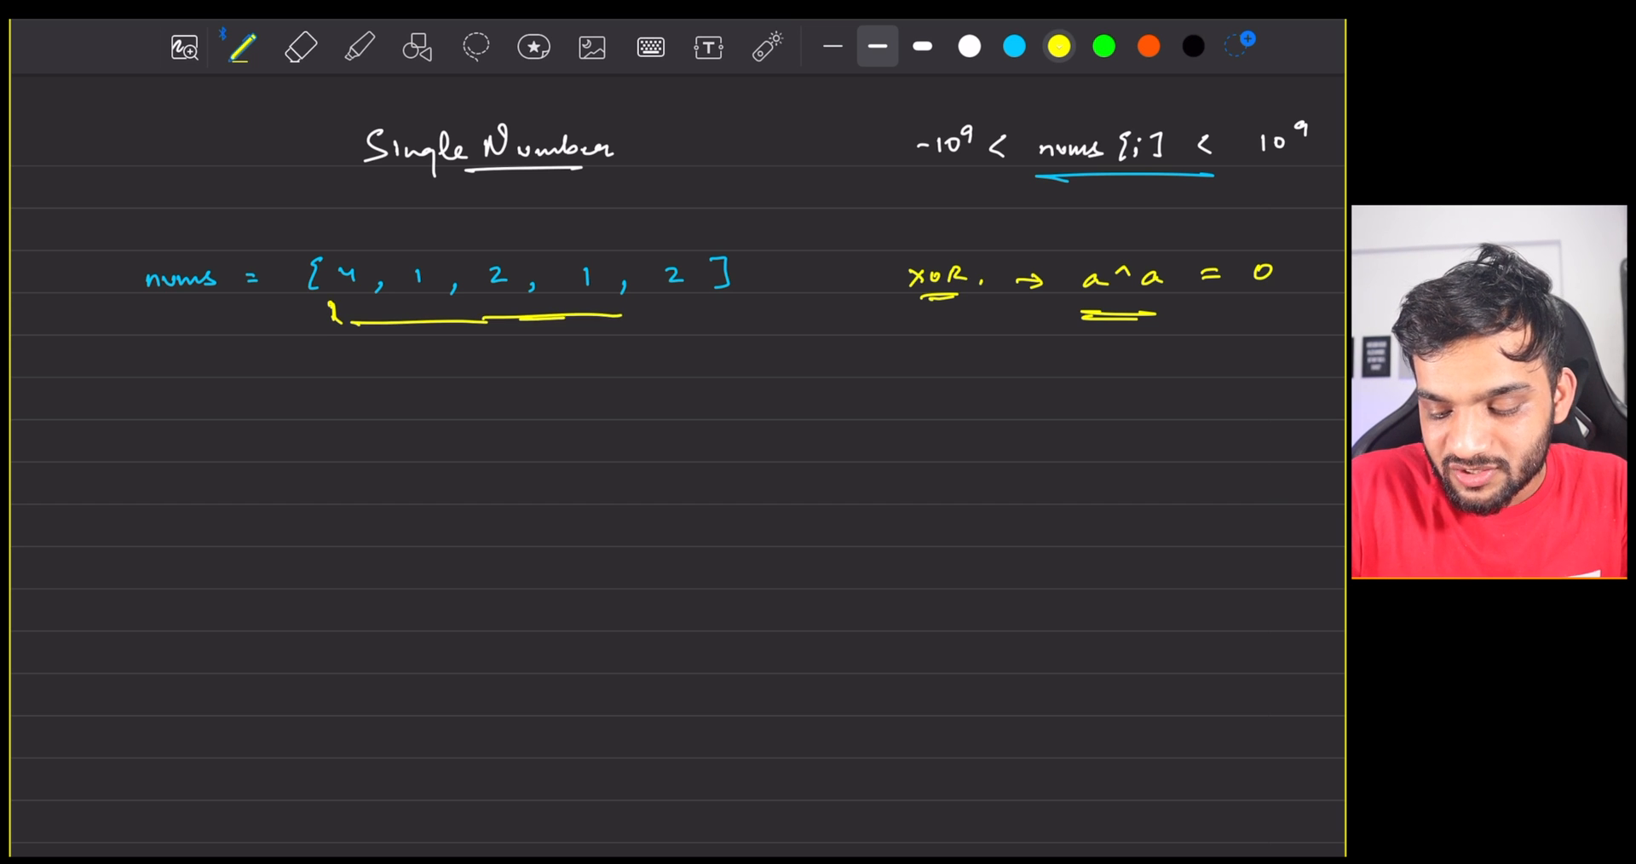
drag(615, 313, 689, 311)
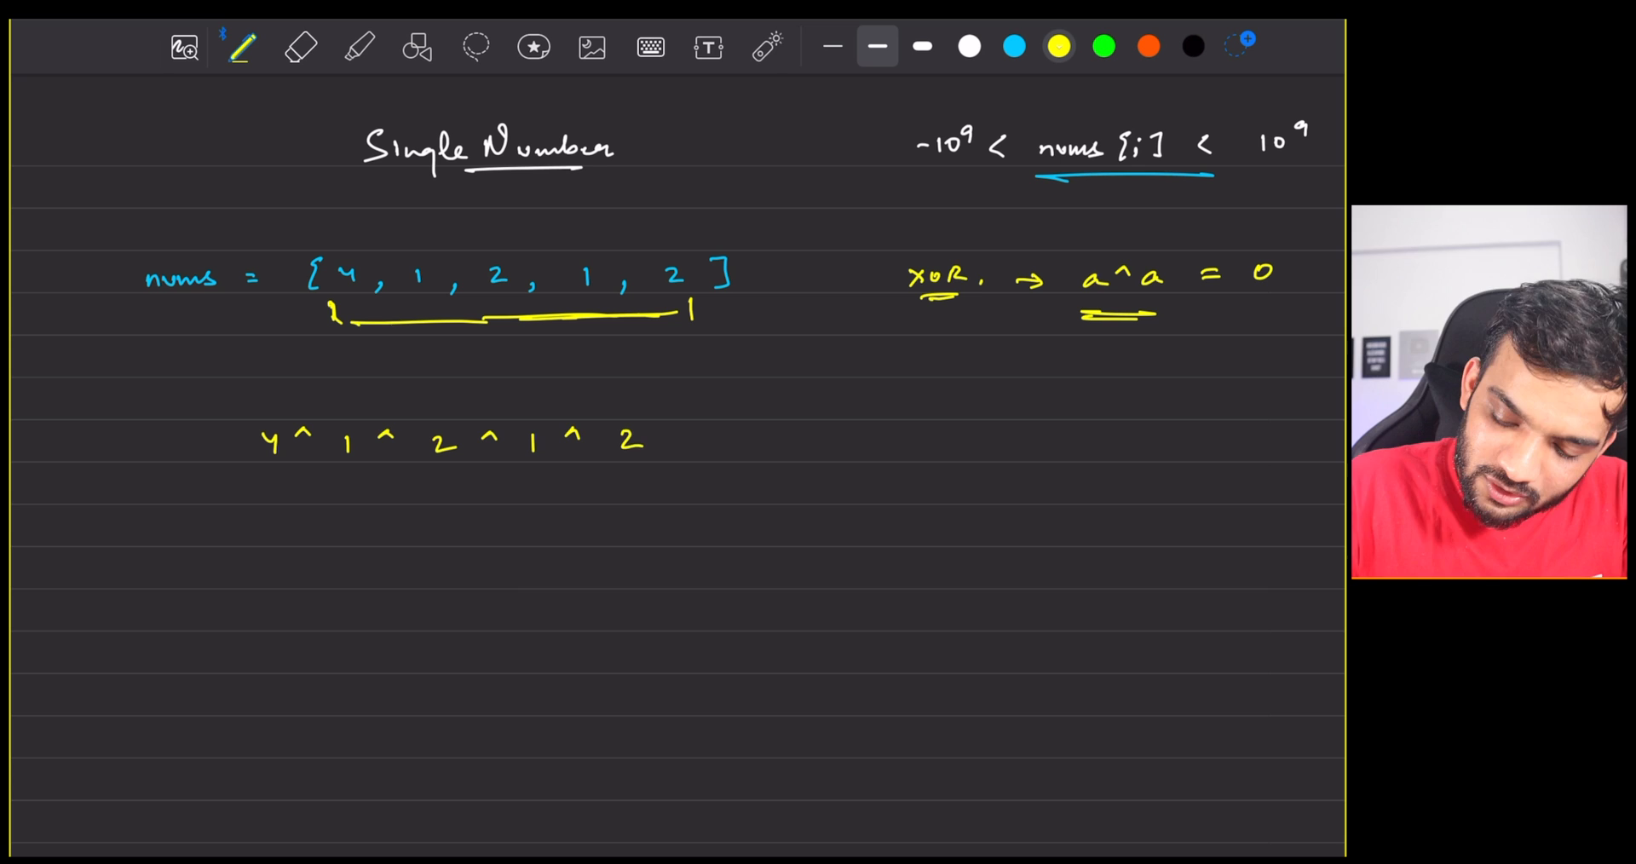
In orange, mark the matching 2s and 1s in 4 ^ 1 ^ 2 ^ 1 ^ 2
click(299, 47)
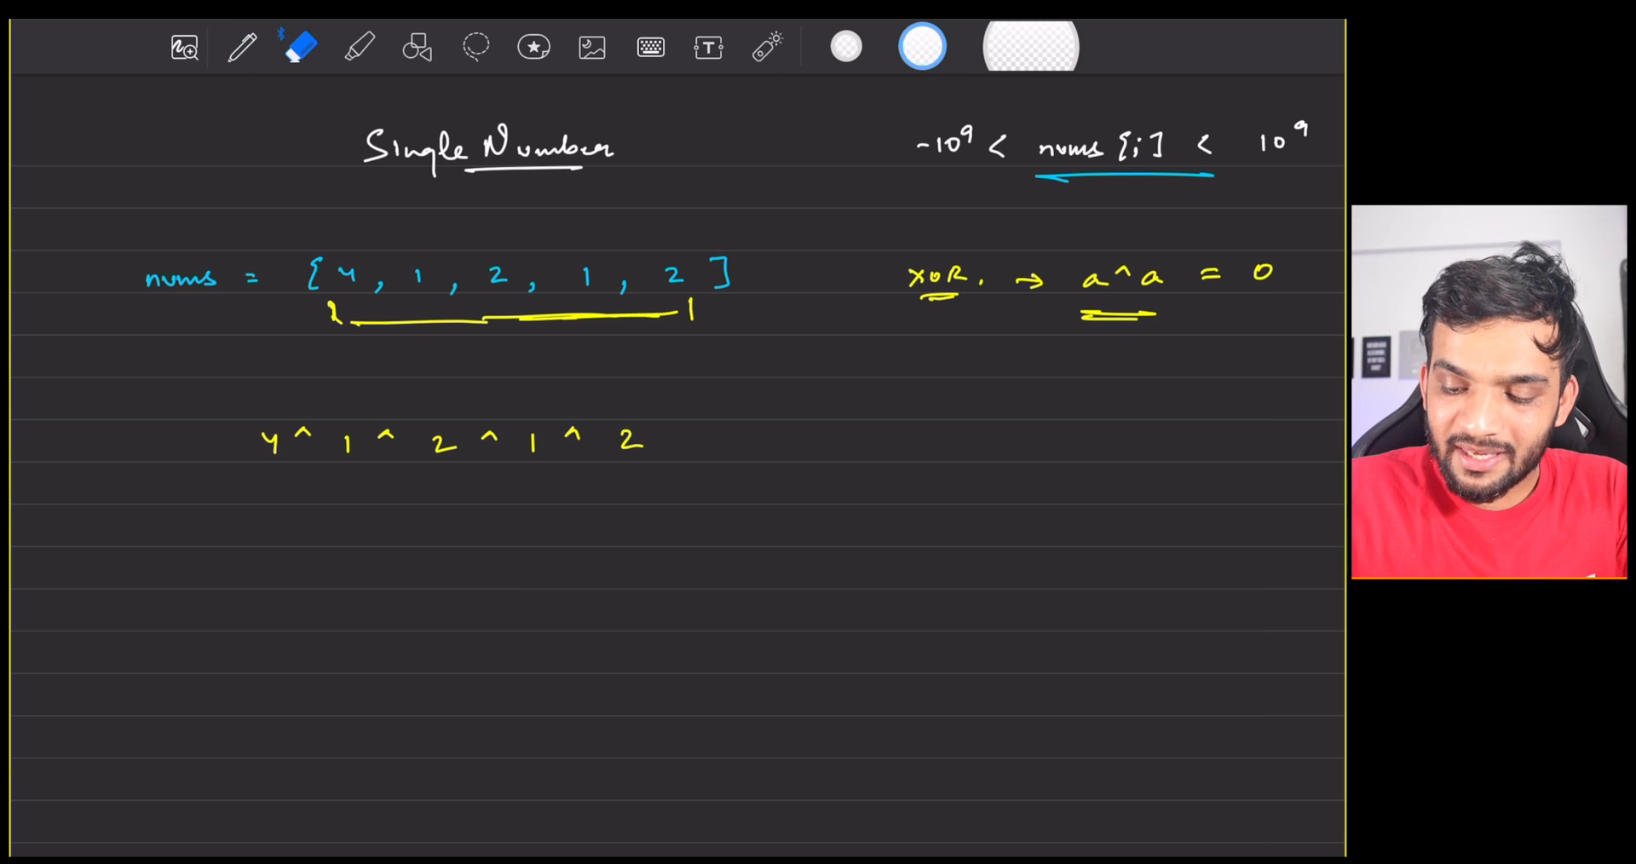
click(240, 48)
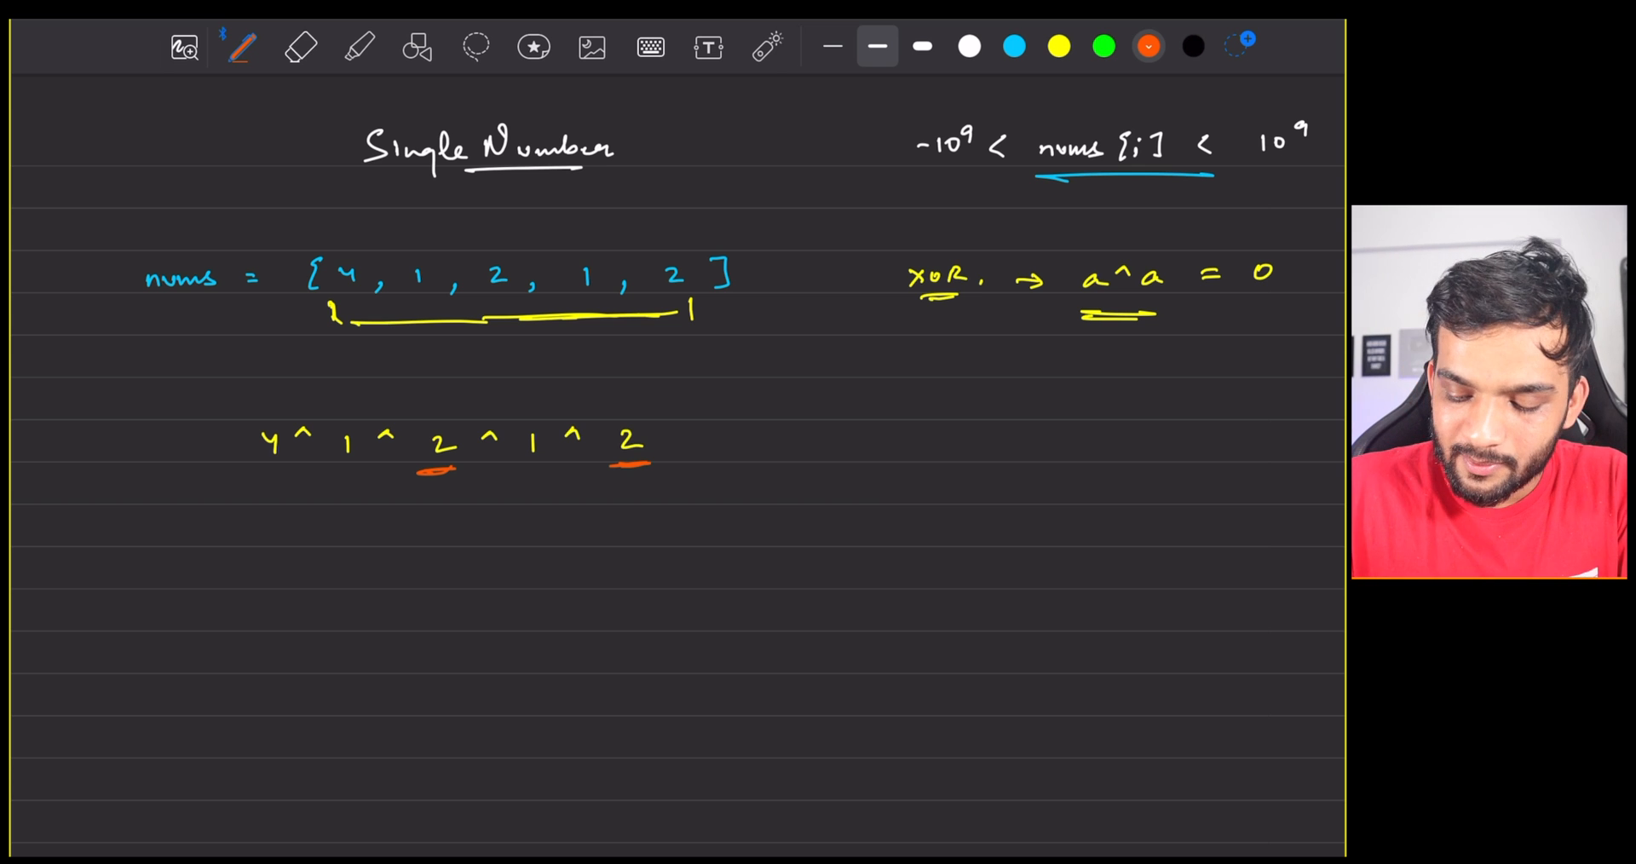
drag(589, 526, 663, 527)
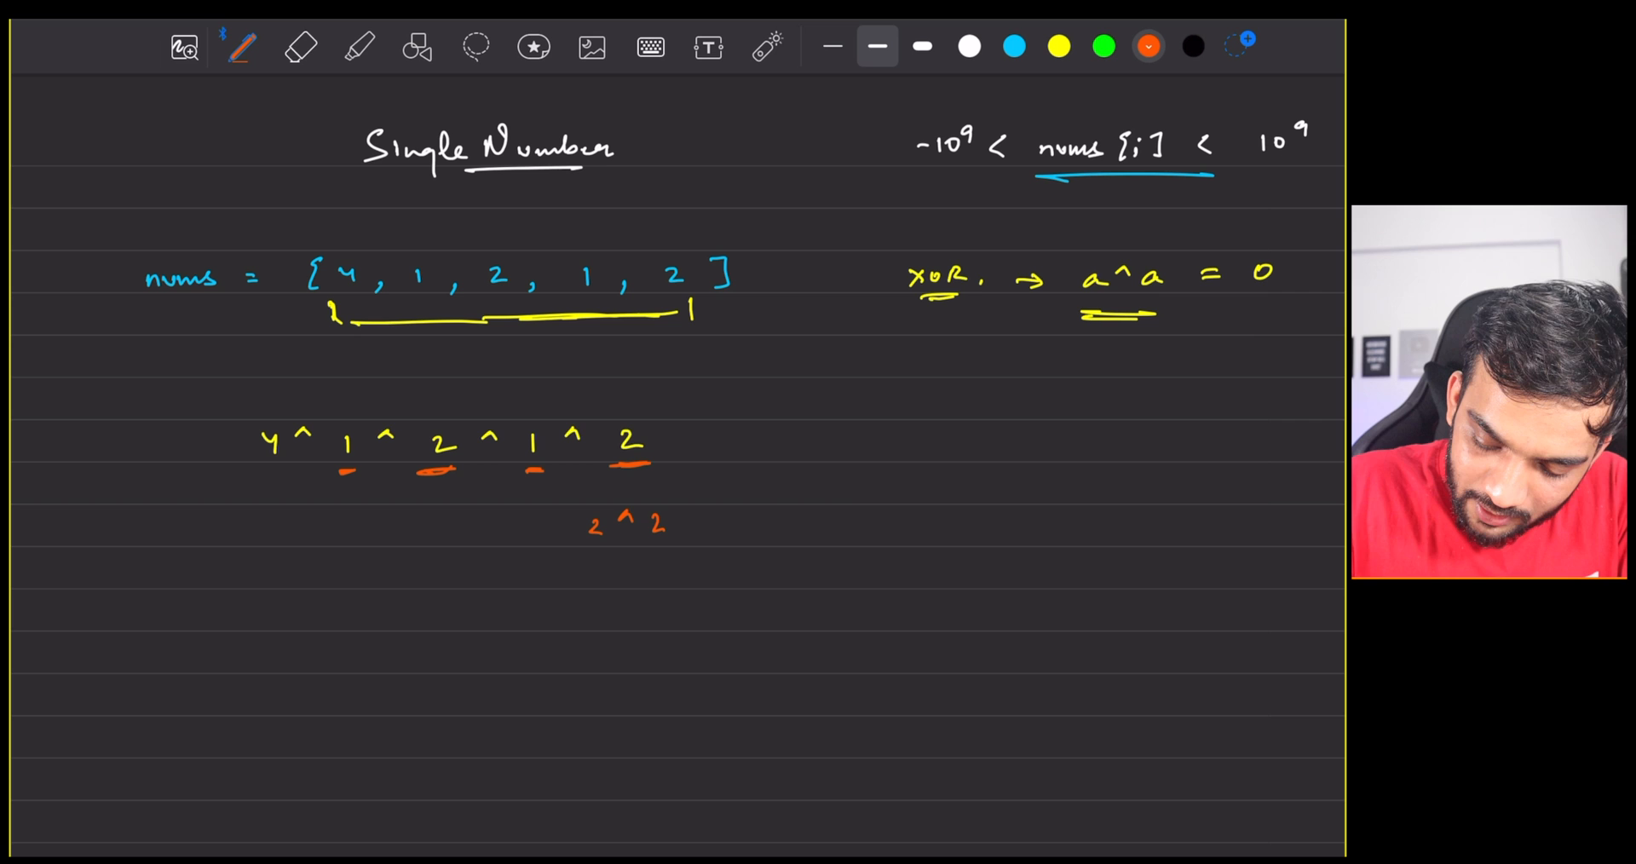
click(485, 524)
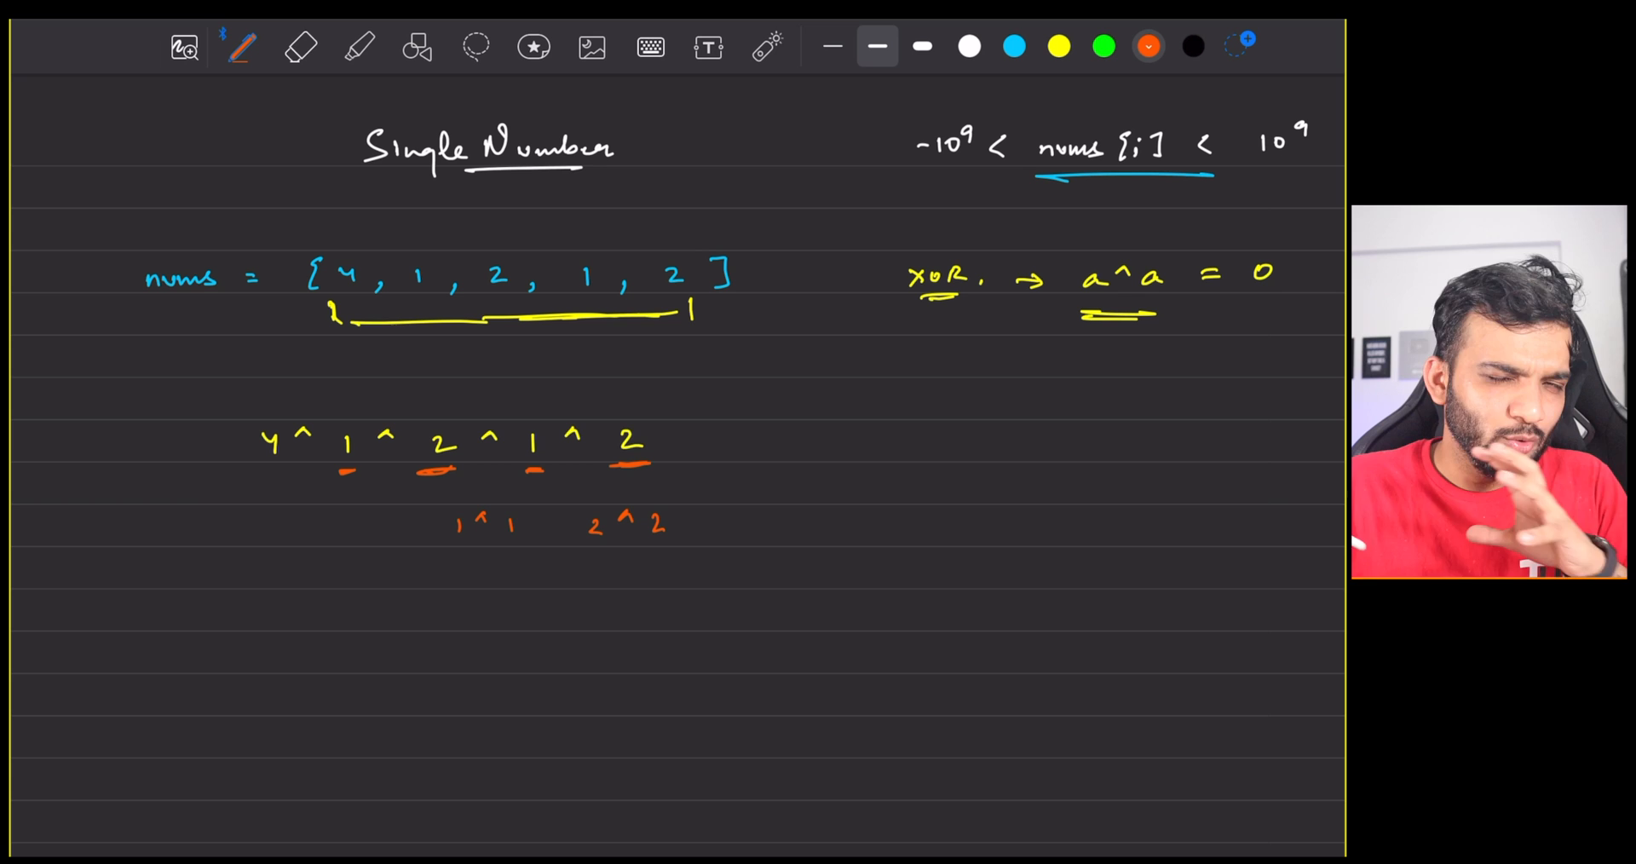
Reduce the expression to 4 ^ 0 ^ 0 = 4, highlight the pairs, and erase the working
drag(264, 472, 287, 472)
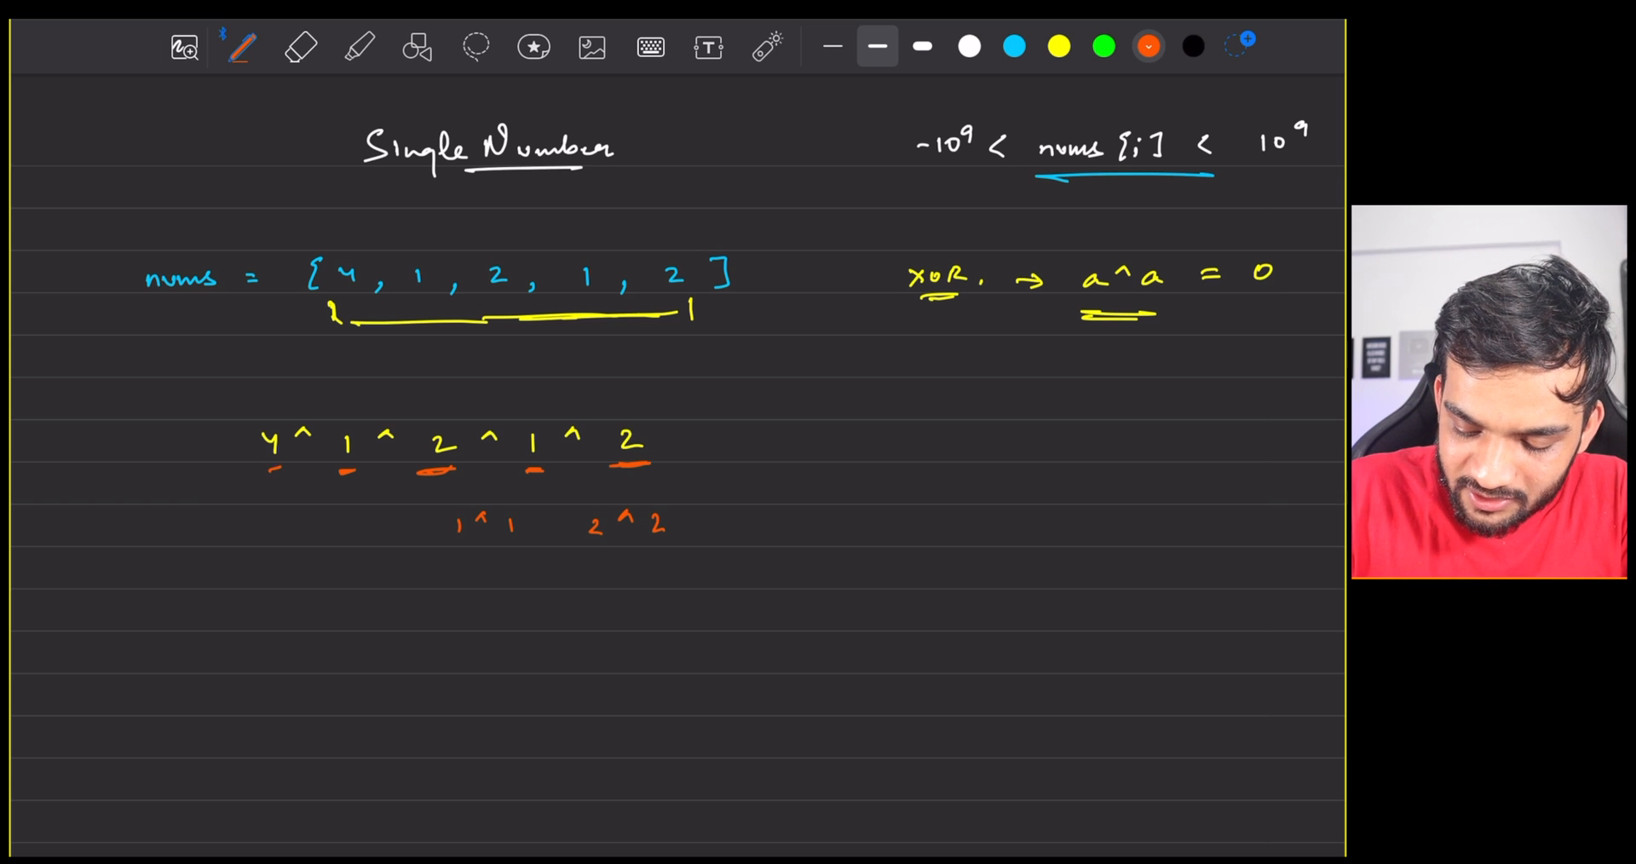
click(365, 521)
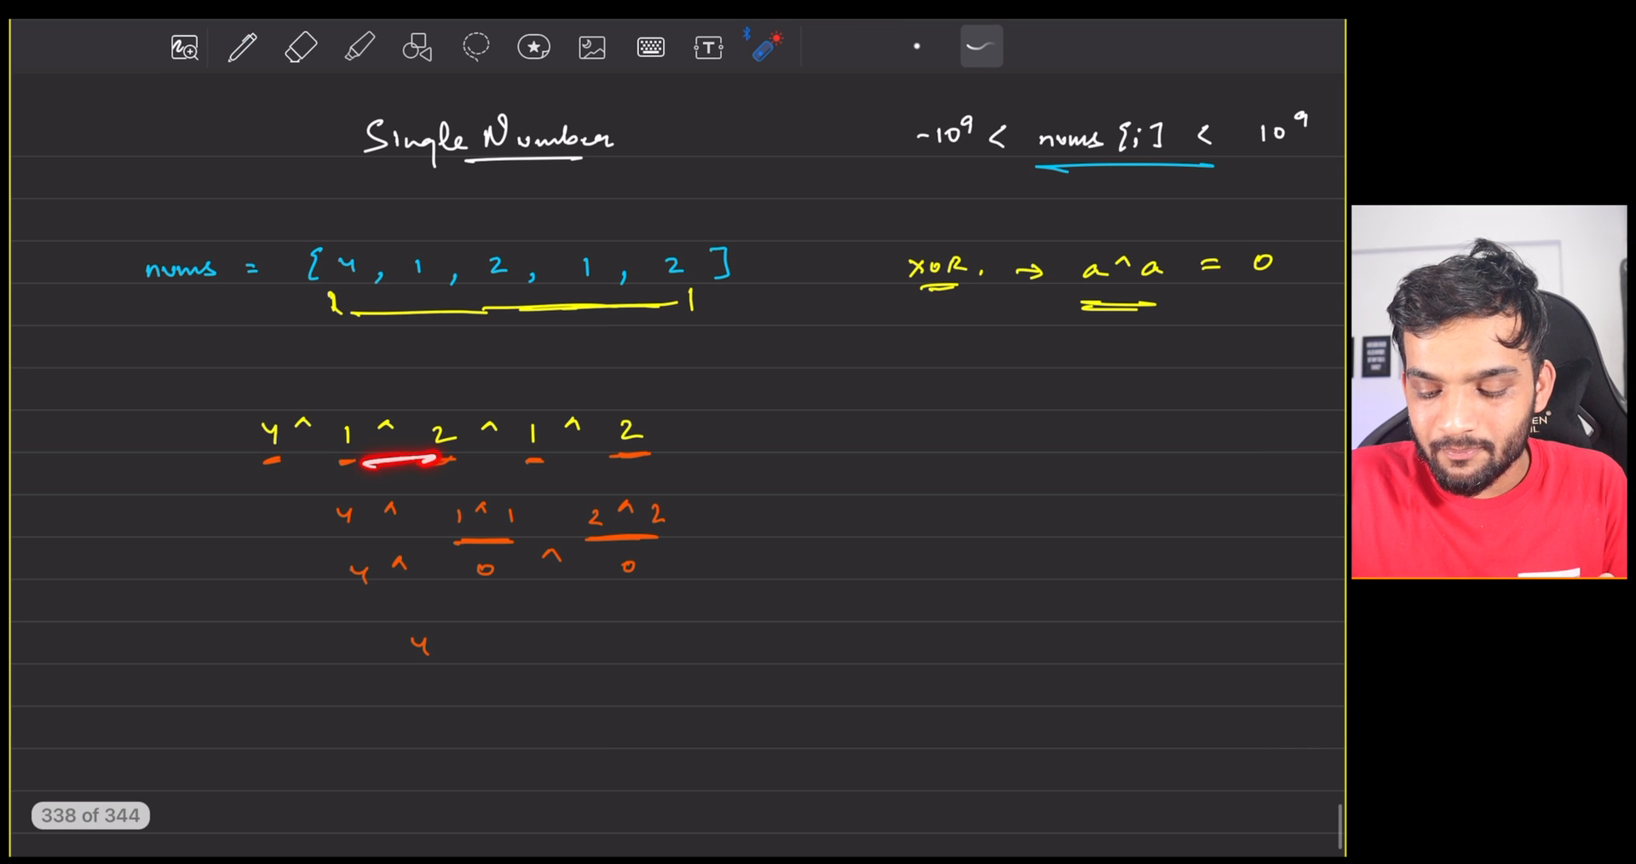
drag(438, 490, 647, 532)
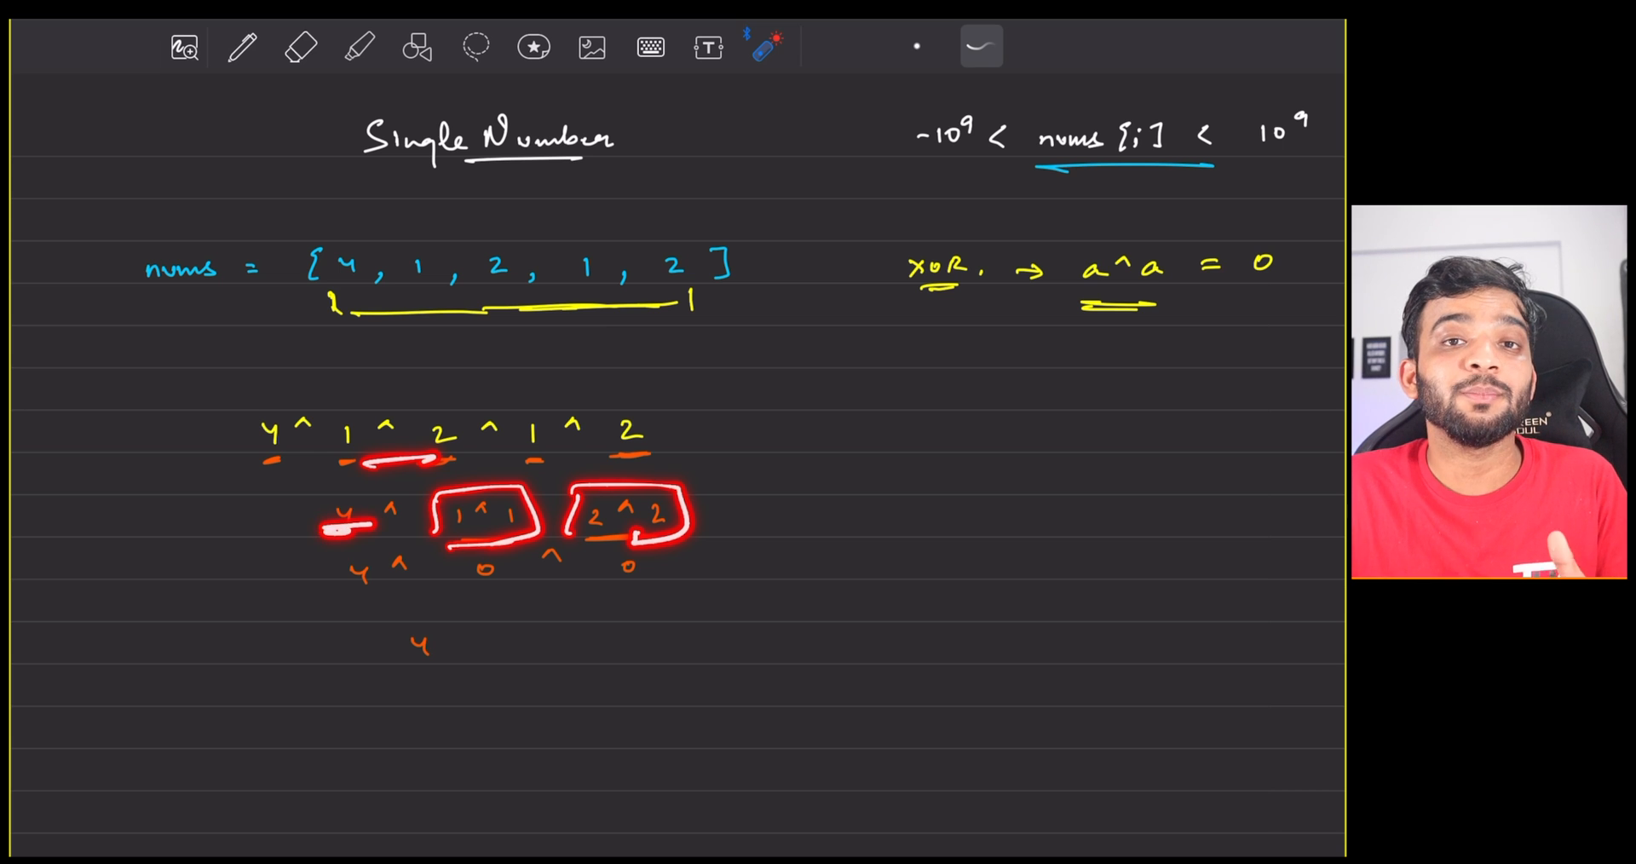
click(301, 46)
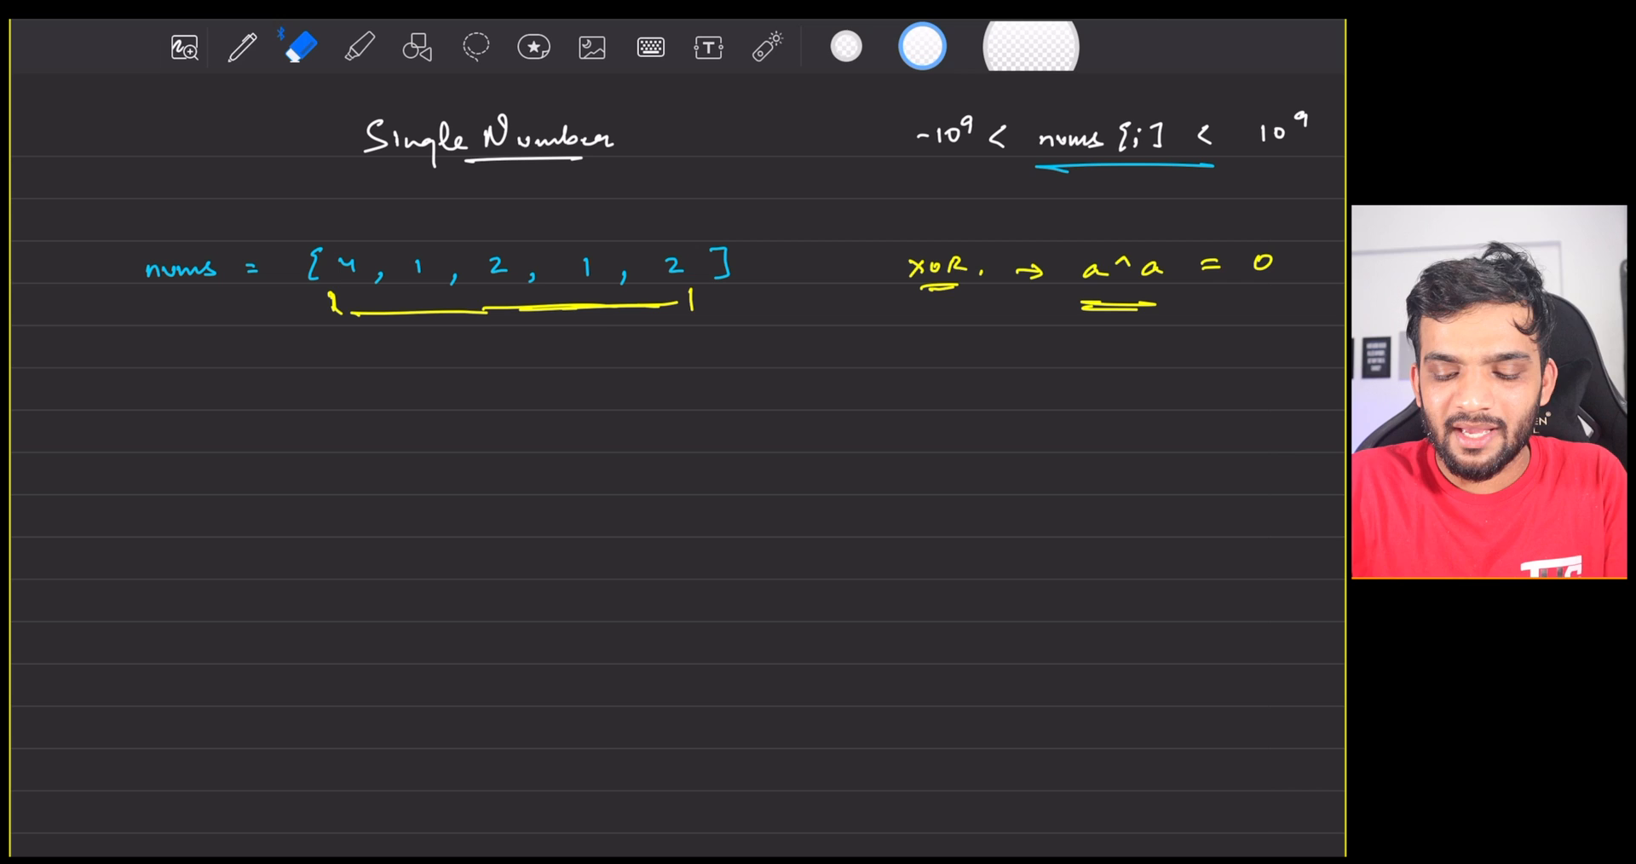
Write XOR = 0, a loop XOR = XOR ^ nums[i], return XOR, and TC O(N), SC O(1)
click(241, 46)
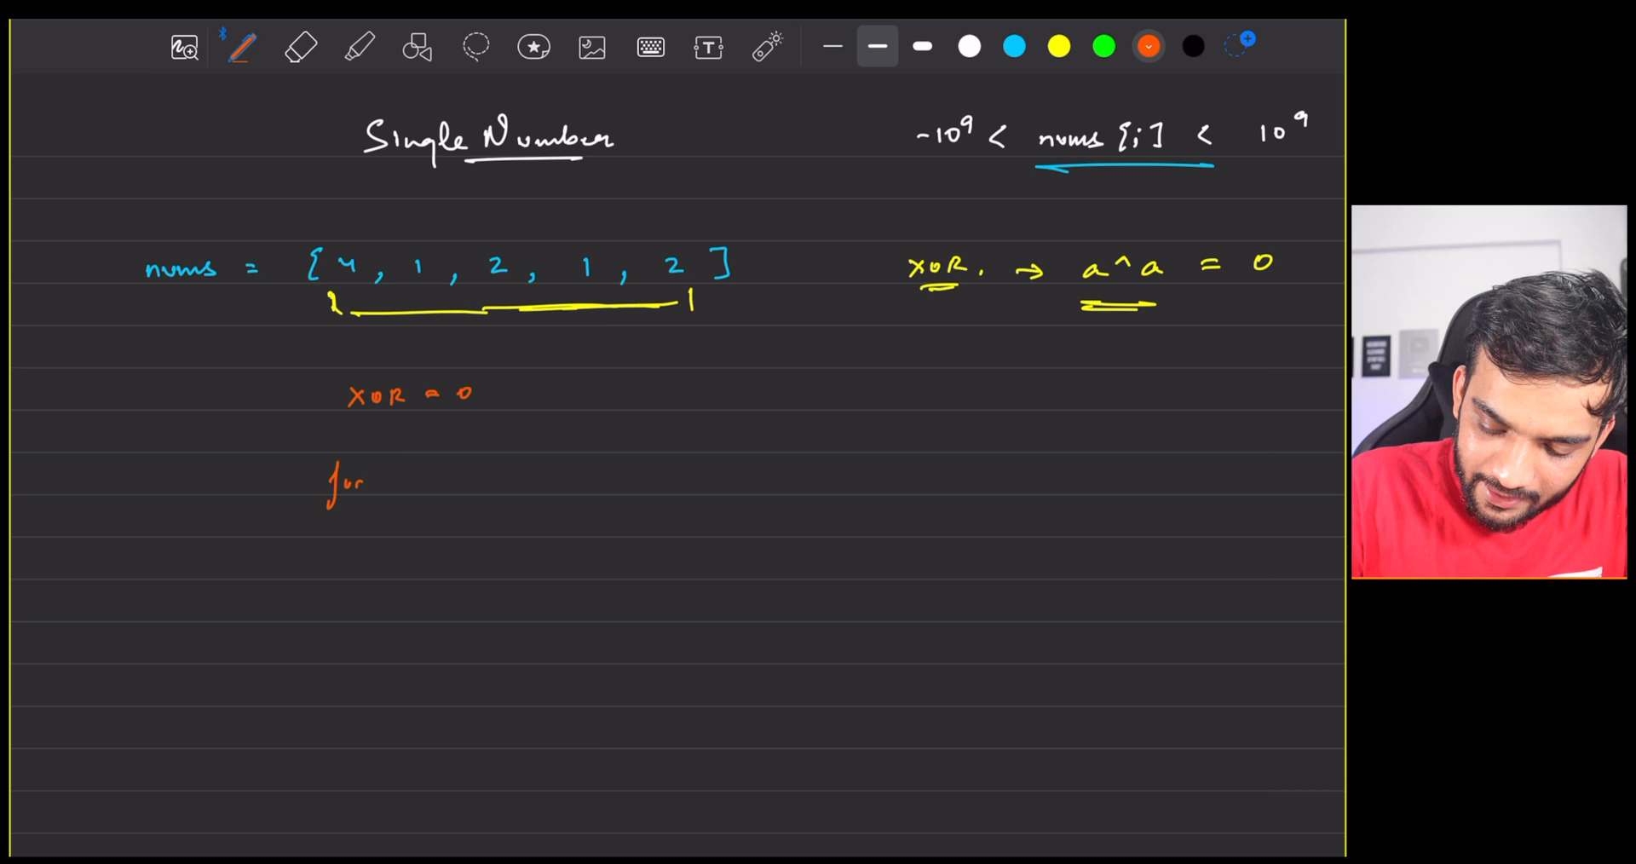
drag(386, 480, 563, 479)
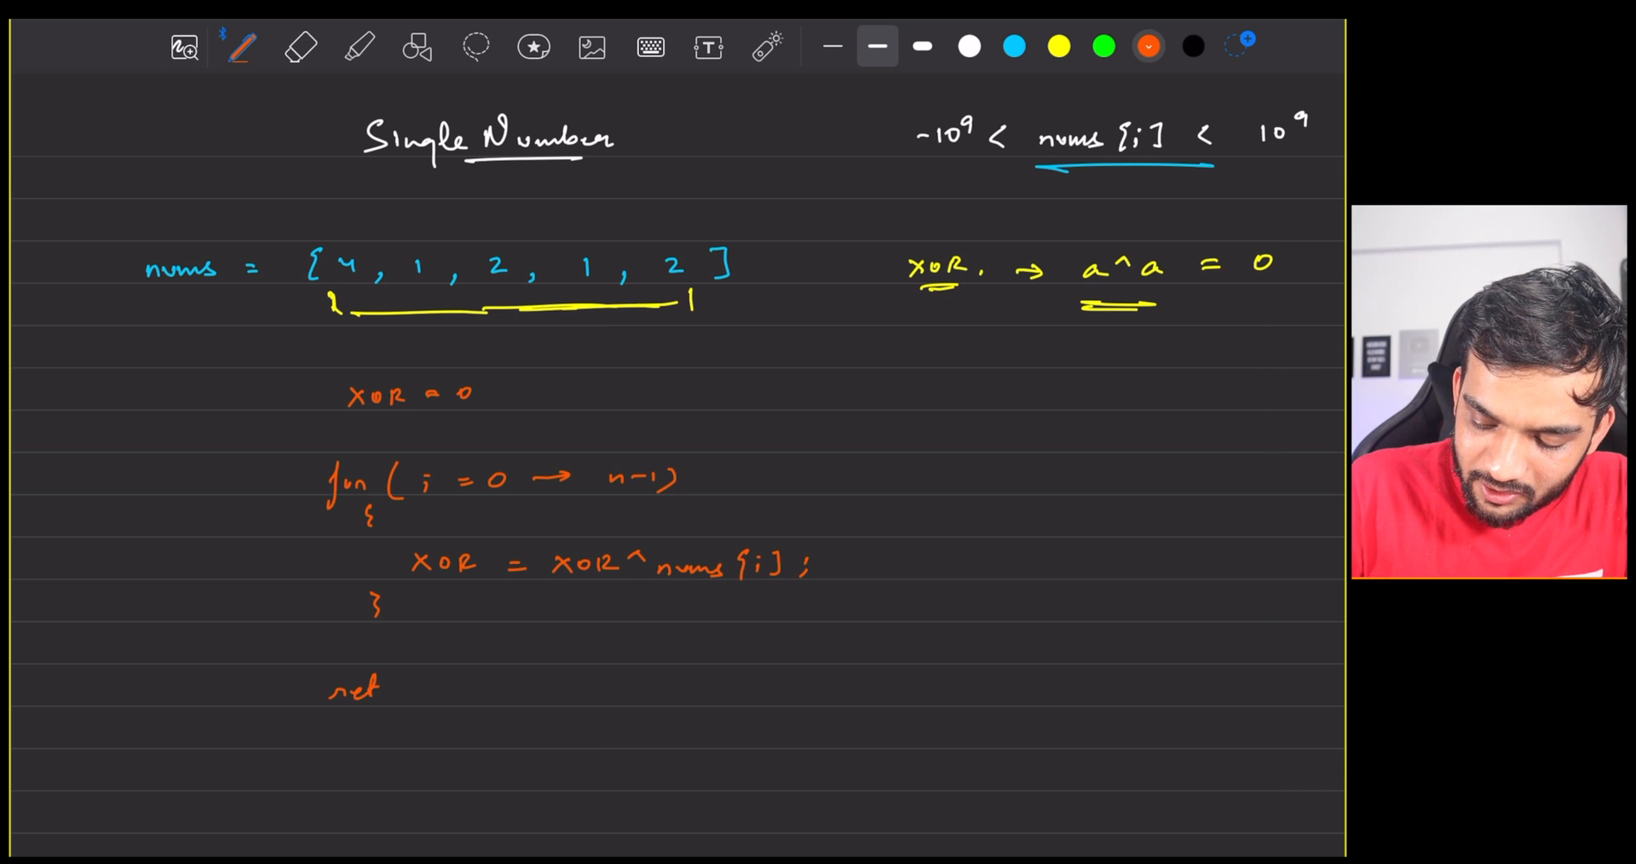
scroll(down, 3)
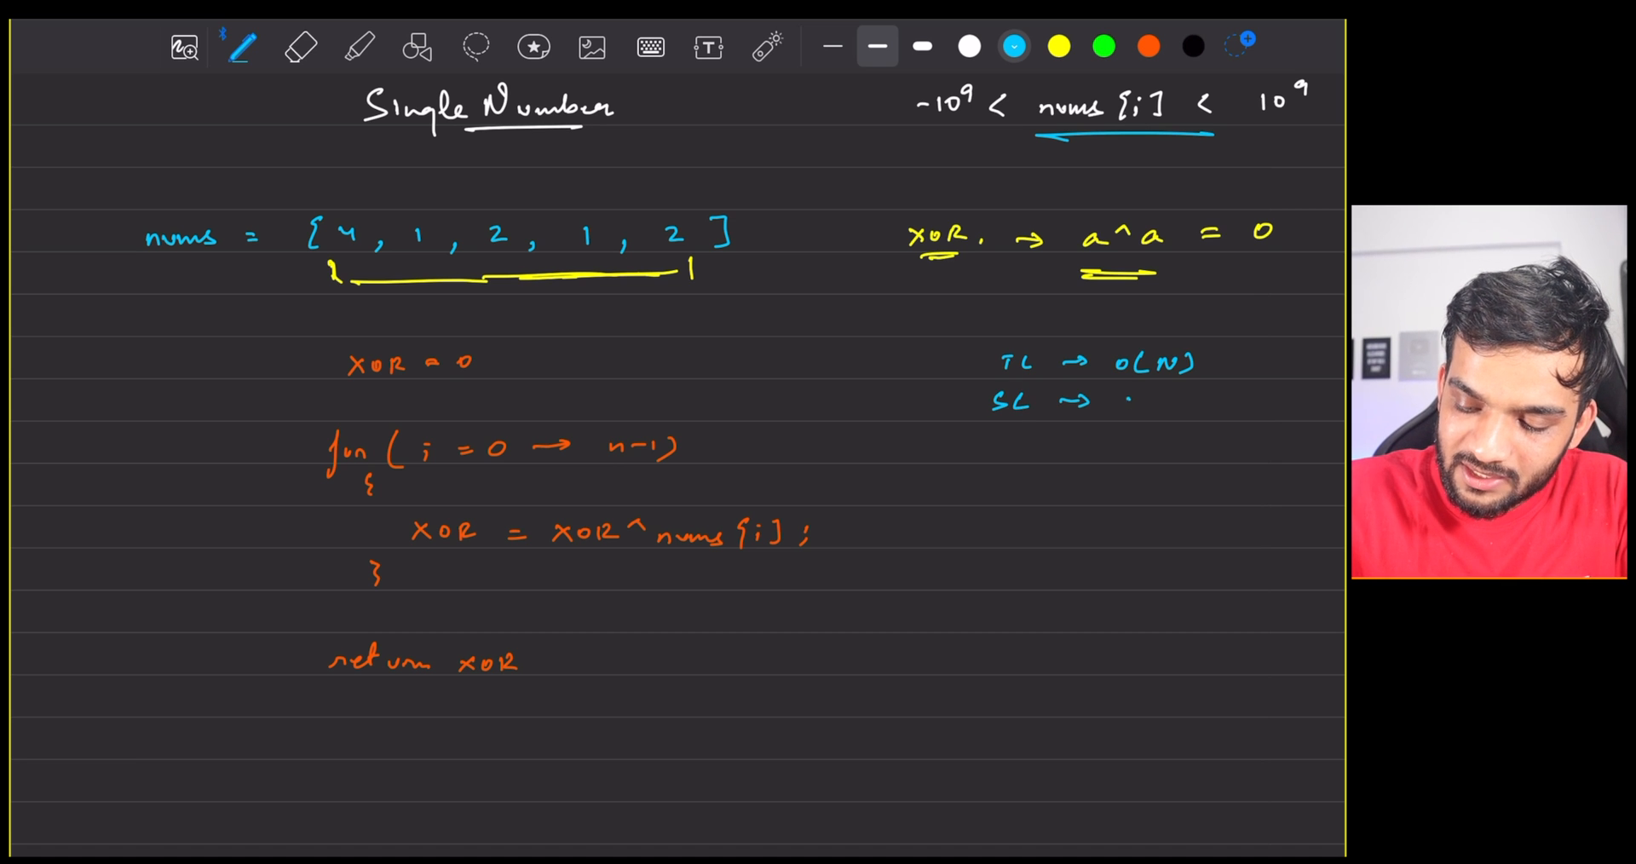
text(O(1))
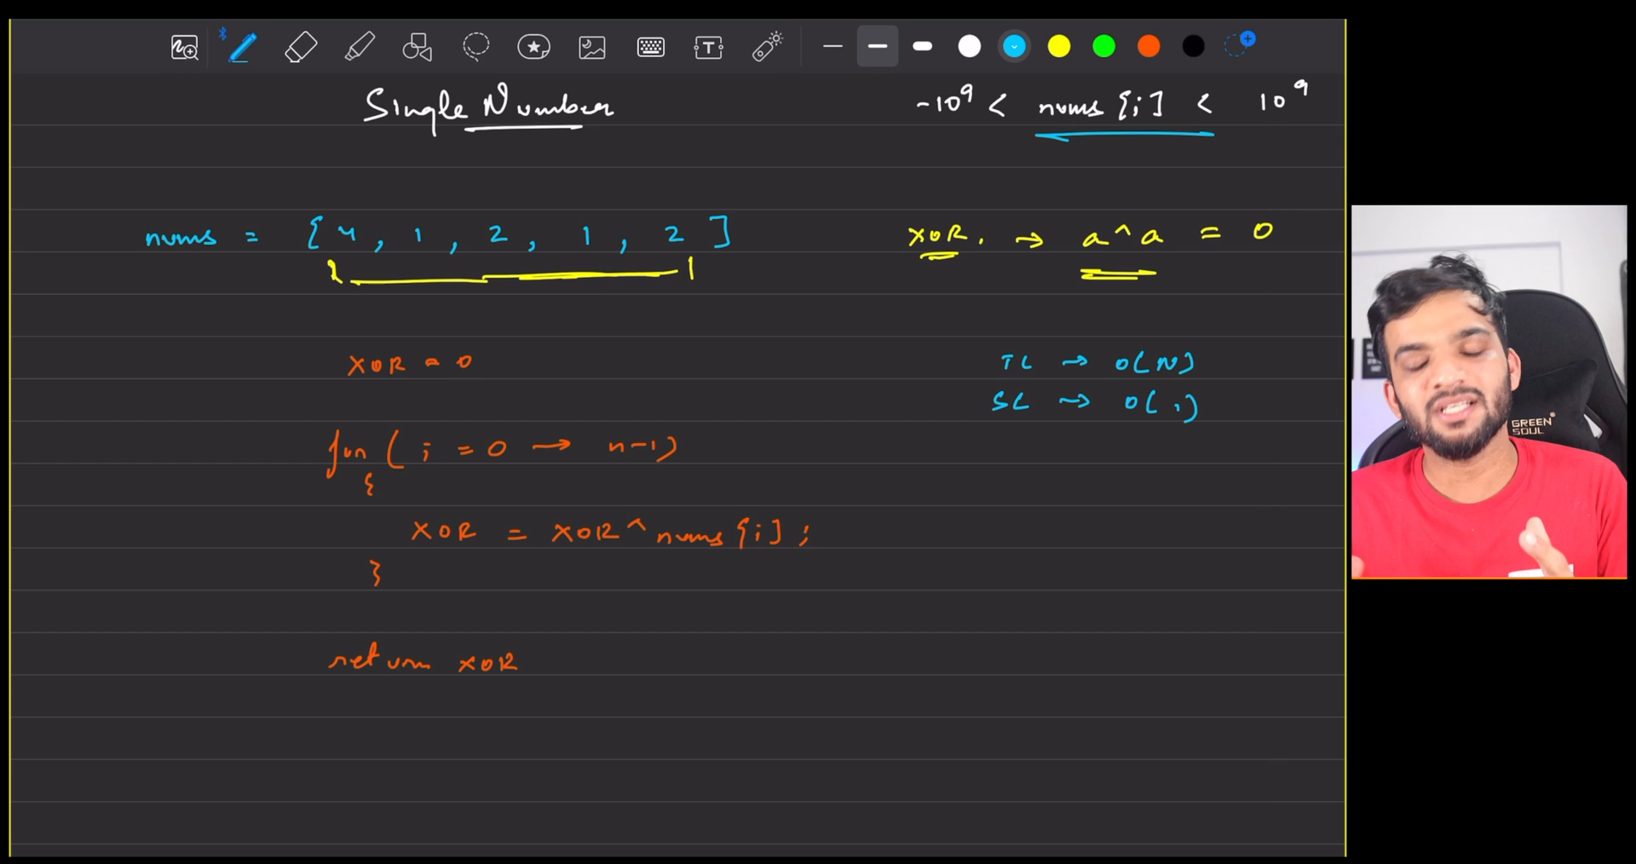